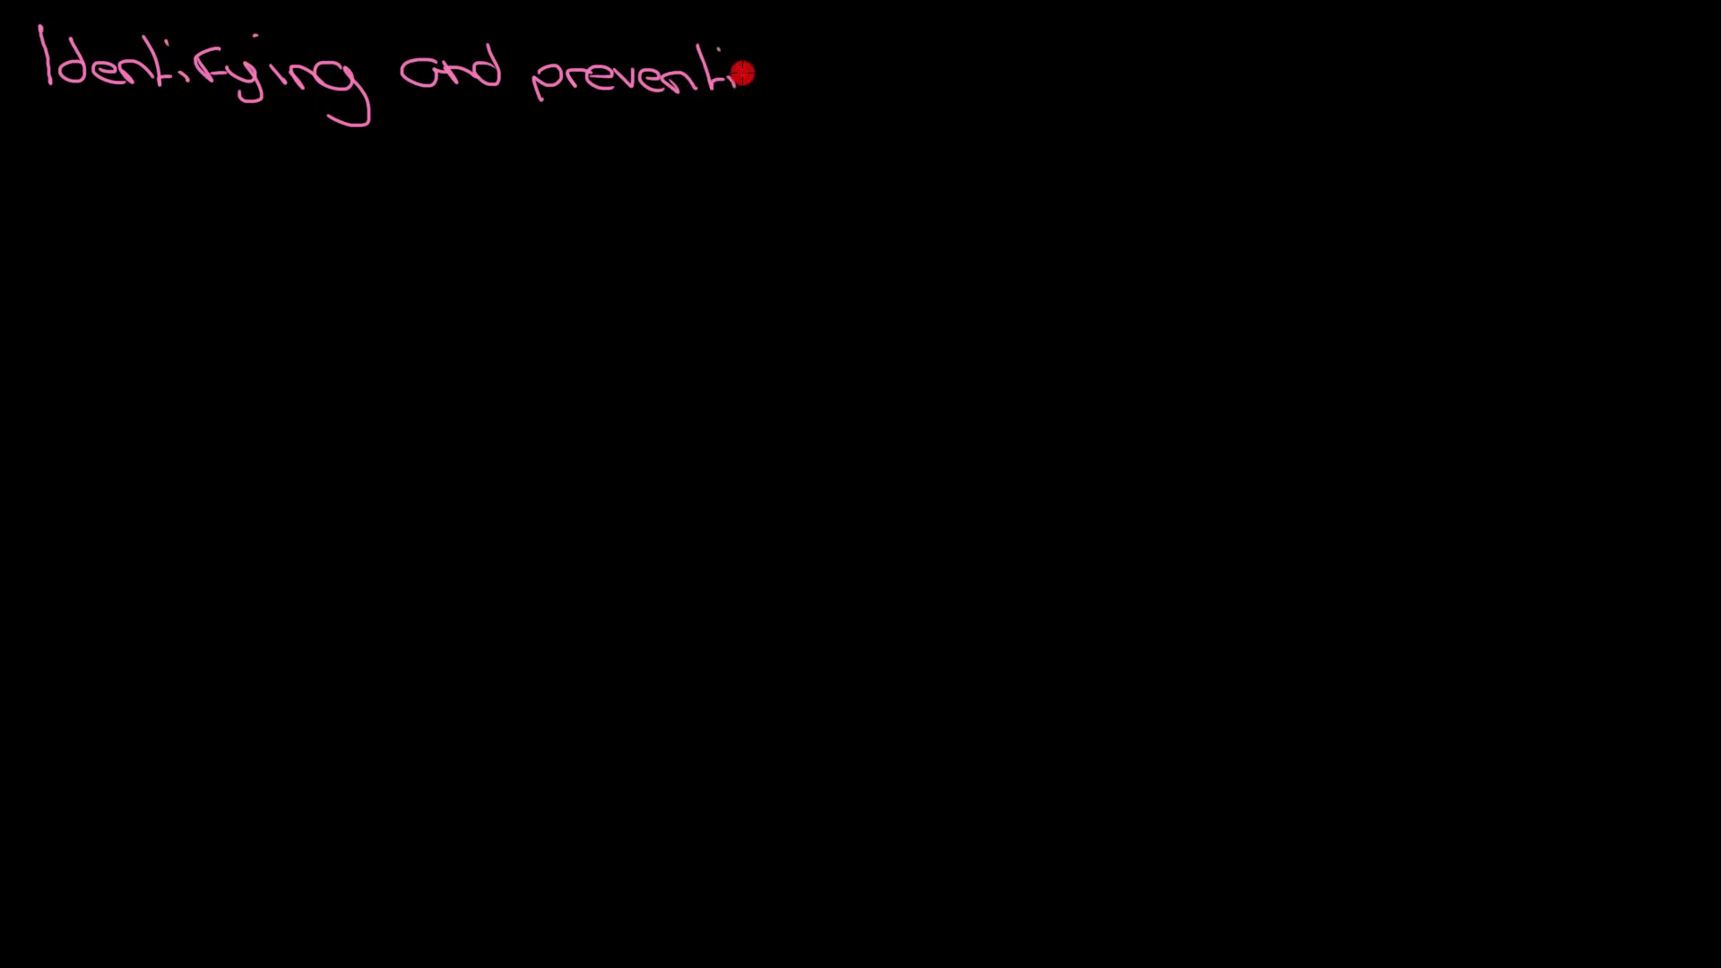
# - Handwrite the pink heading 'Identifying and preventing vulnerabilities' at the top
pyautogui.write('ting vuln')
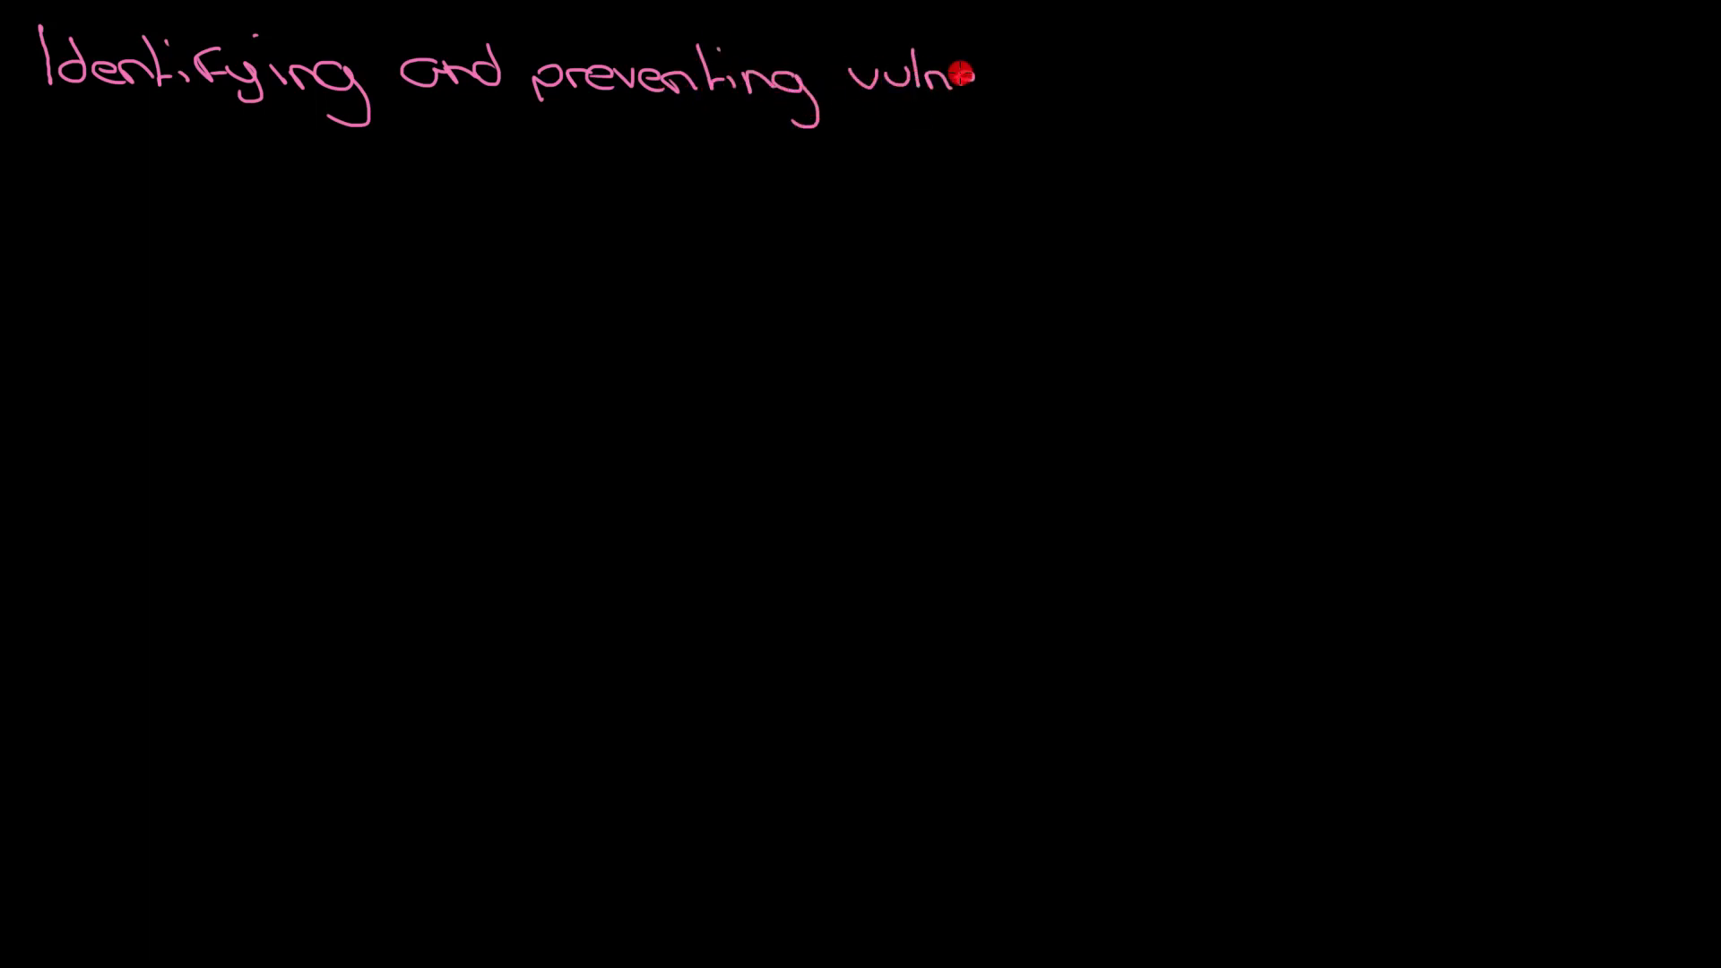
pyautogui.write('erabilit')
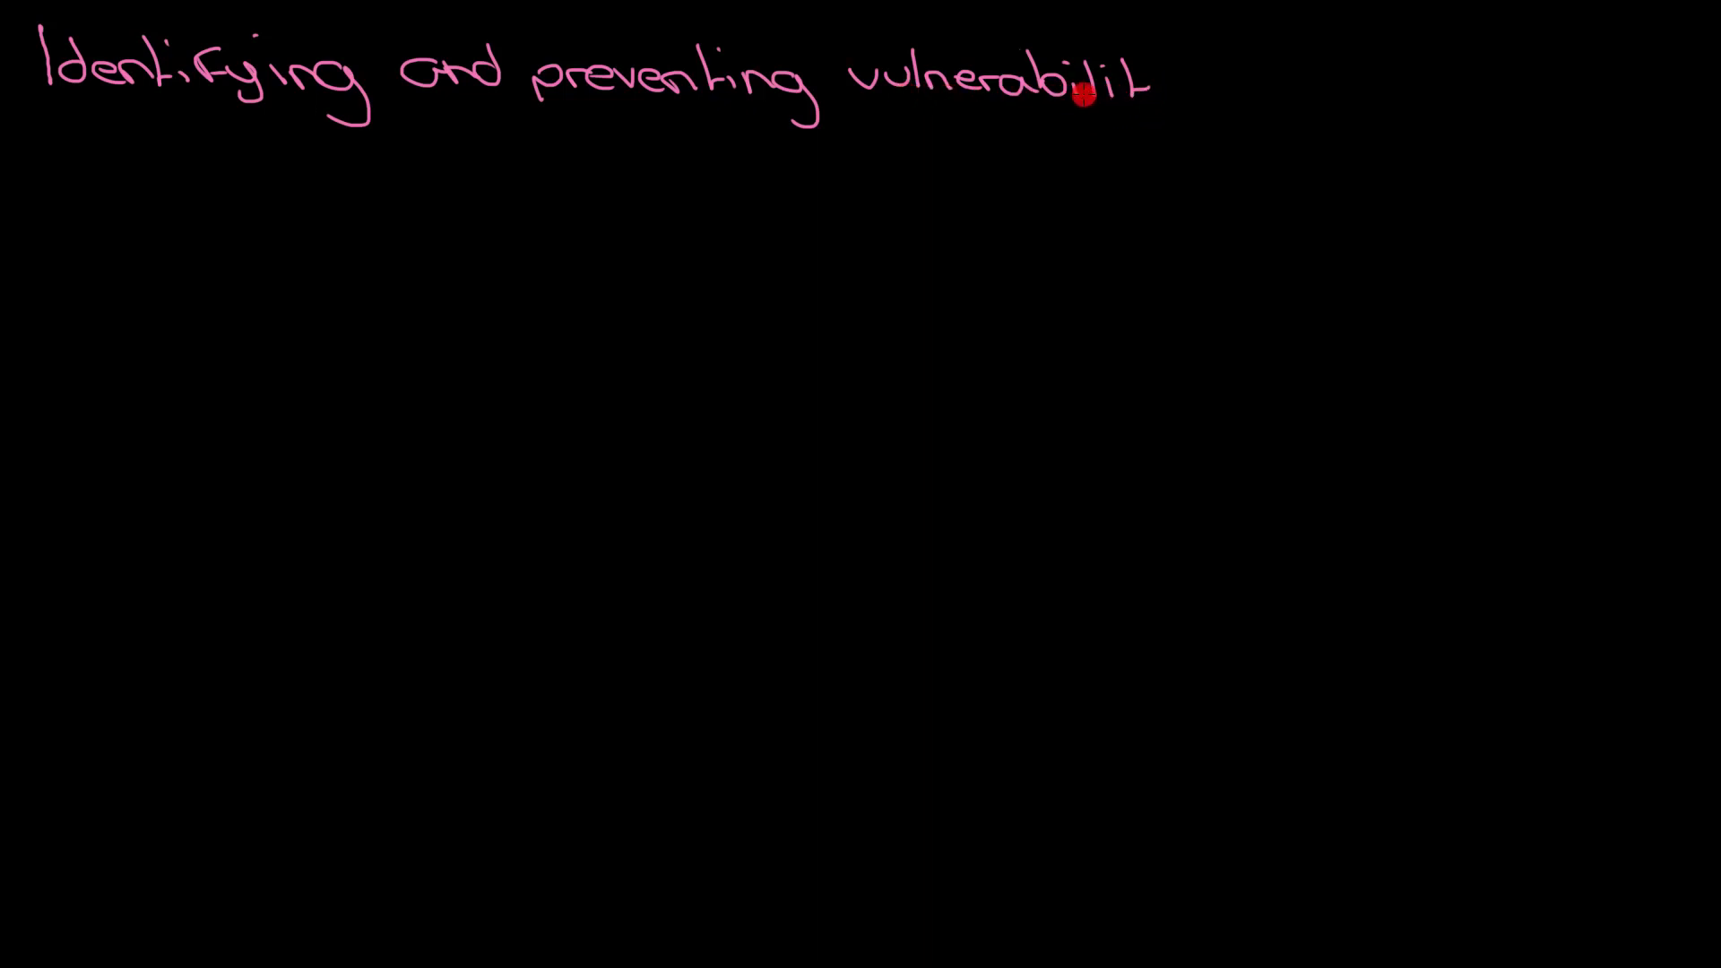
pyautogui.write('ies')
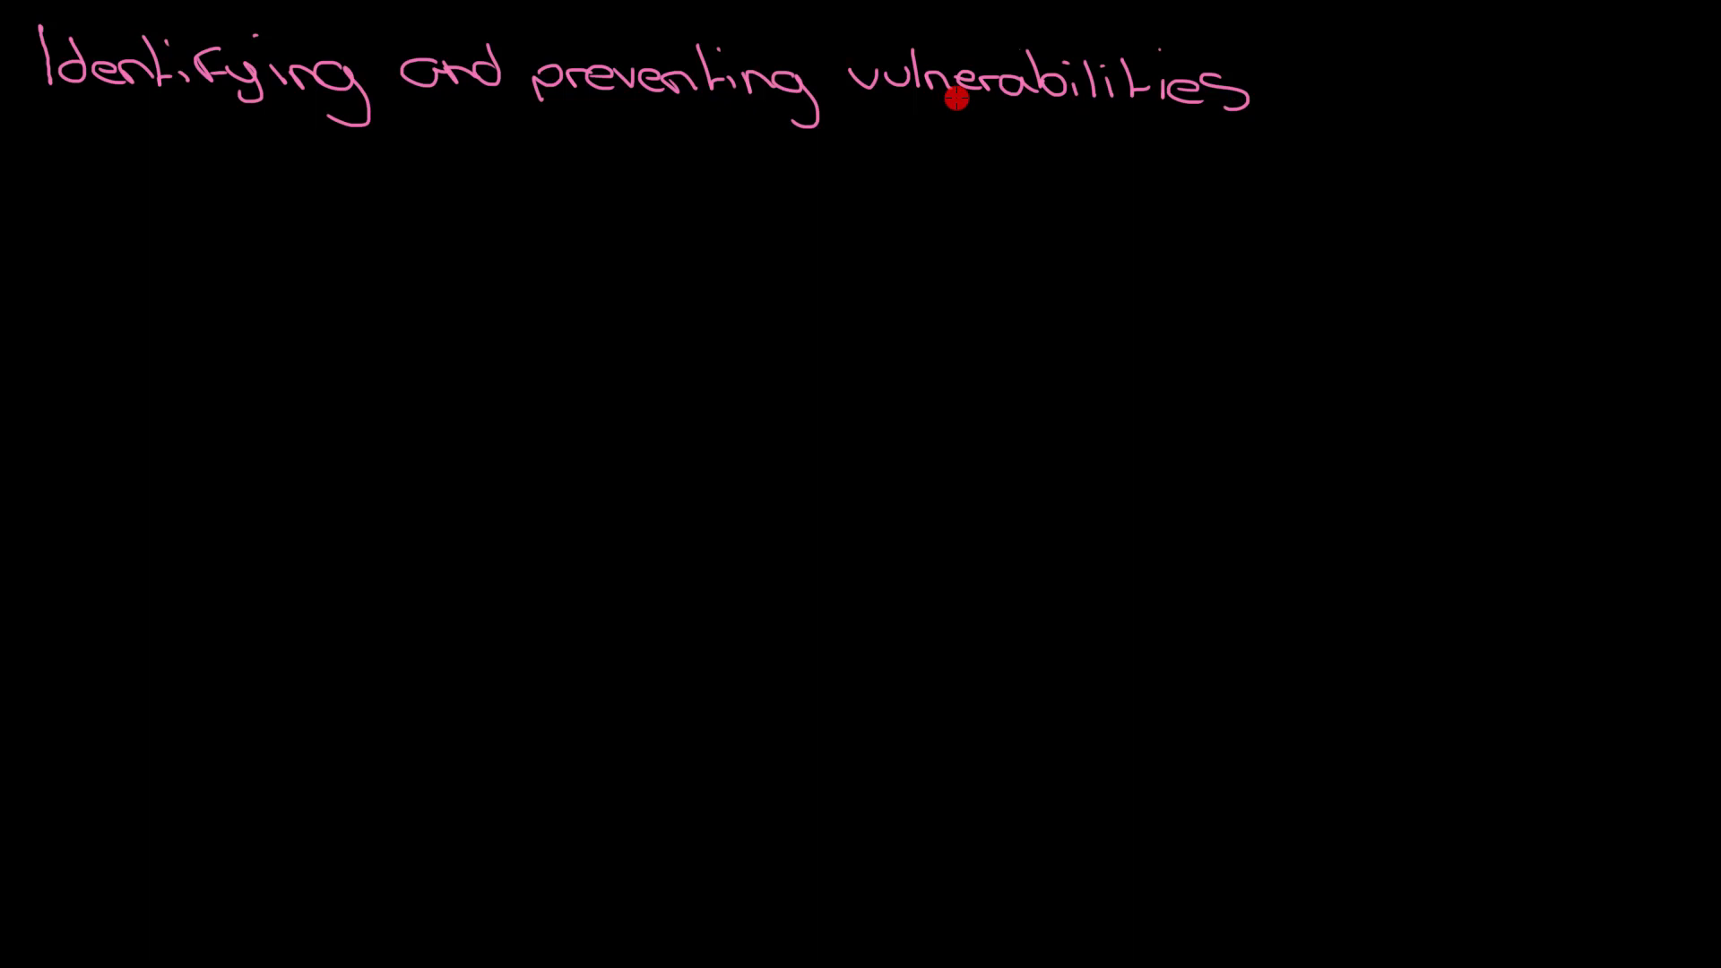
# - Write the purple bullet '- Penetration testing' beneath the heading
pyautogui.write('Pe')
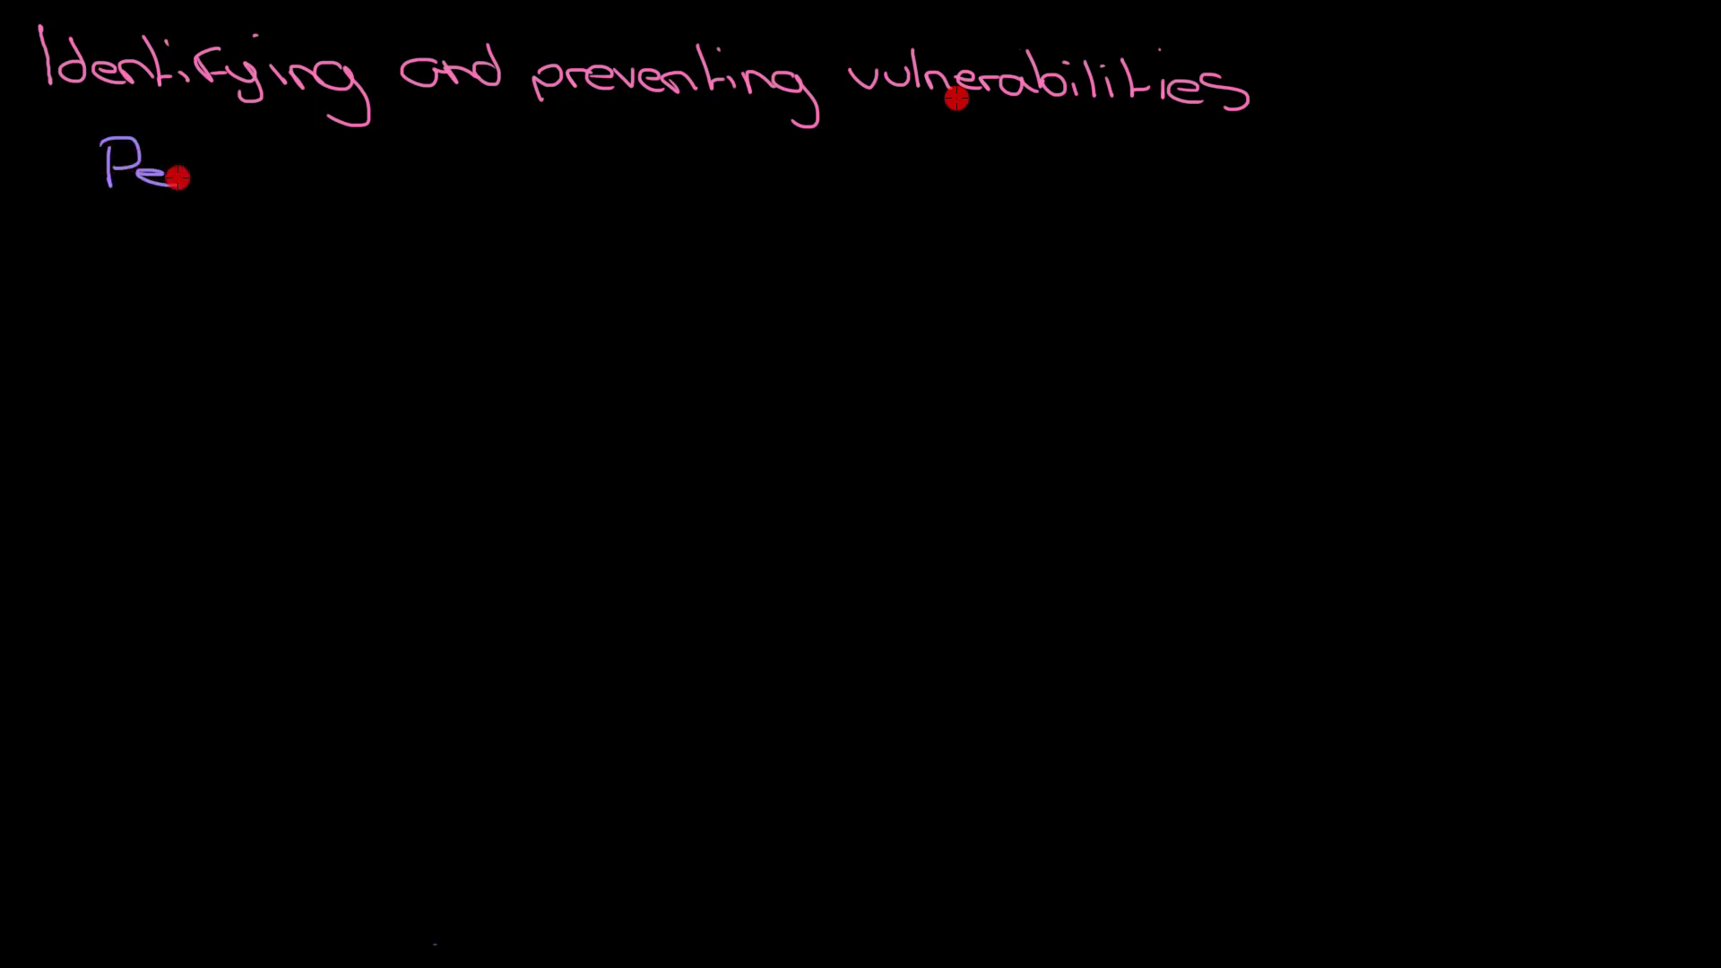
pyautogui.write('netra')
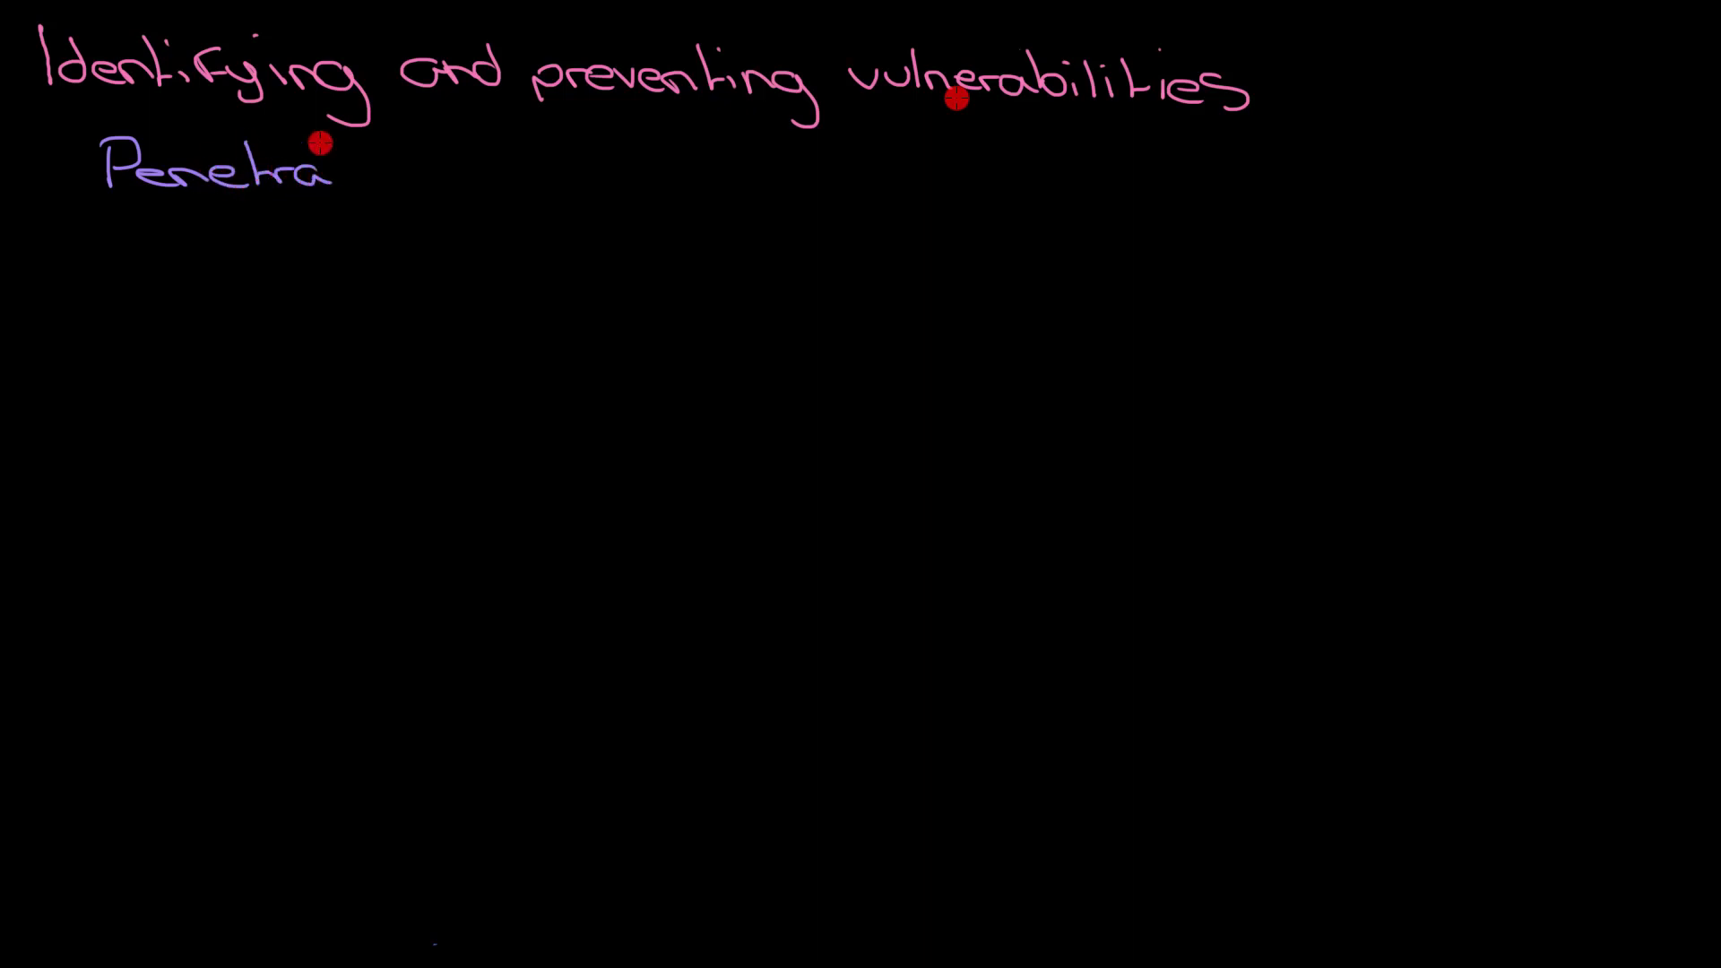
pyautogui.write('tion testing')
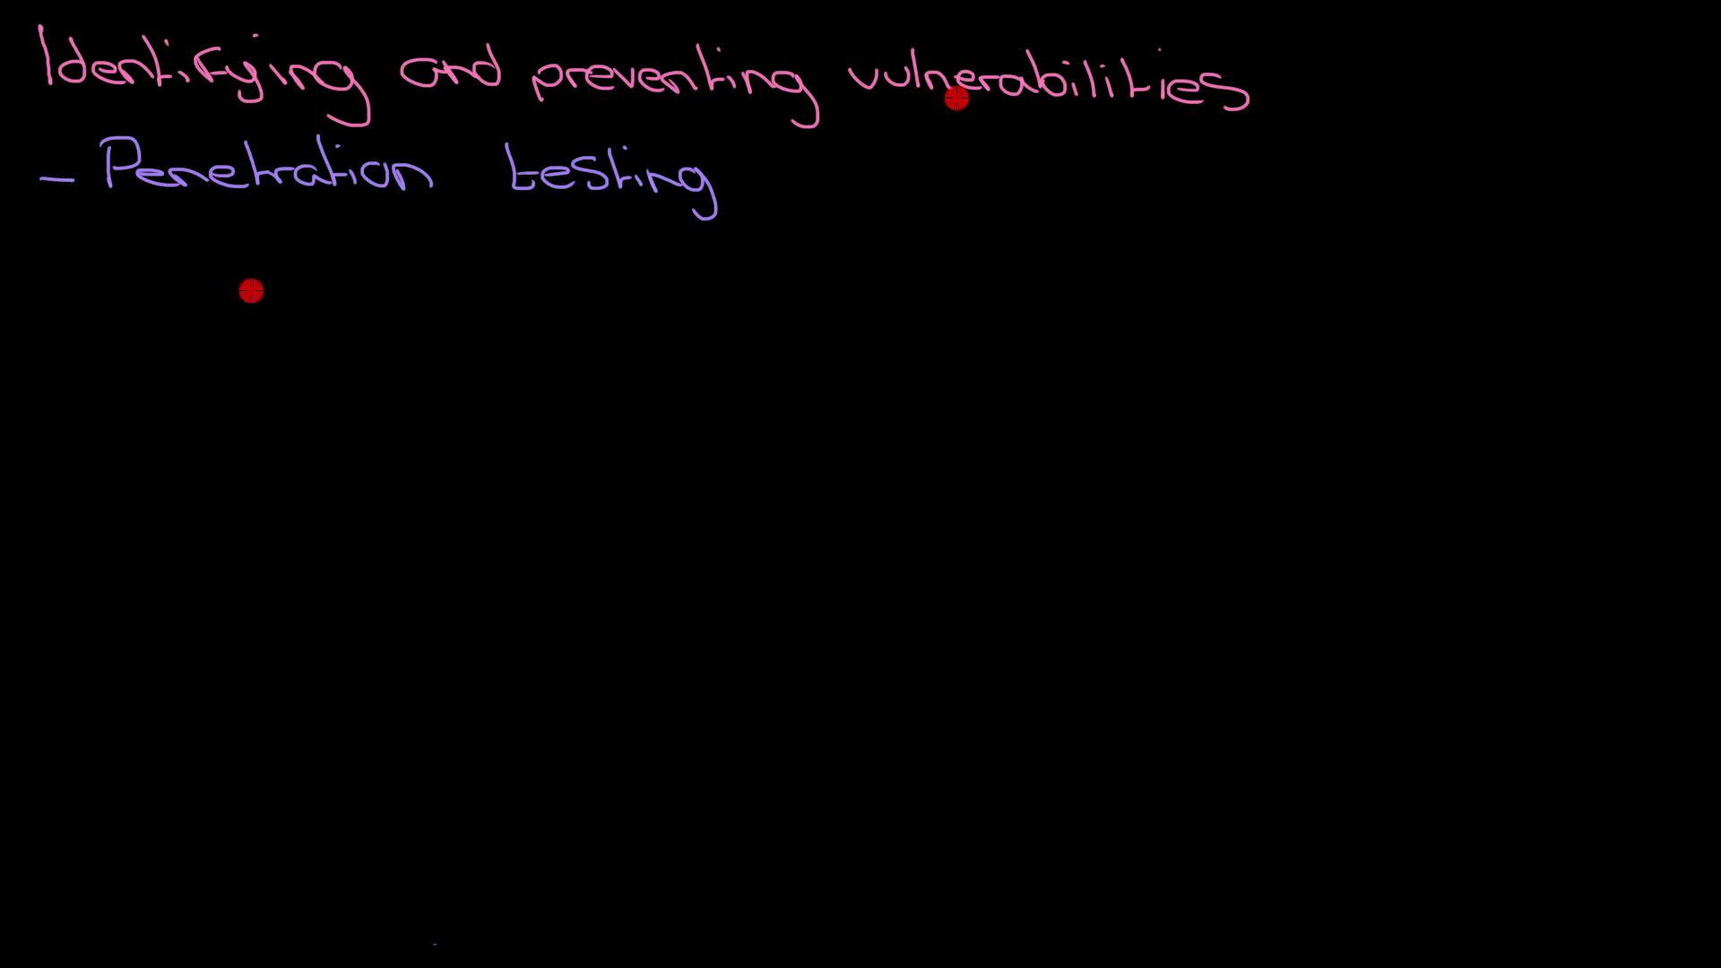
# - Sketch a web page outline with a search box and an arrow toward the database
pyautogui.moveTo(273, 267); pyautogui.dragTo(165, 538)
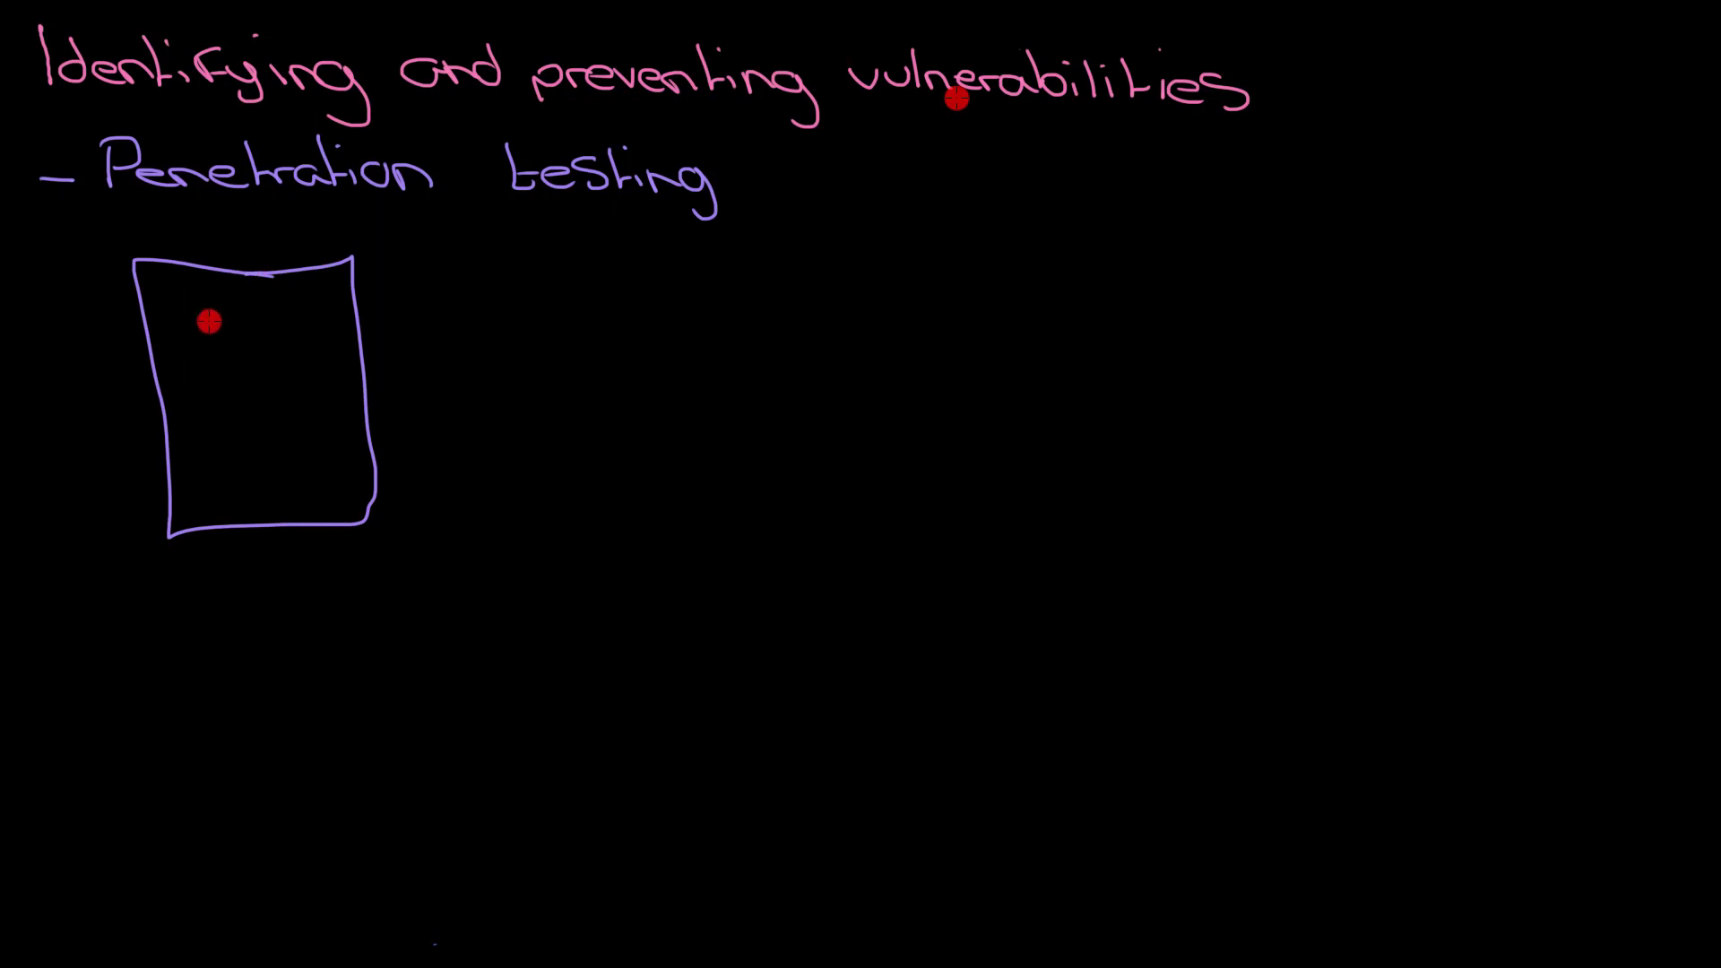
pyautogui.moveTo(197, 322); pyautogui.dragTo(318, 311)
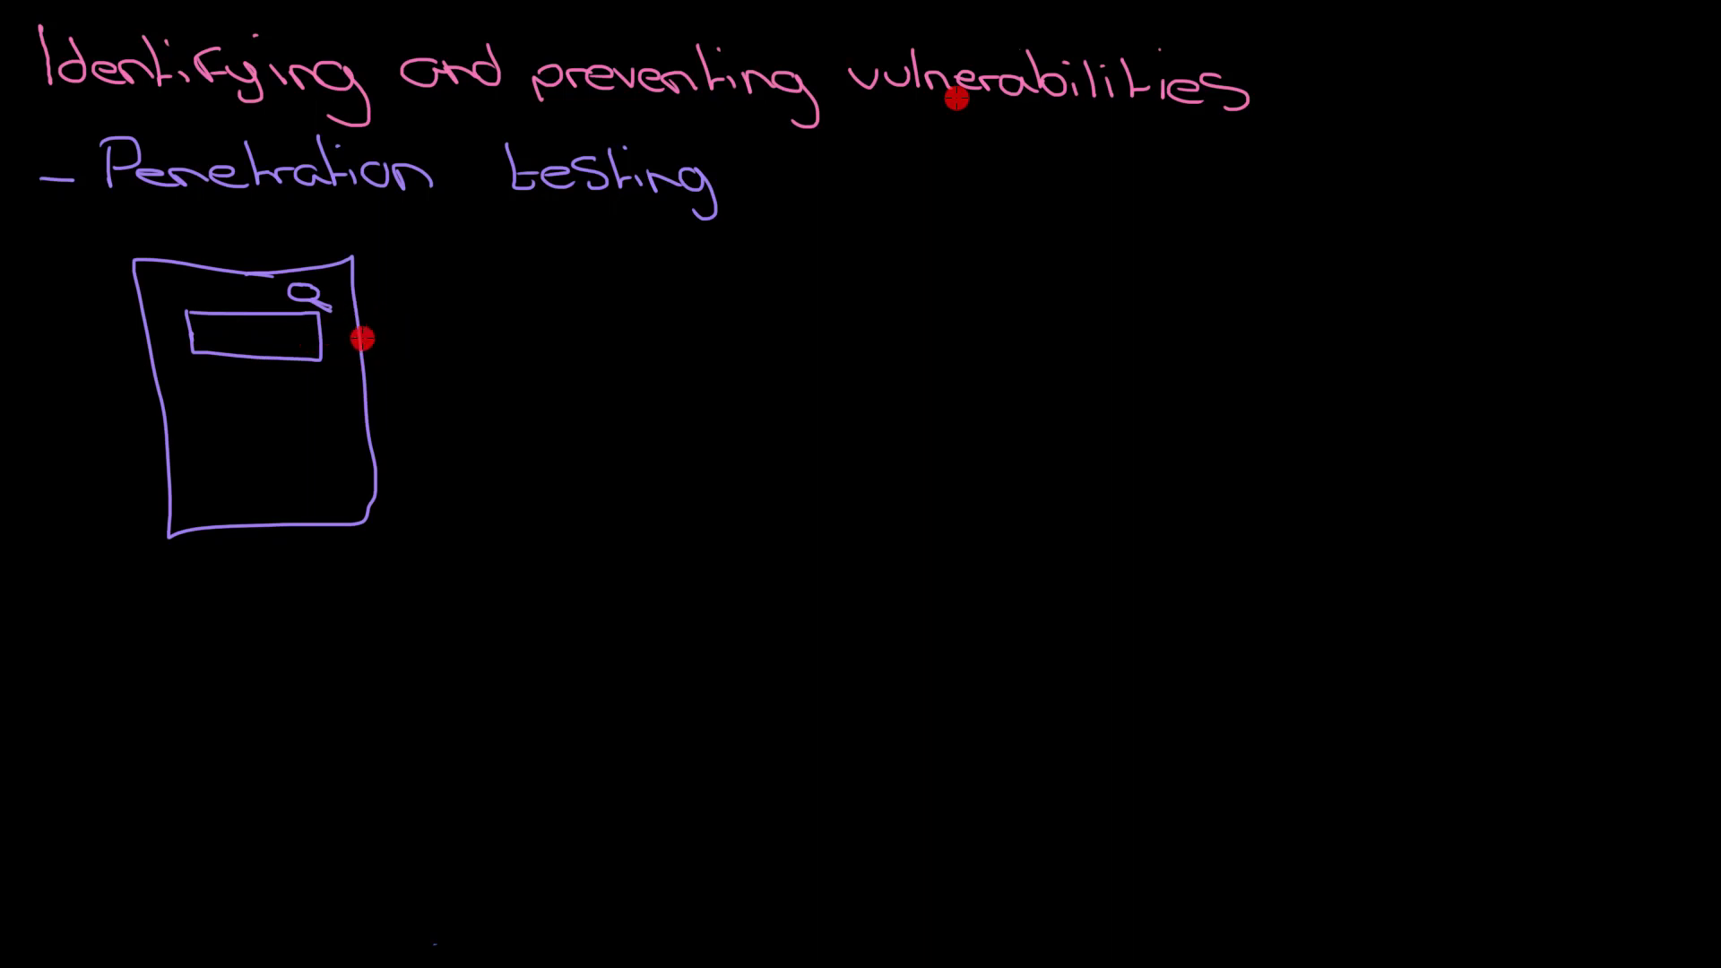
pyautogui.moveTo(362, 329); pyautogui.dragTo(582, 308)
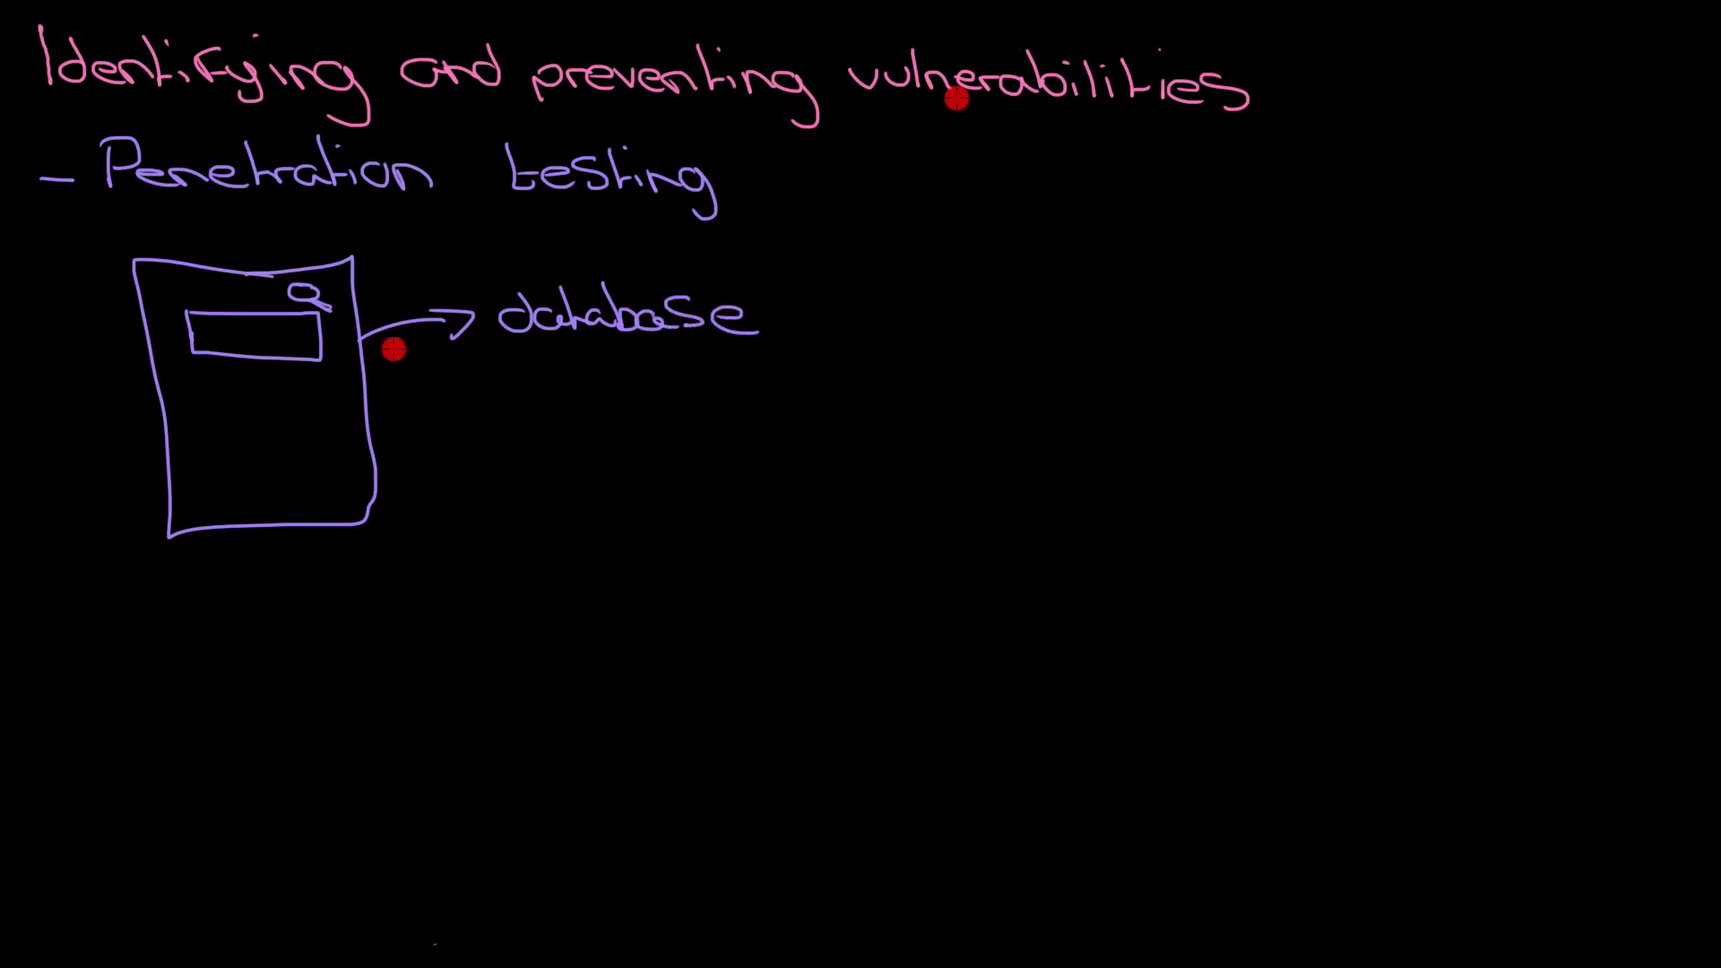
pyautogui.moveTo(500, 337)
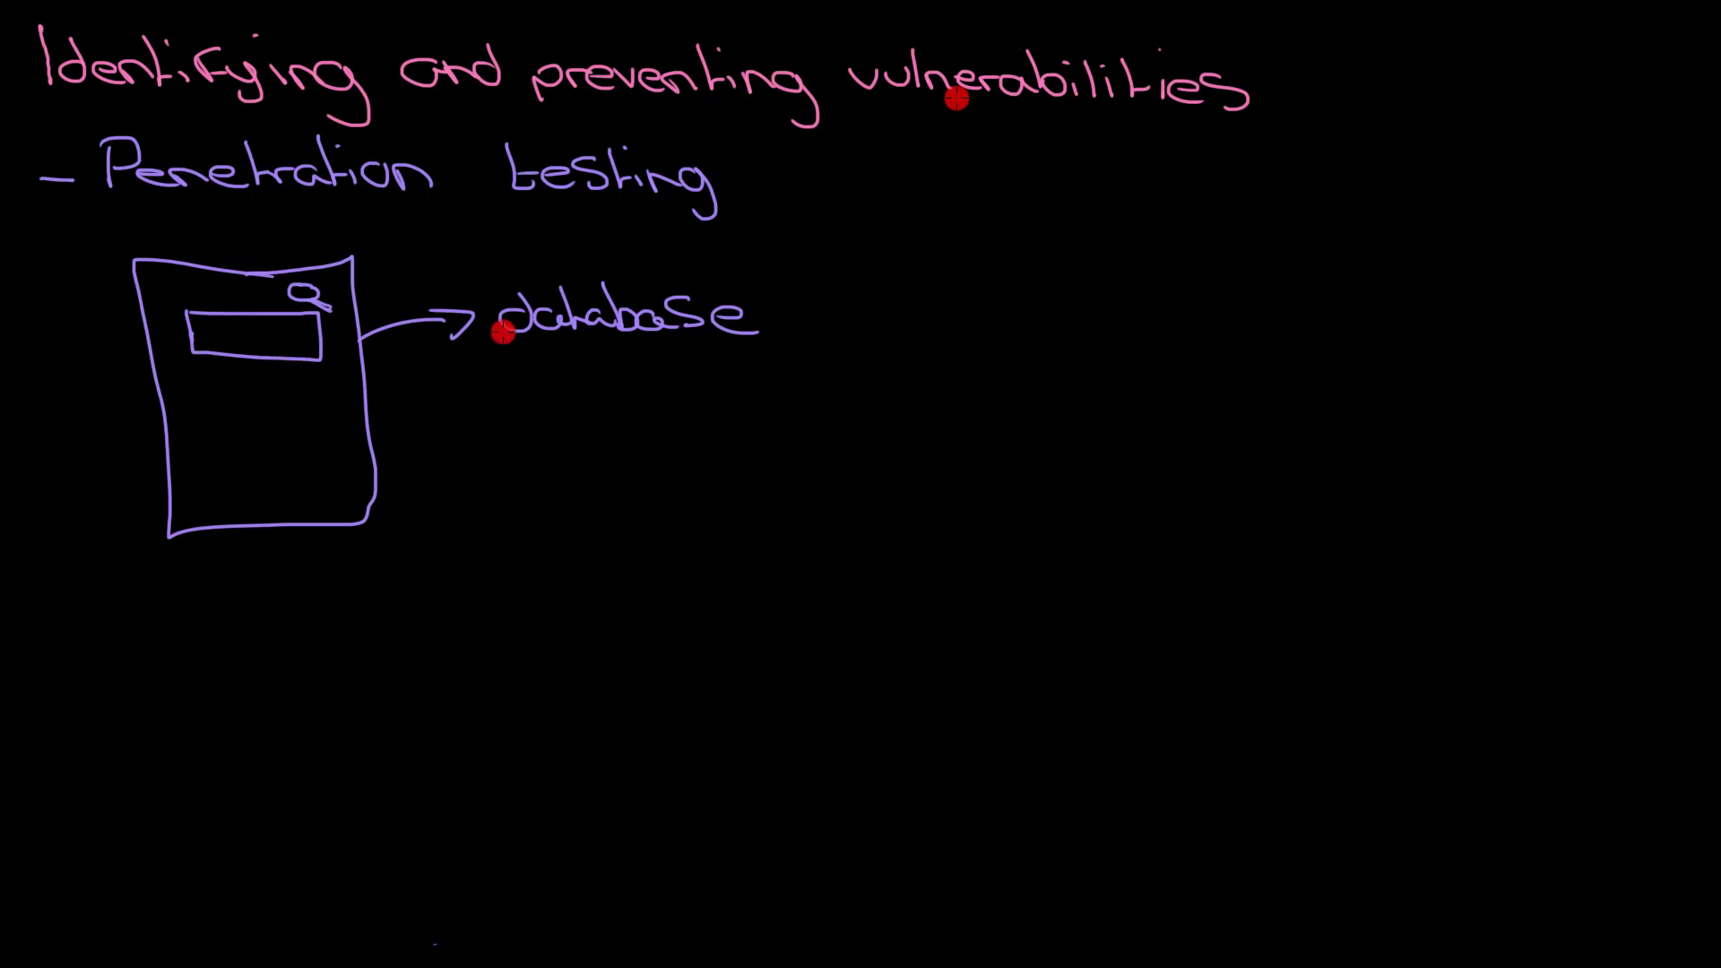
pyautogui.moveTo(365, 418)
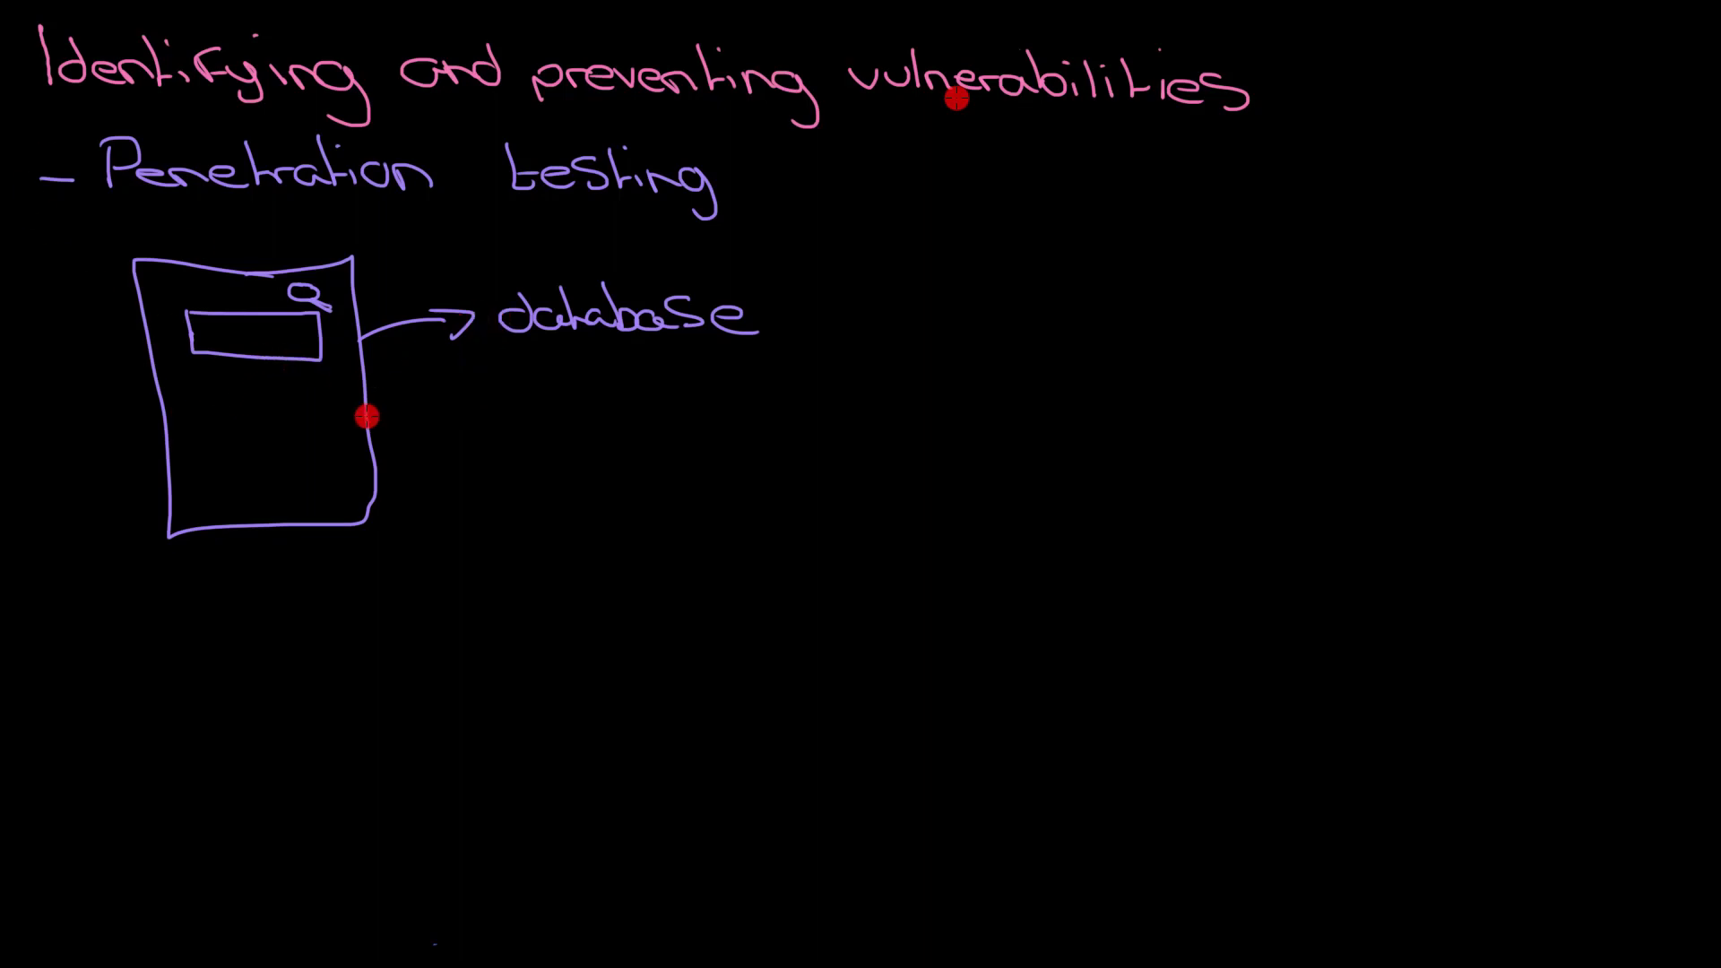
# - Label the sketch 'SQL injection'
pyautogui.write('So')
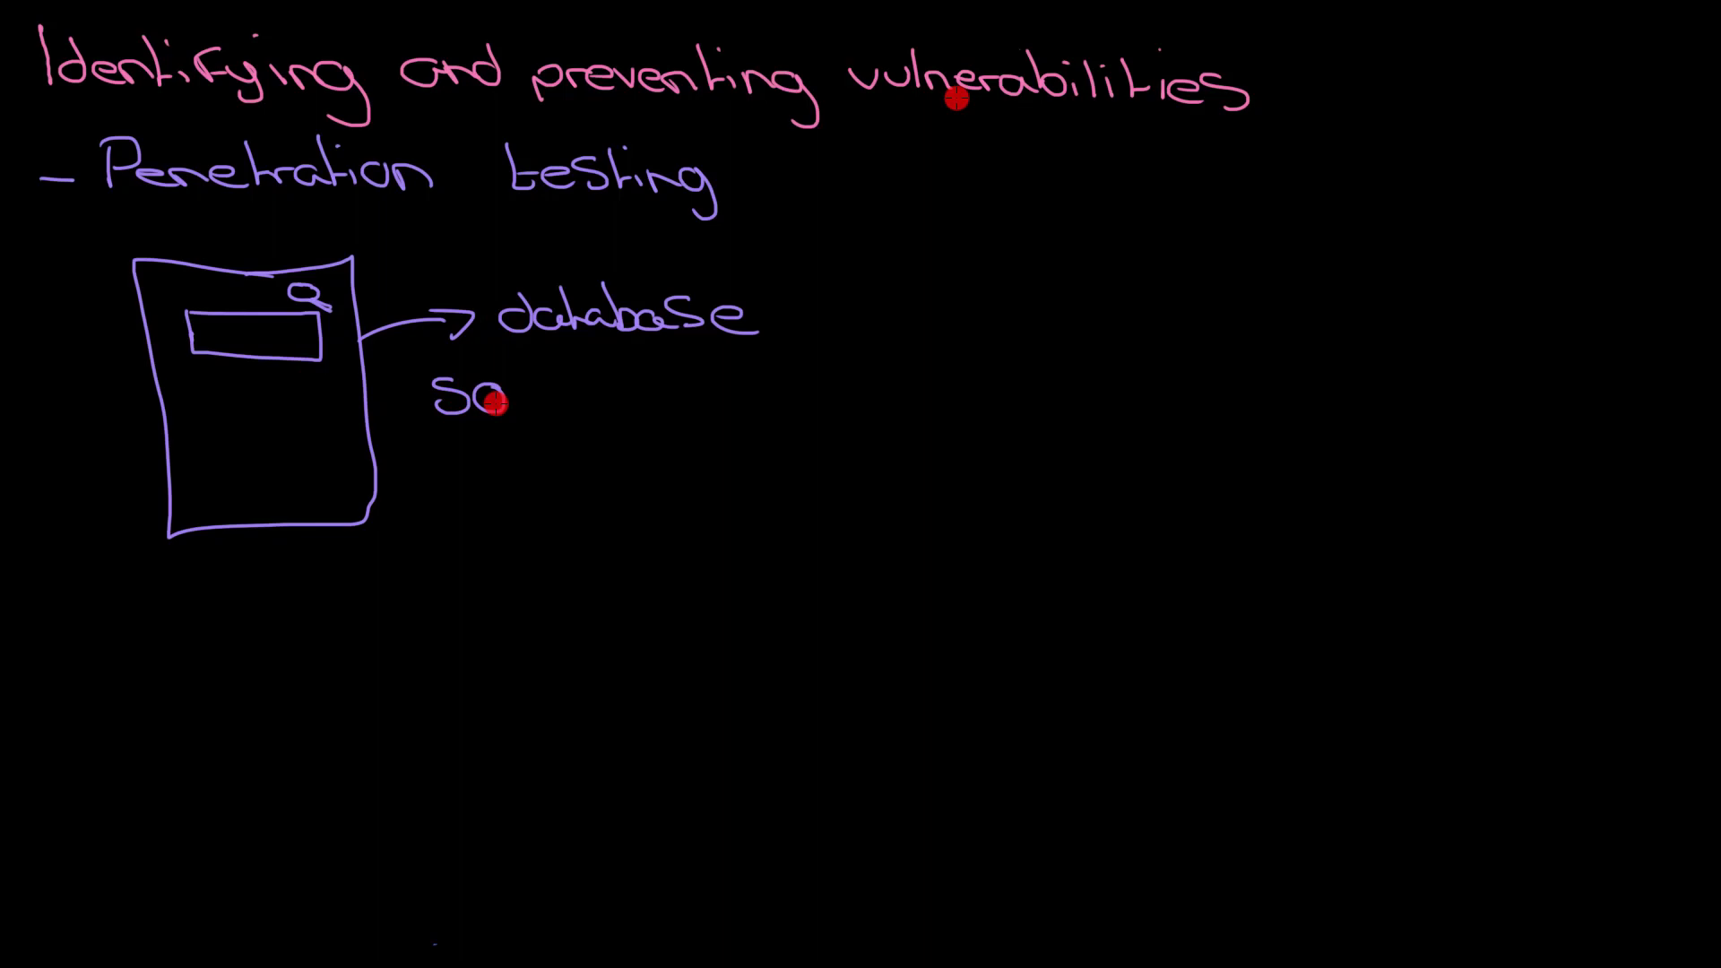
pyautogui.write('QL')
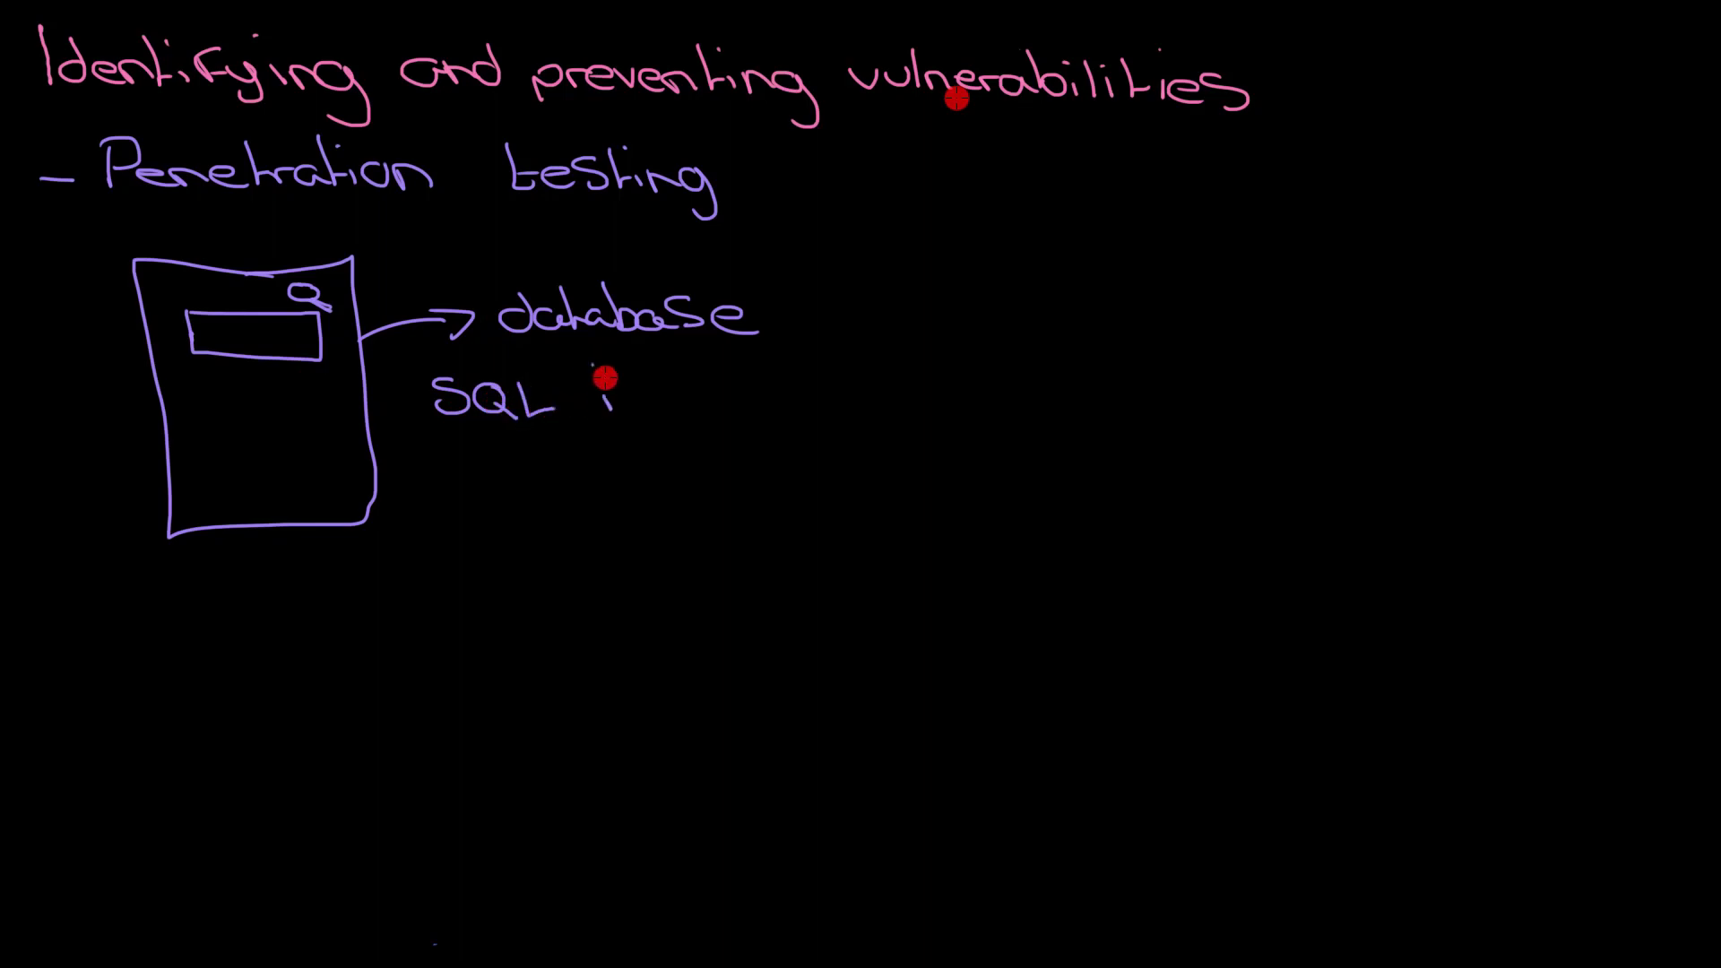
pyautogui.write('injection')
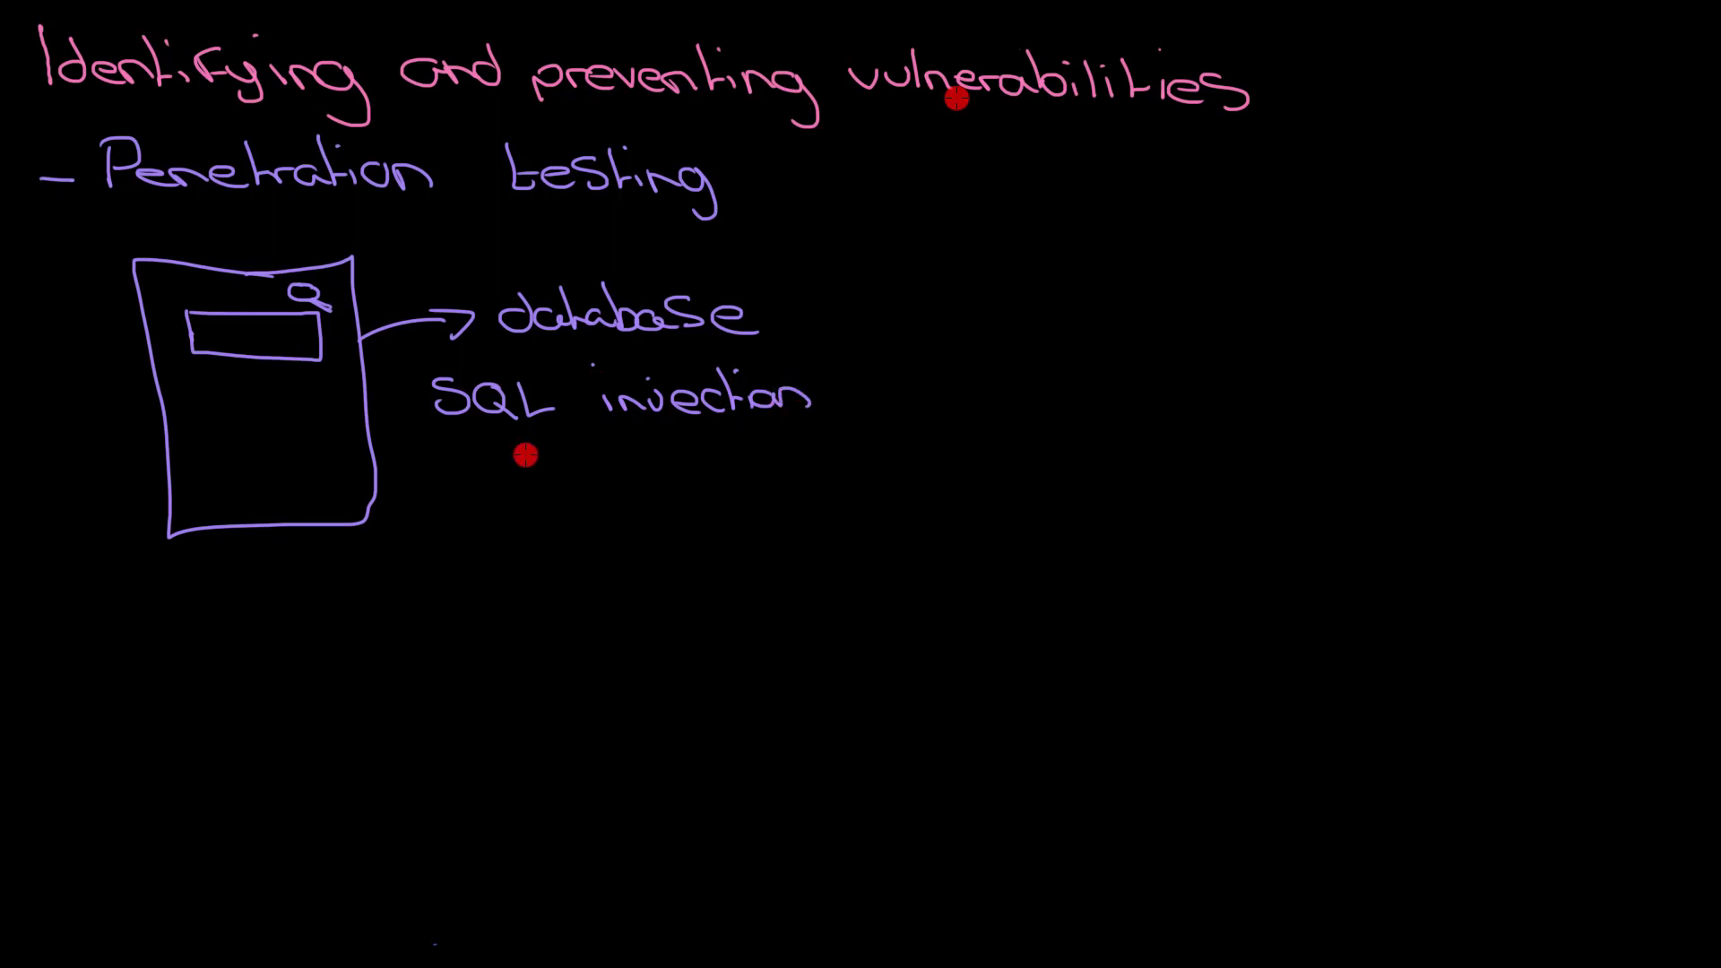
pyautogui.moveTo(524, 496)
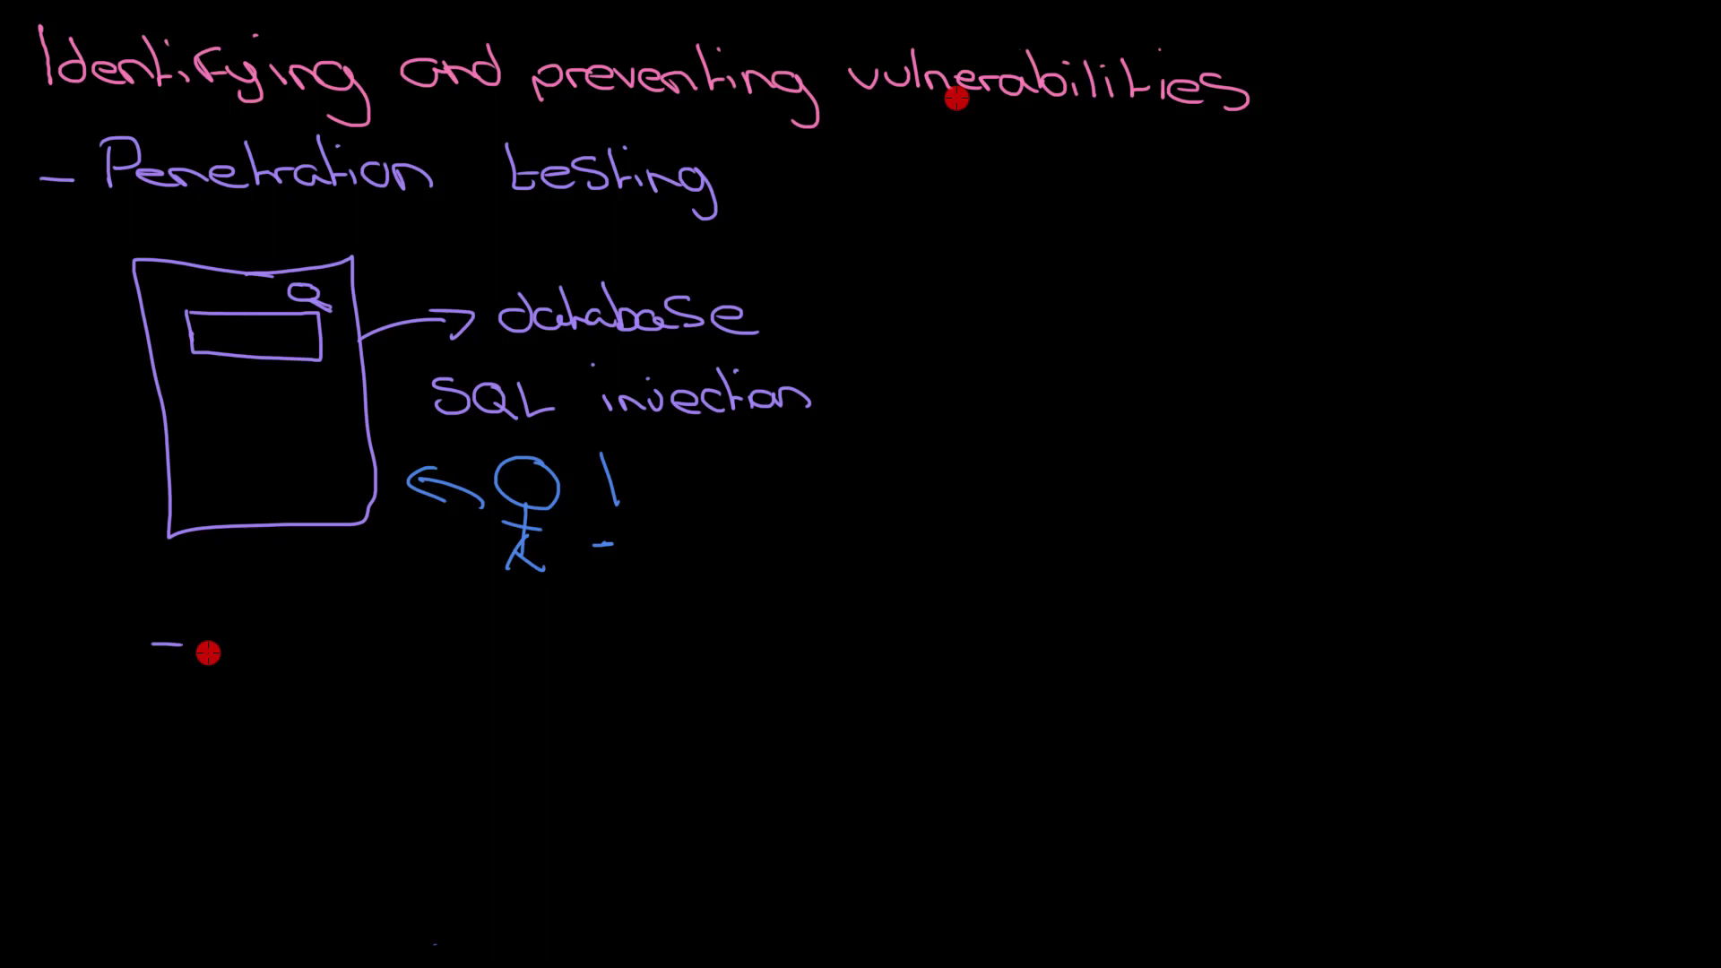
# - Write bullets 'get someone to hack your network' and 'alerts you to issues, allowing you to fix them'
pyautogui.write('get someone to try to break or')
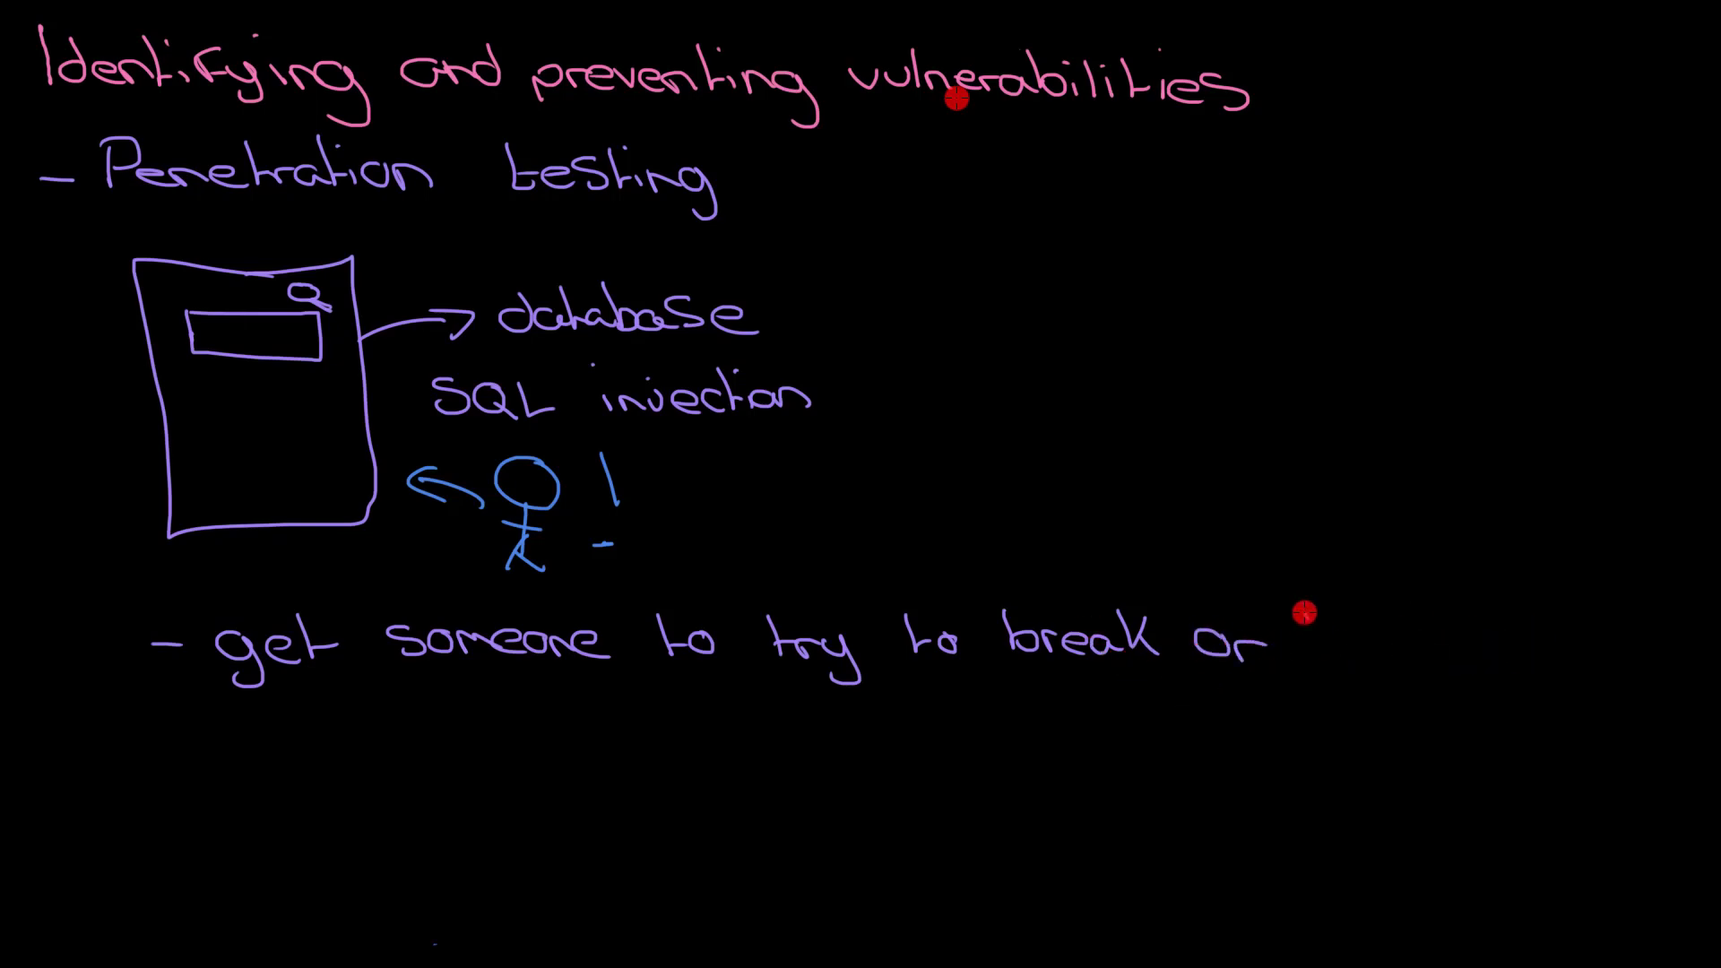
pyautogui.write('hack your network/website on purpose')
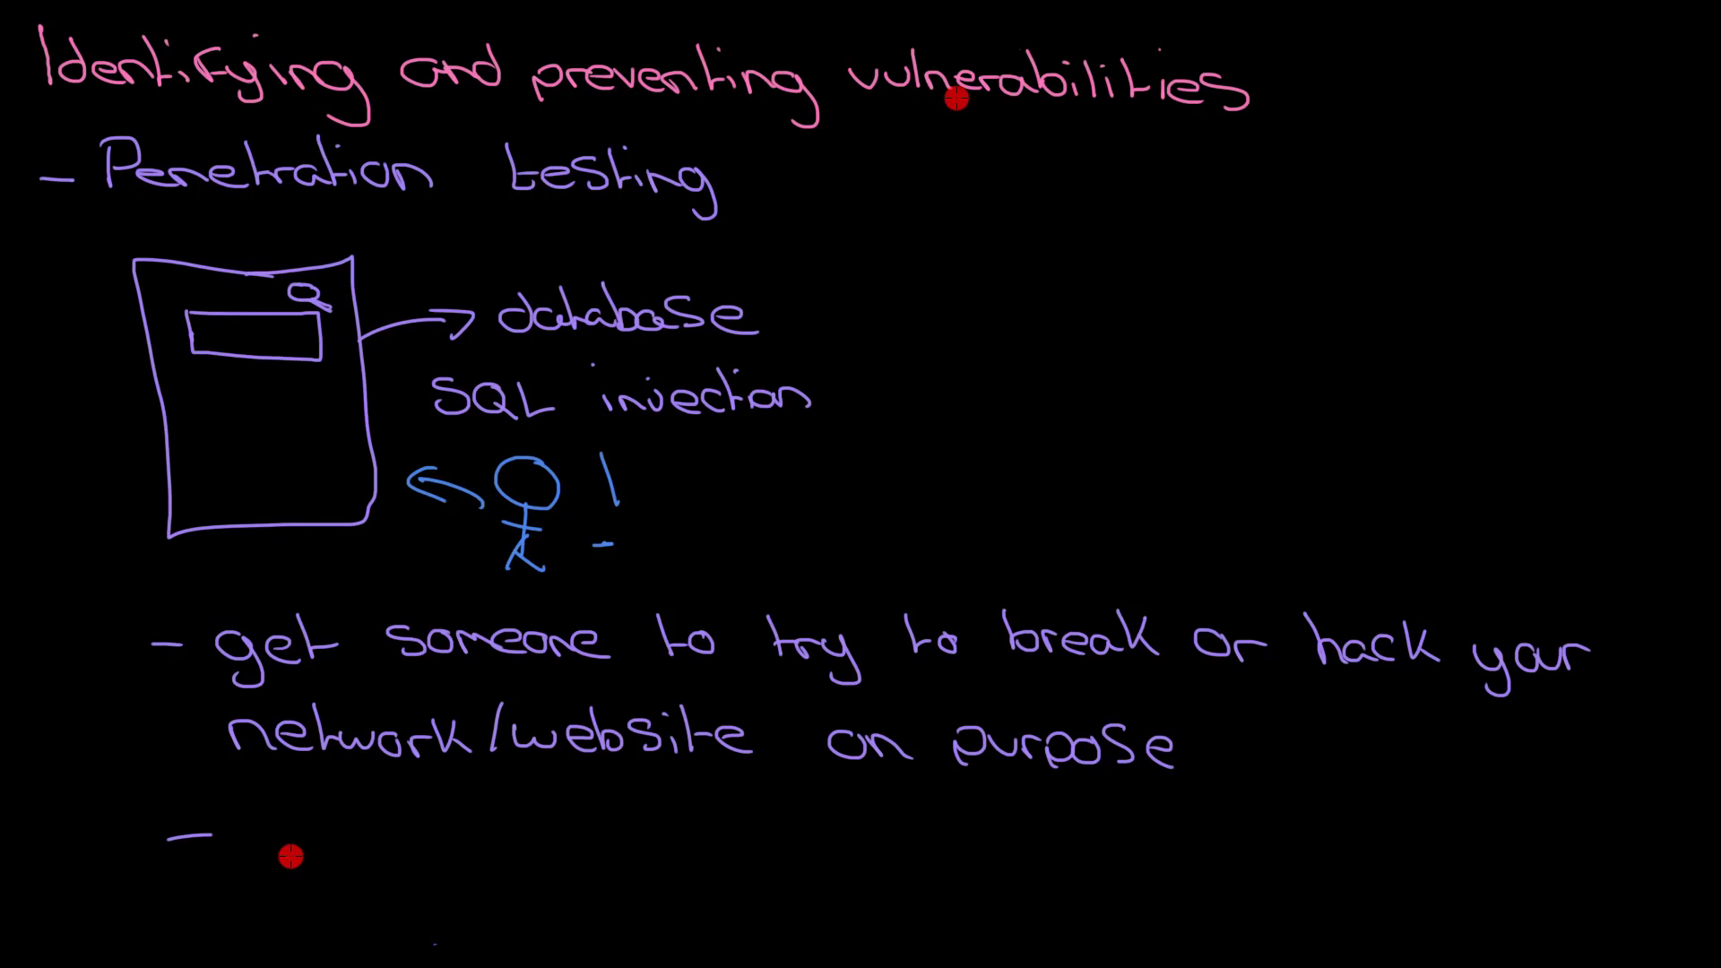
pyautogui.moveTo(241, 832)
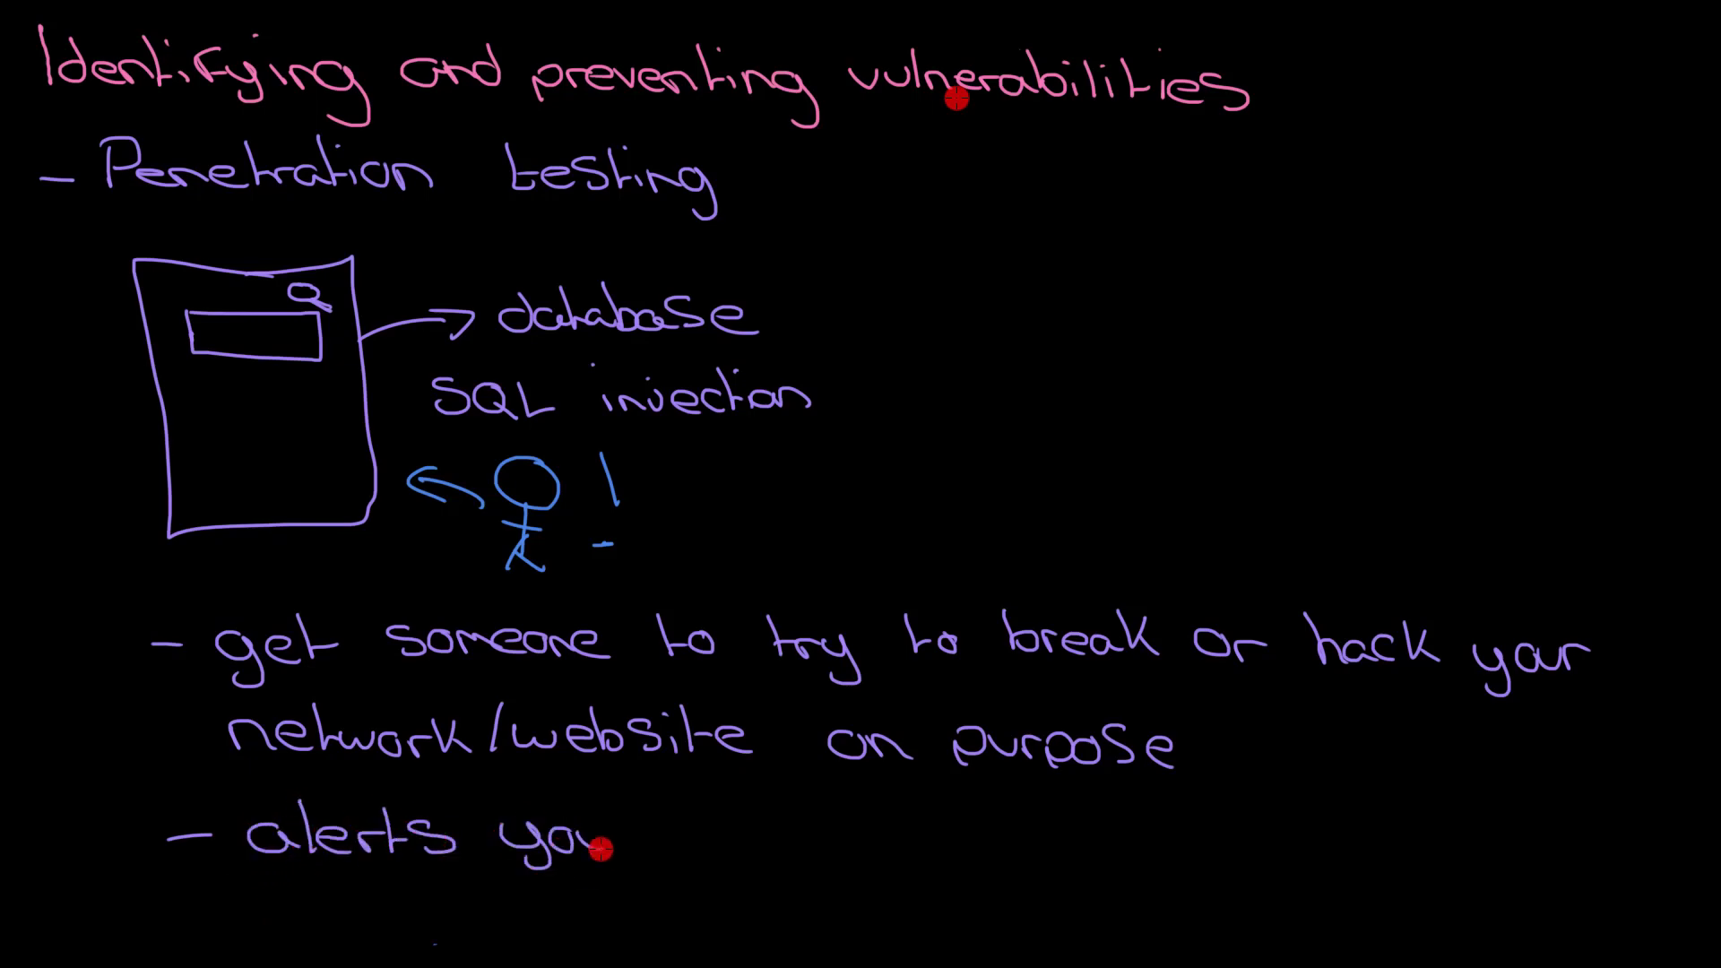
pyautogui.write('to issues,')
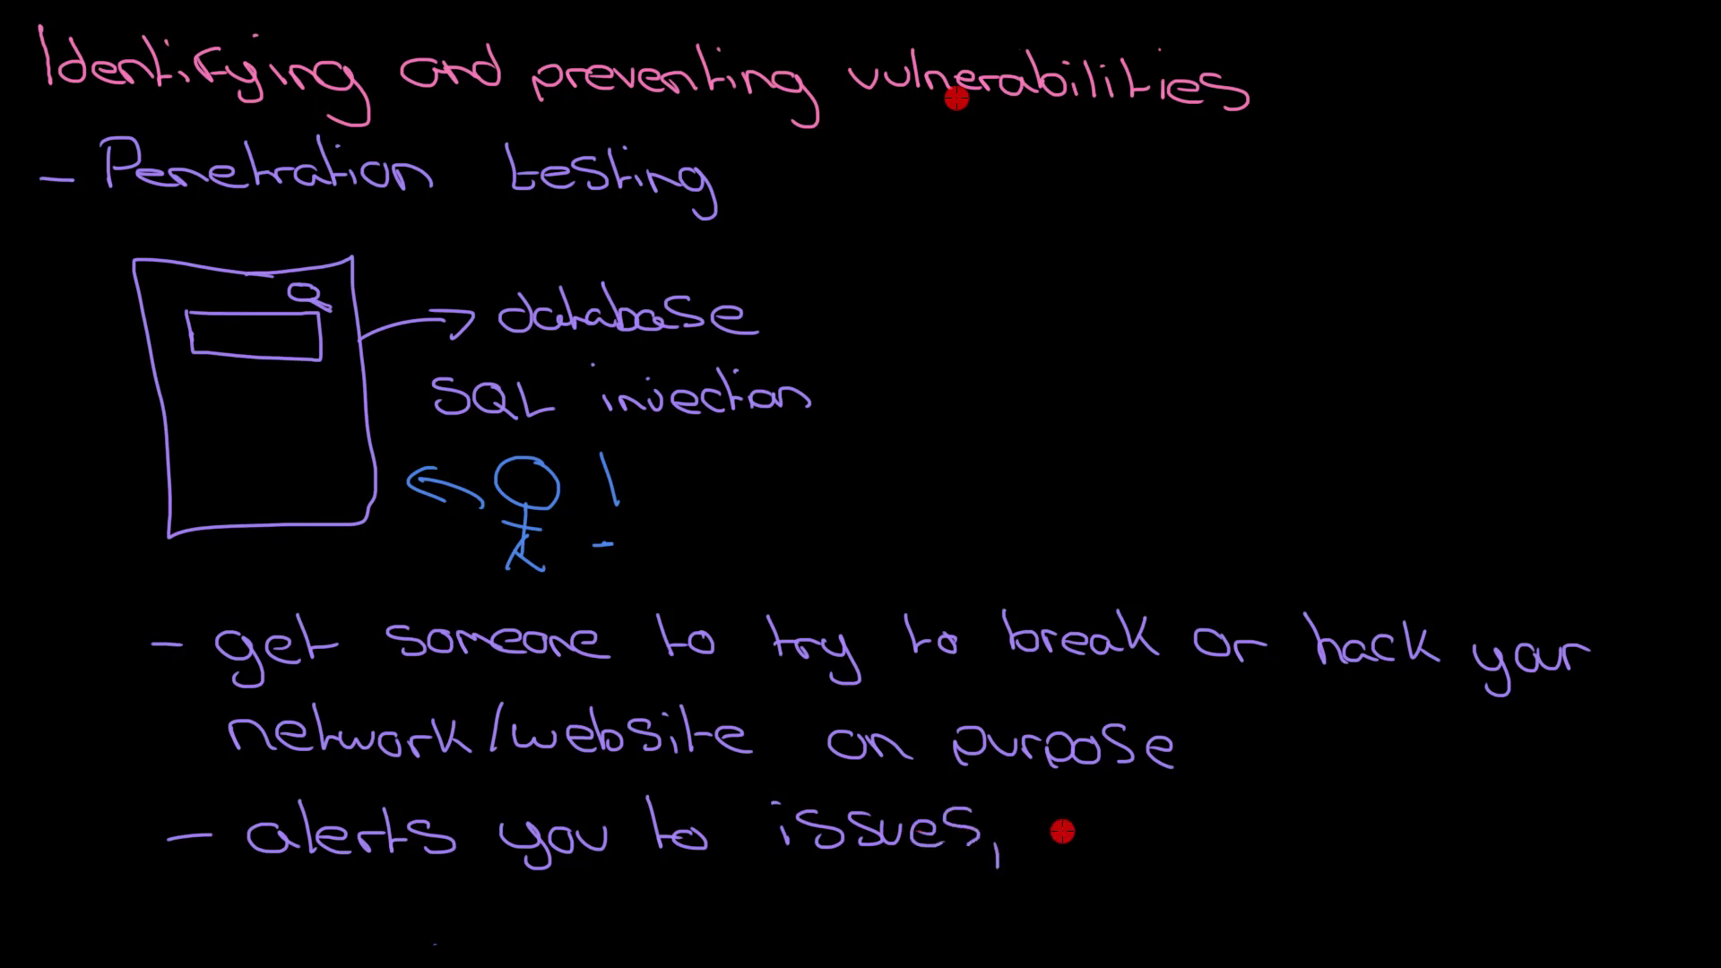
pyautogui.write('allowing you')
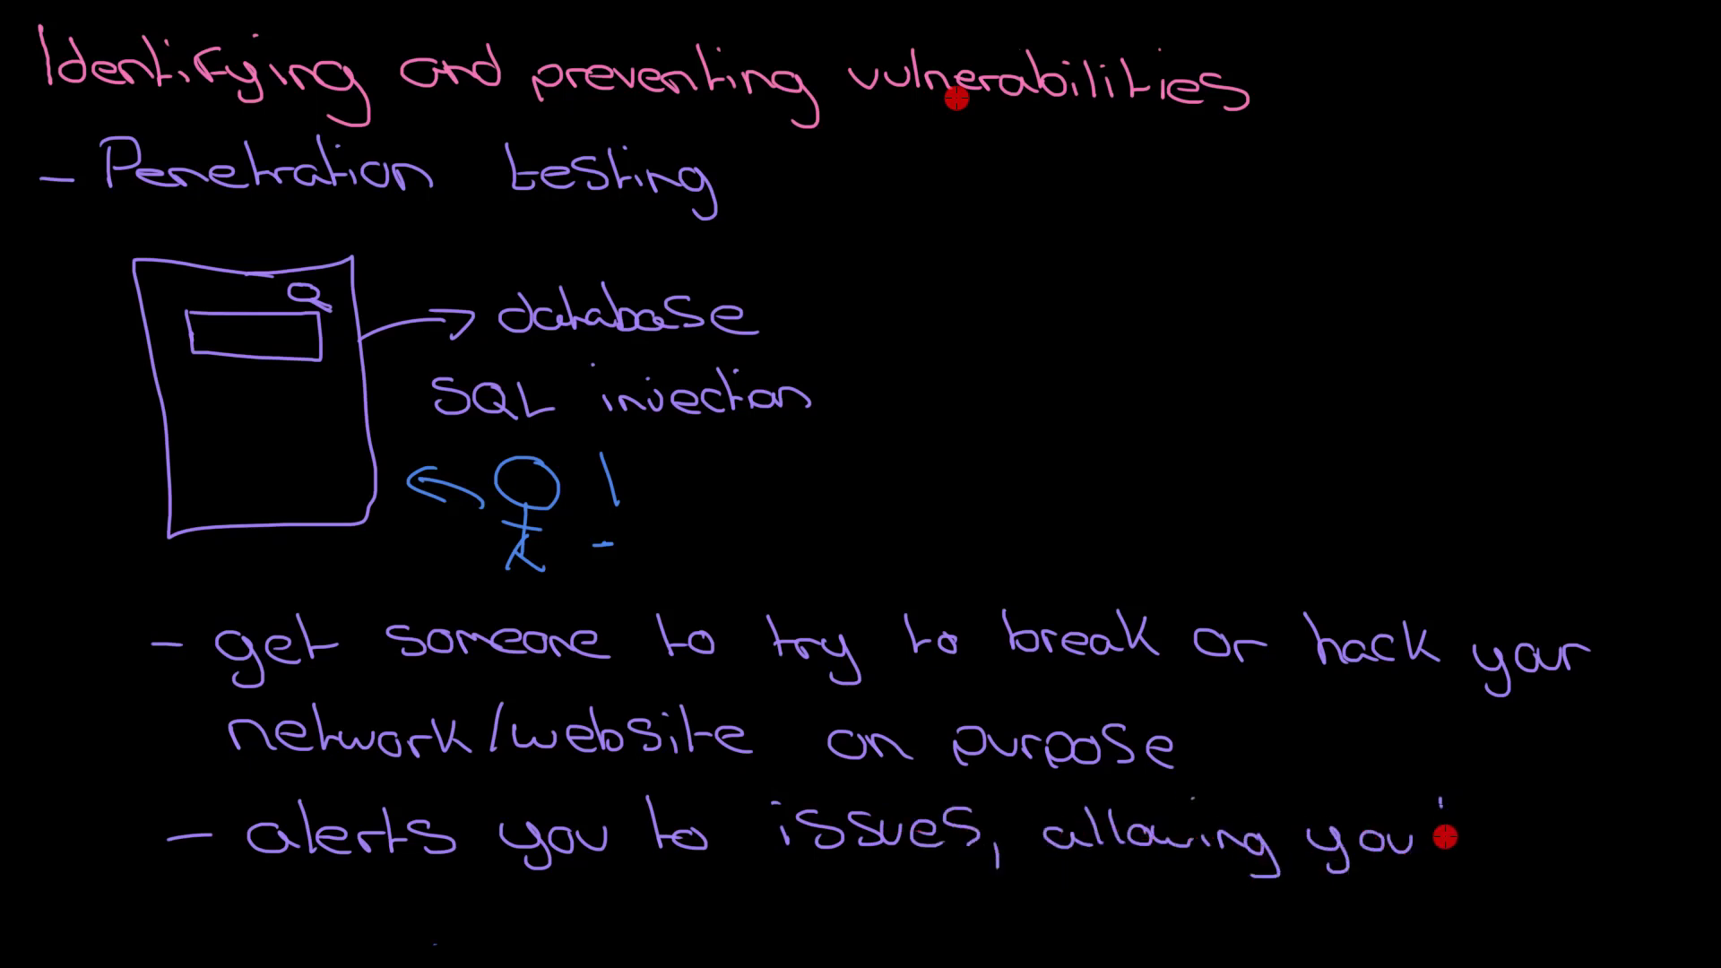
pyautogui.write('to fix th')
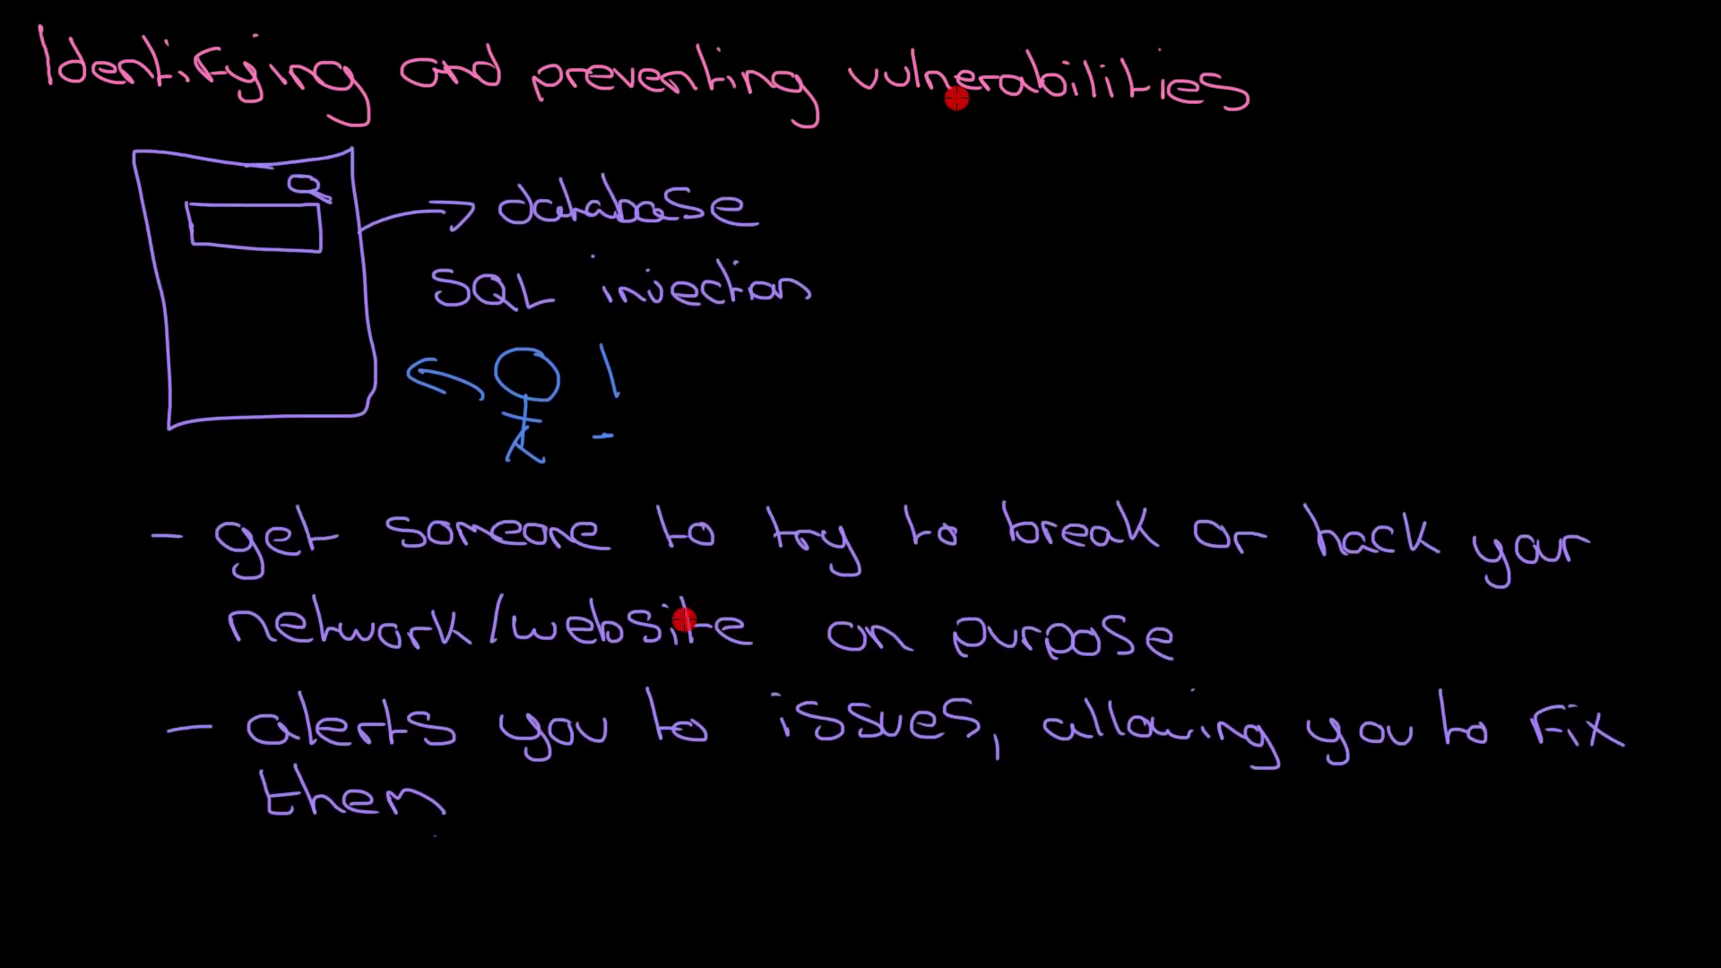
# - Add the bullet 'SQL injection' below them
pyautogui.write('S')
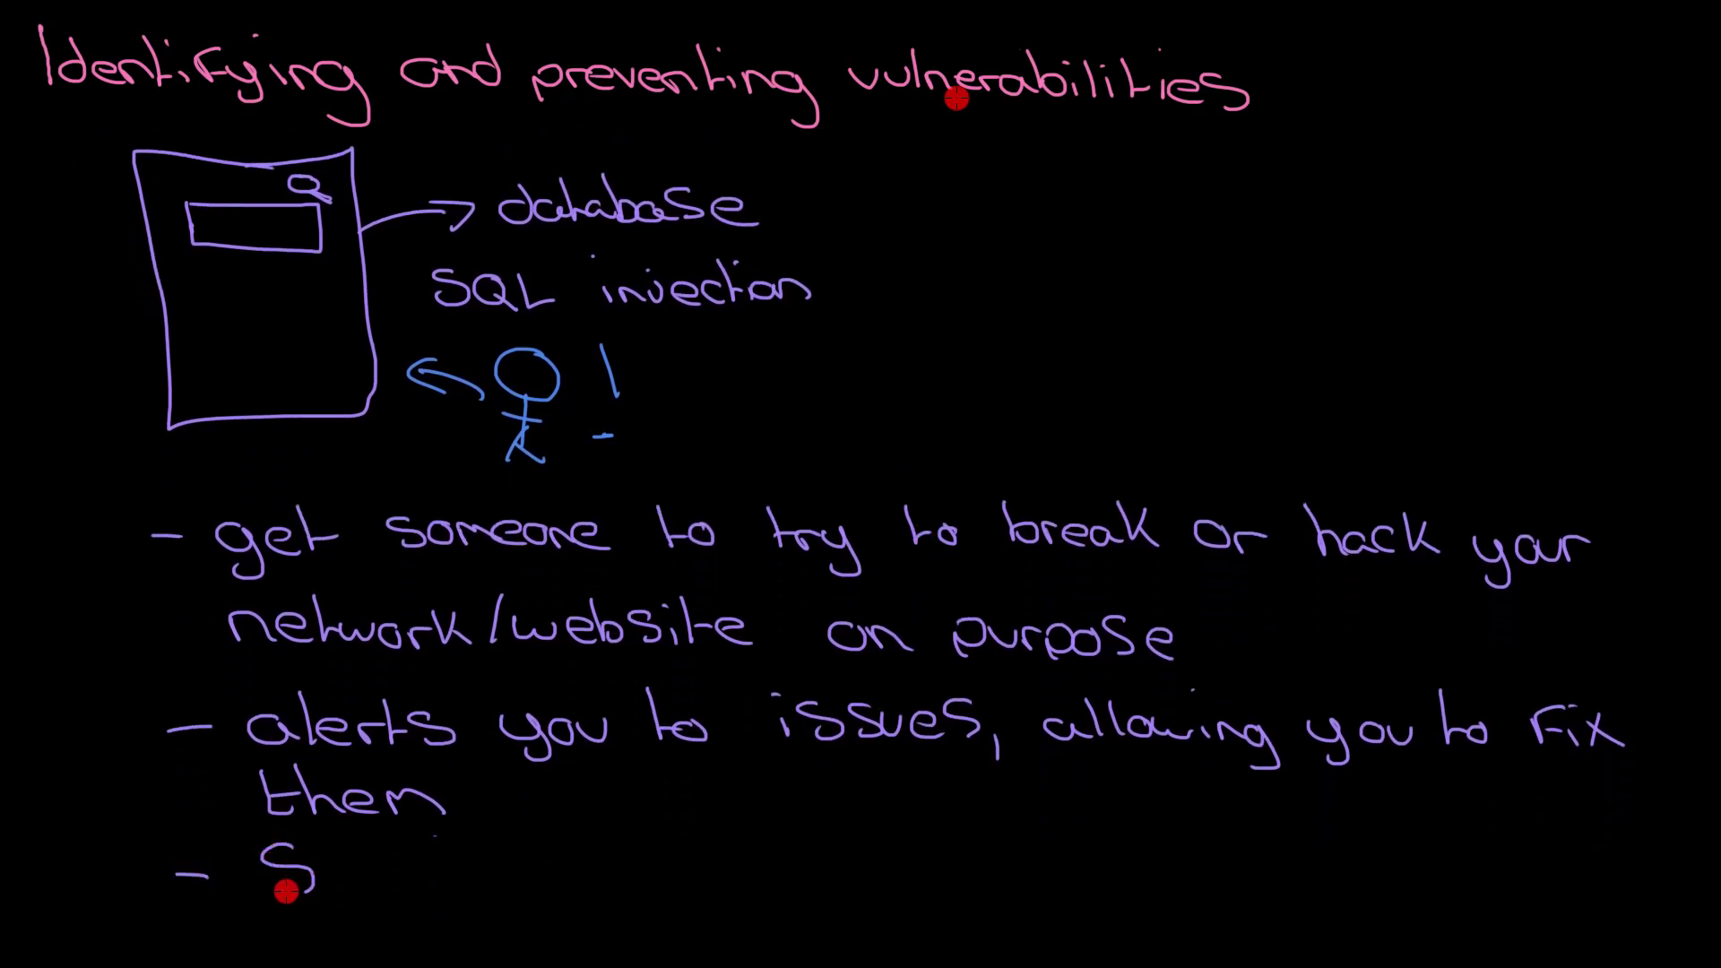
pyautogui.write('QL')
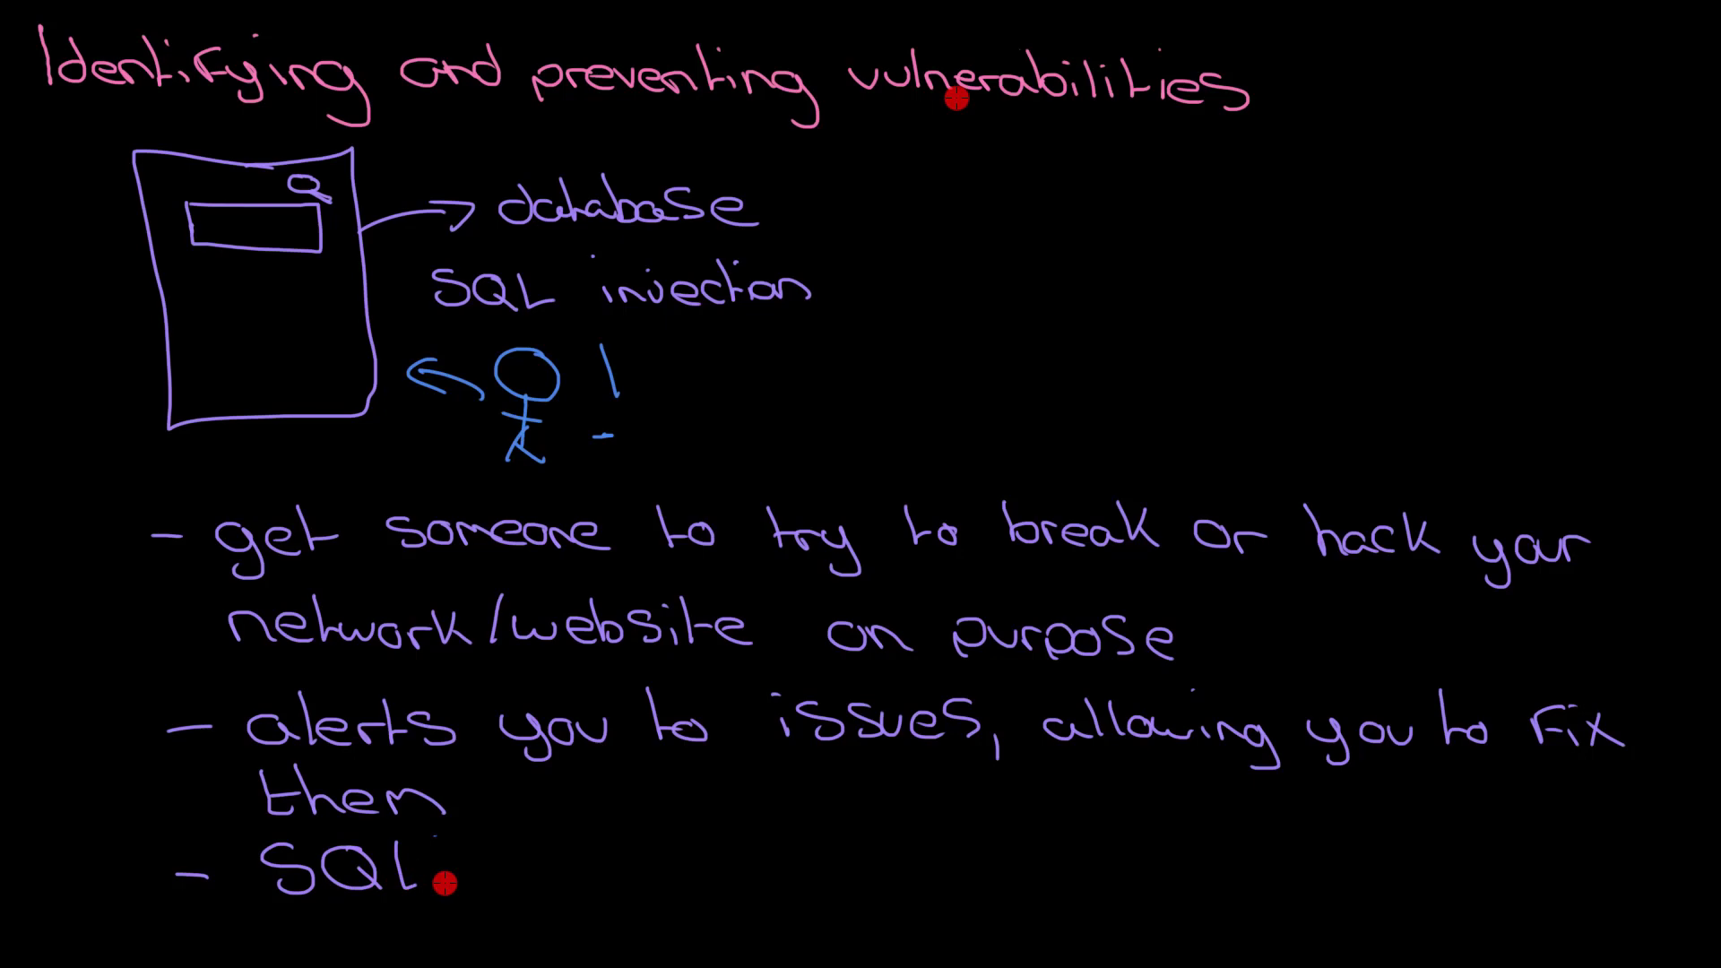
pyautogui.write('inj')
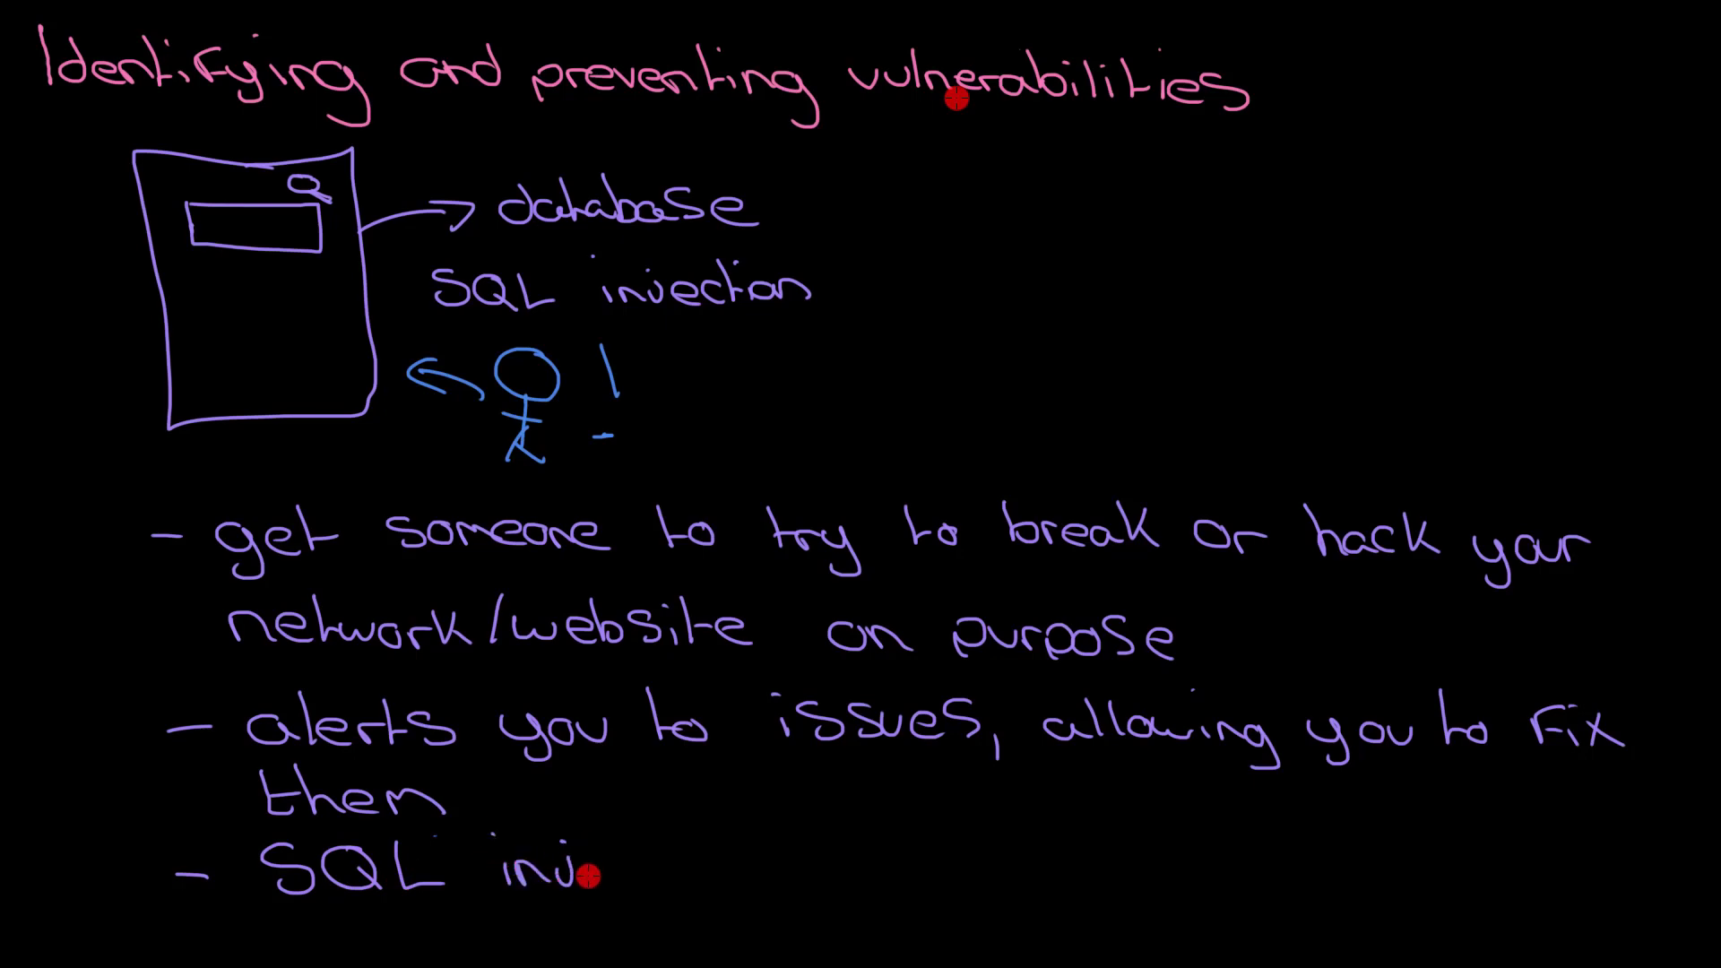
pyautogui.write('ection')
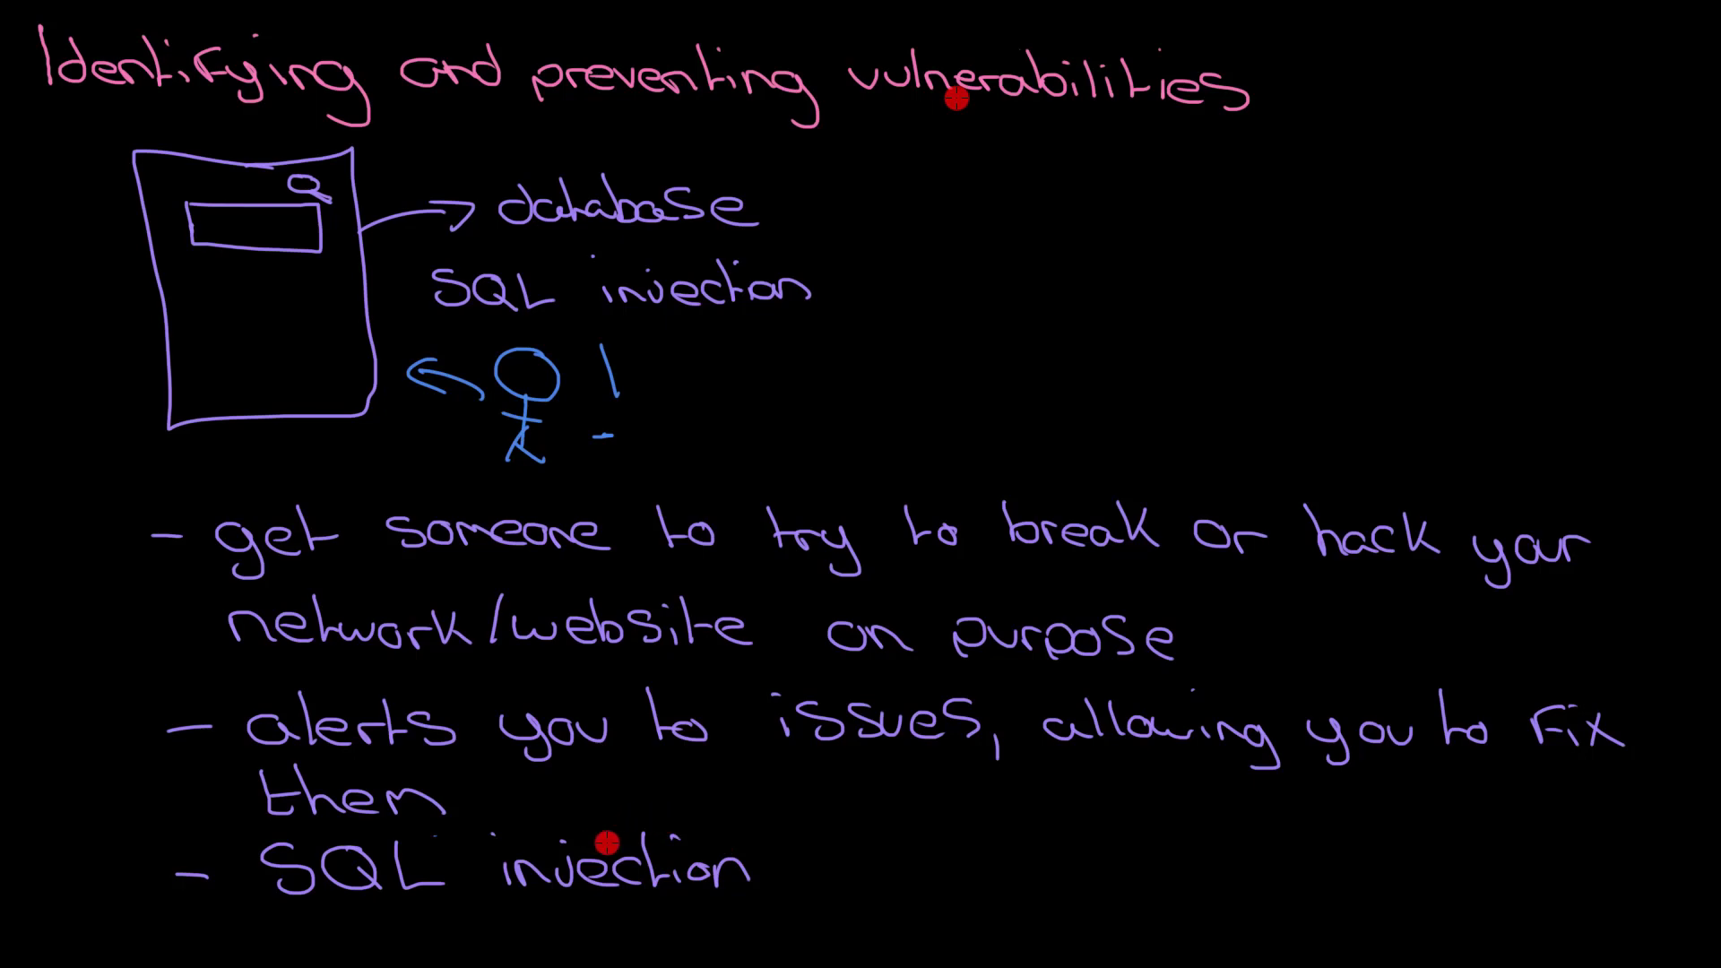
# - Write the salmon 'Password' bullet with sub-points 'Must be strong!' and 'Brute force attacks'
pyautogui.scroll(-3)
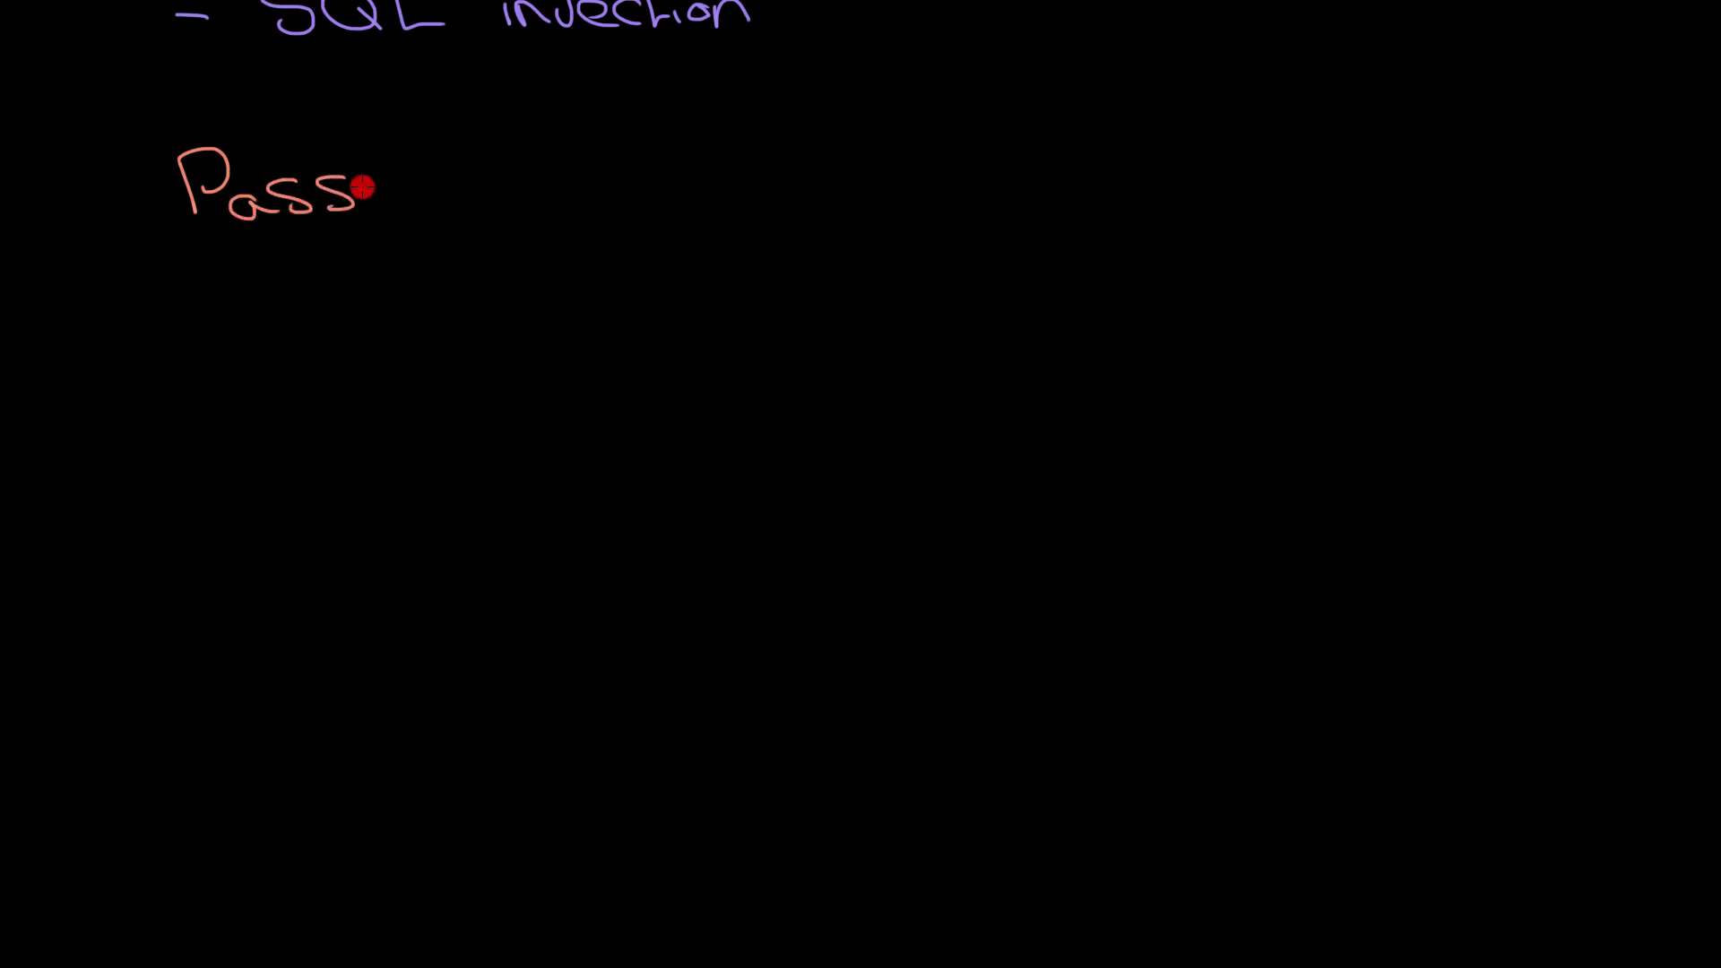
pyautogui.moveTo(373, 187); pyautogui.dragTo(494, 192)
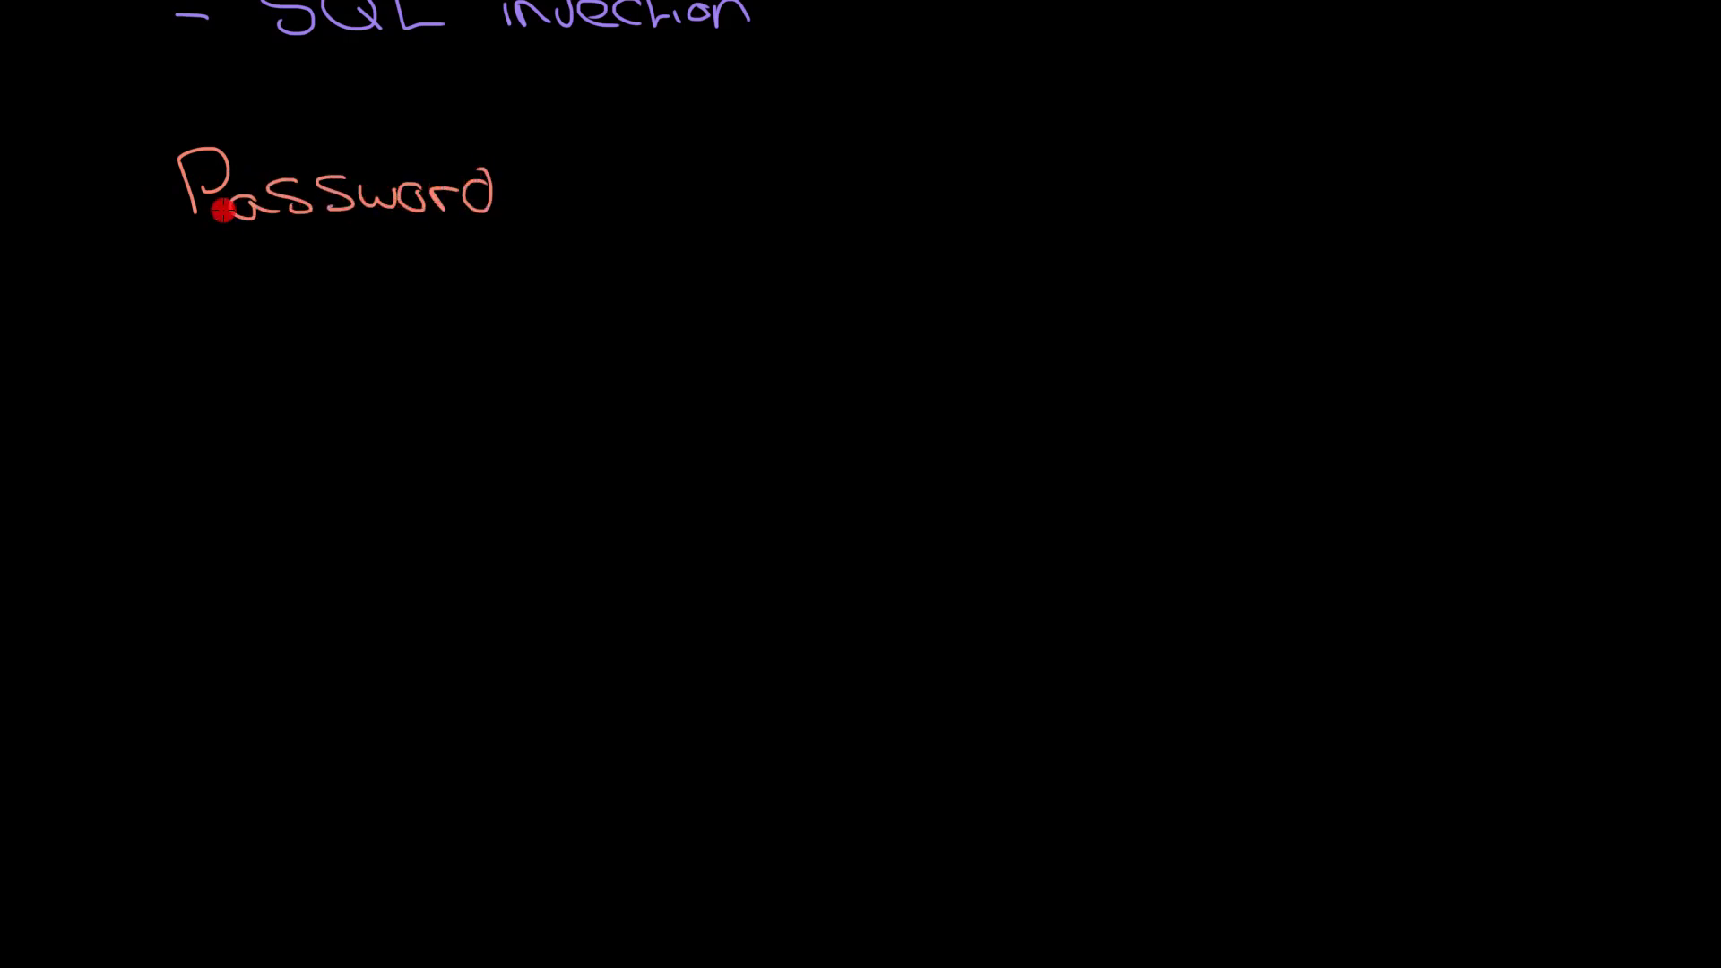
pyautogui.moveTo(143, 186); pyautogui.dragTo(253, 285)
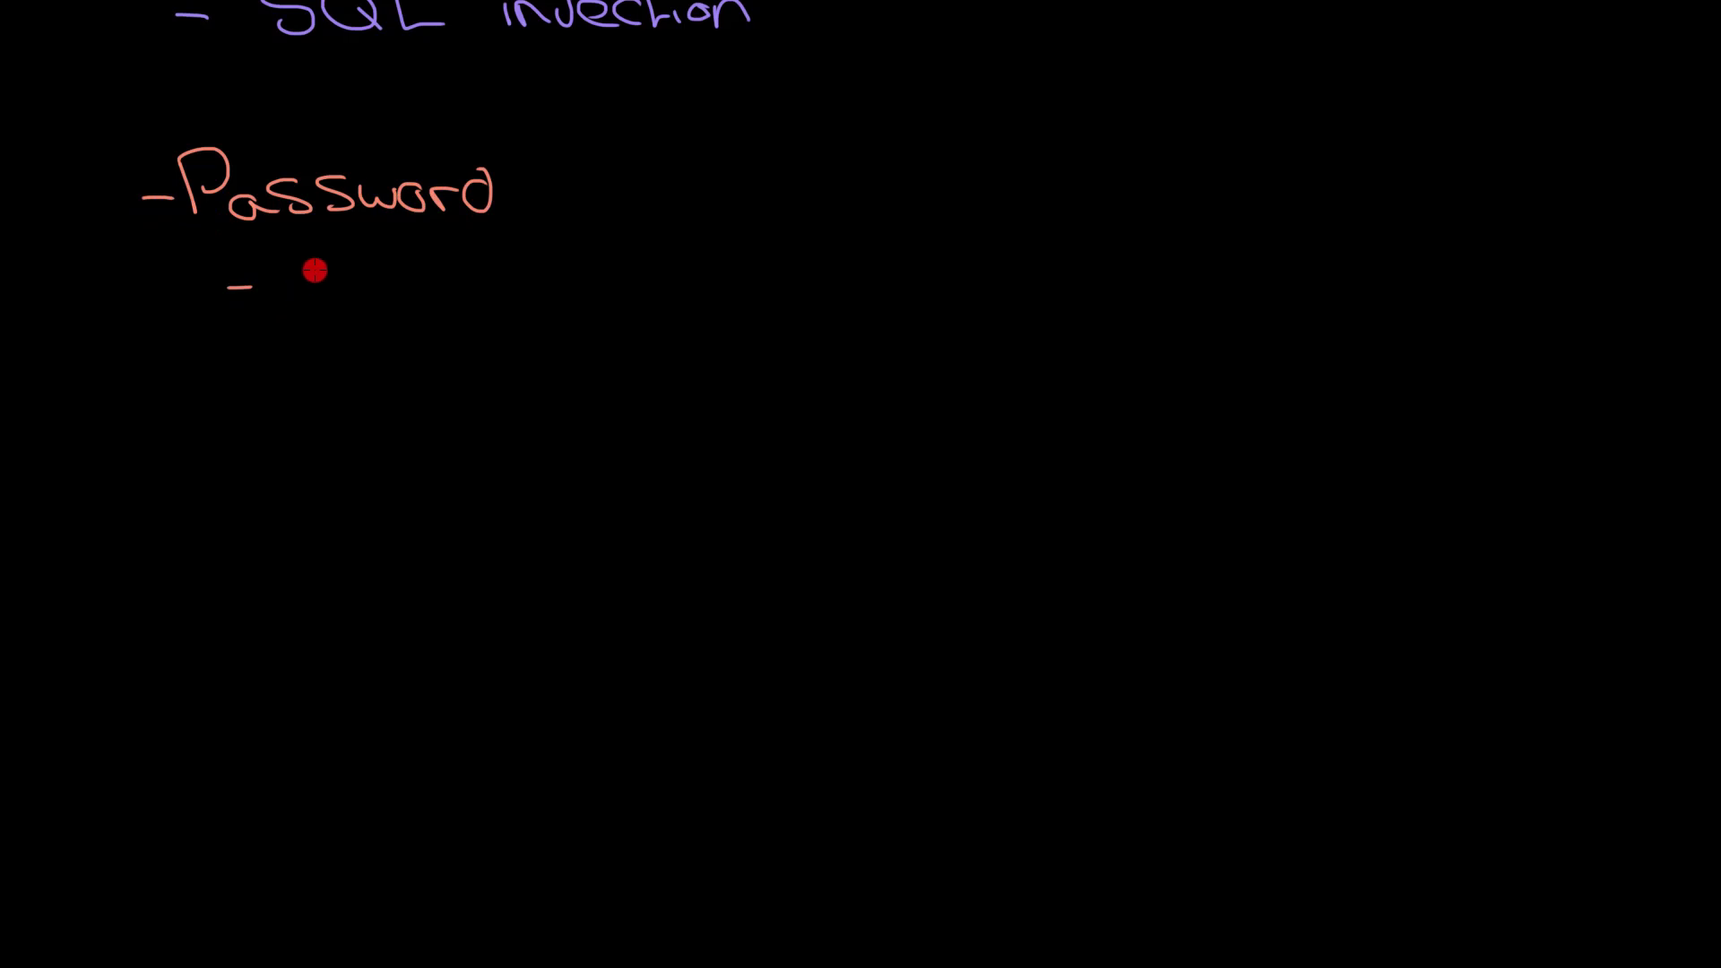
pyautogui.write('Must')
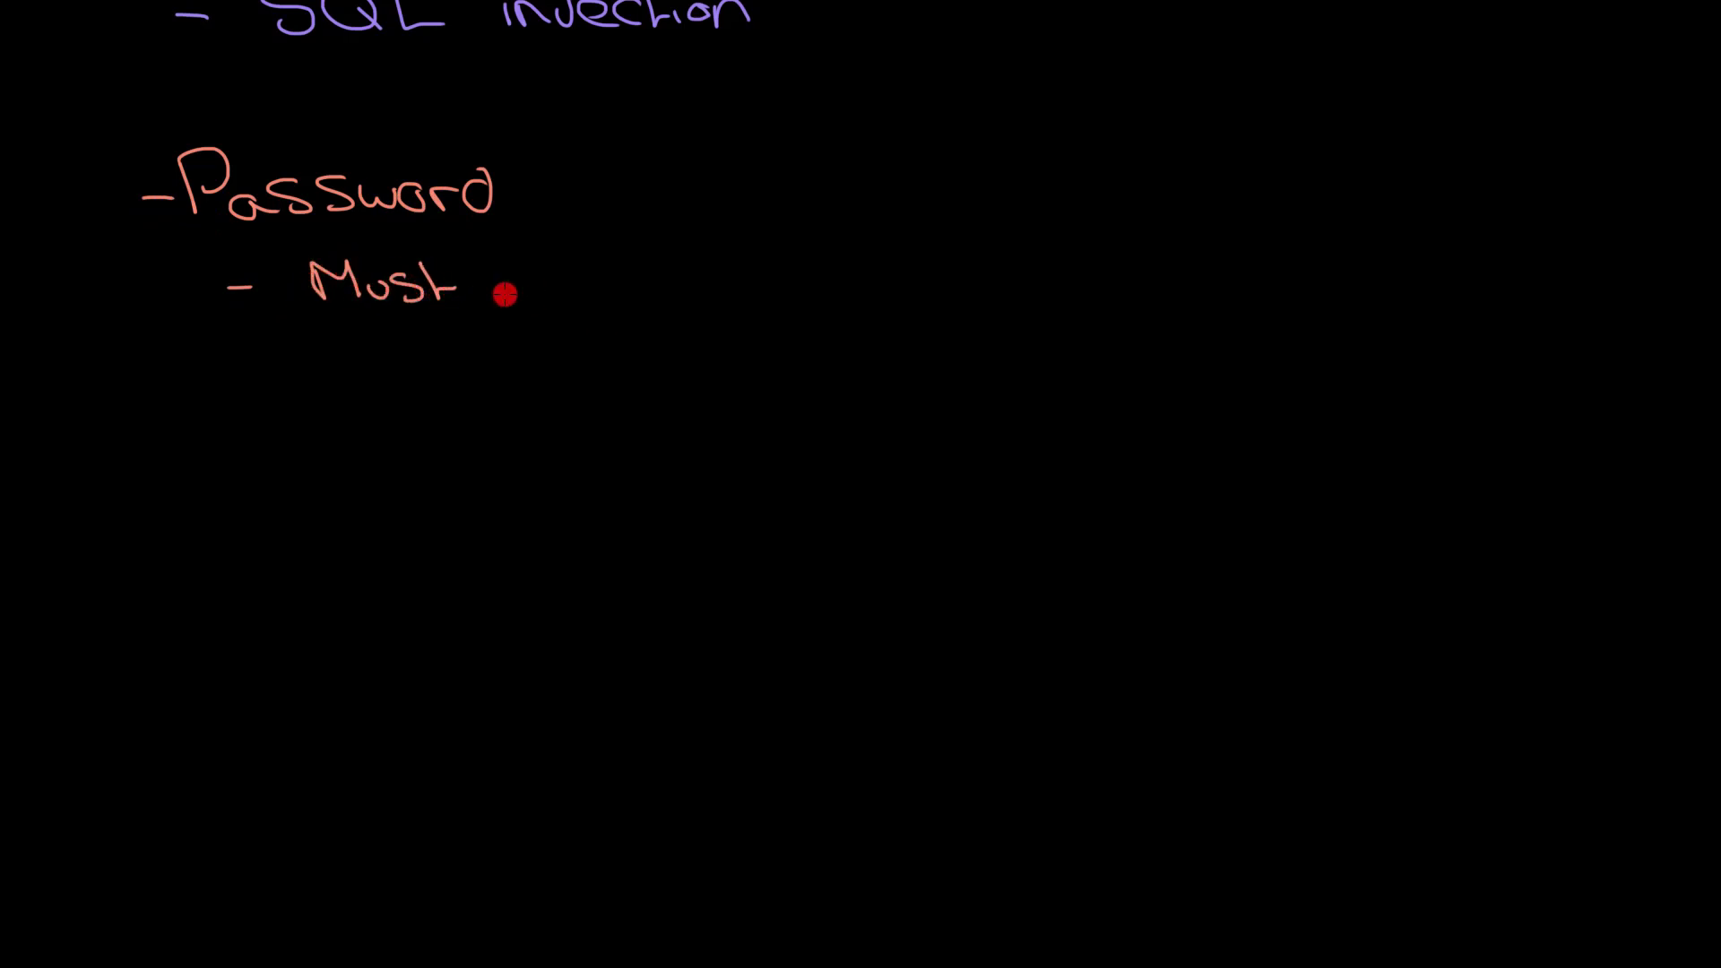
pyautogui.moveTo(530, 296)
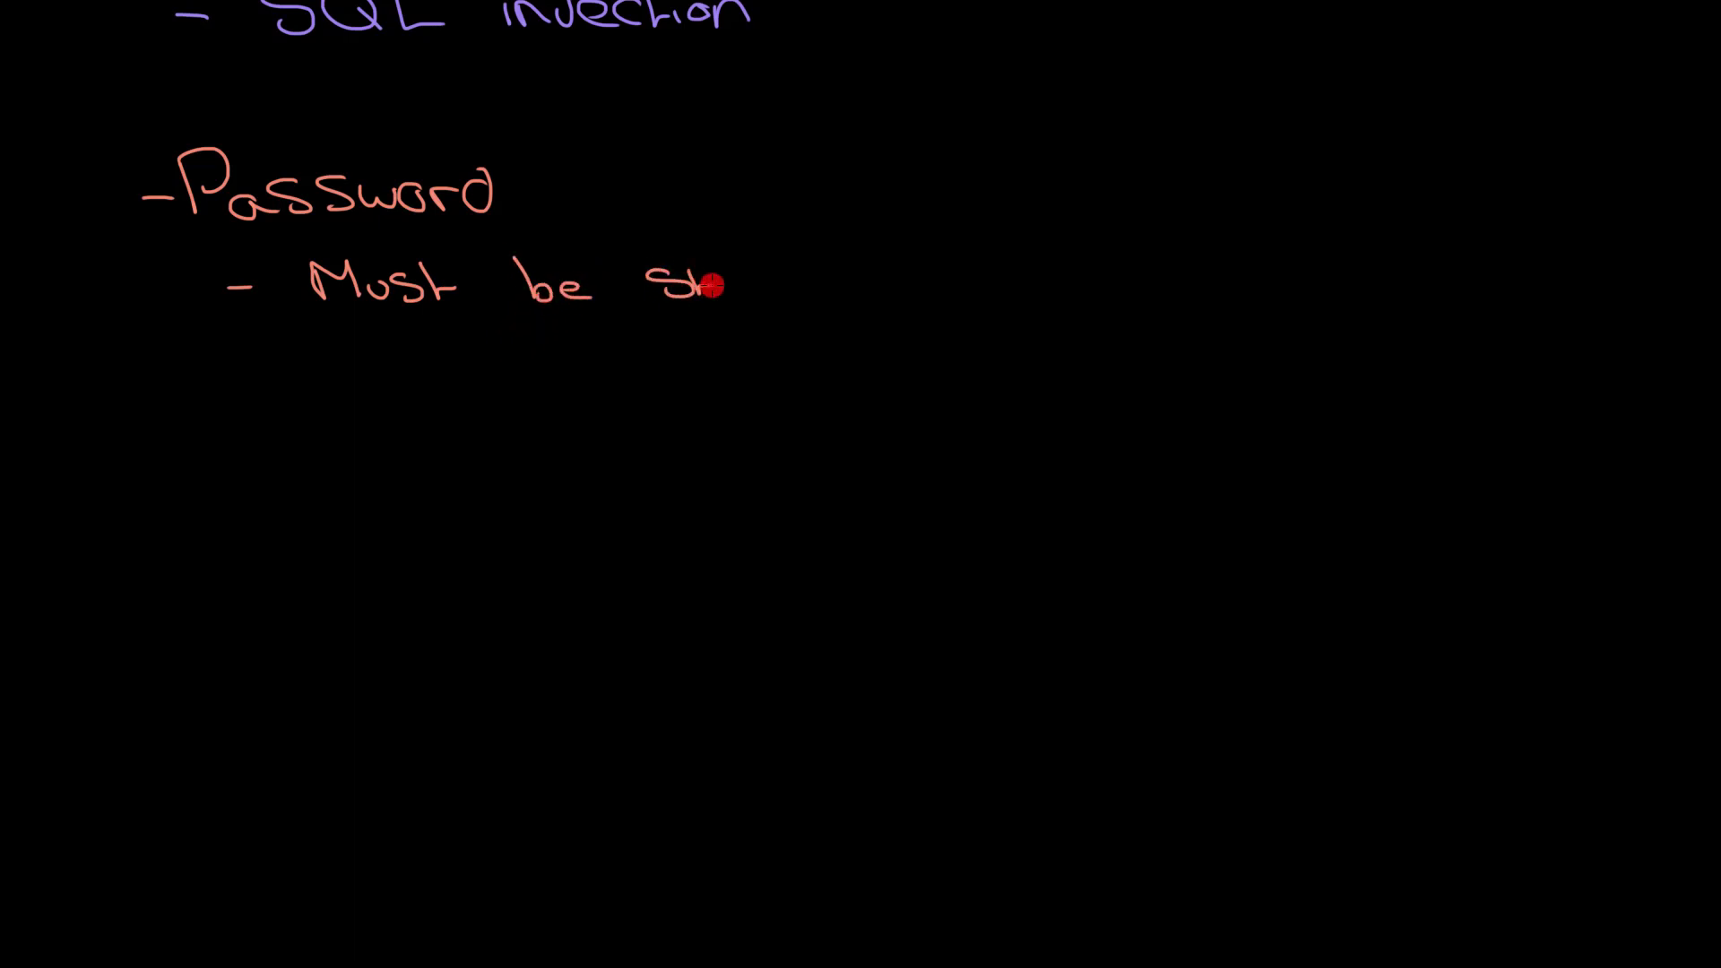
pyautogui.moveTo(724, 285); pyautogui.dragTo(856, 291)
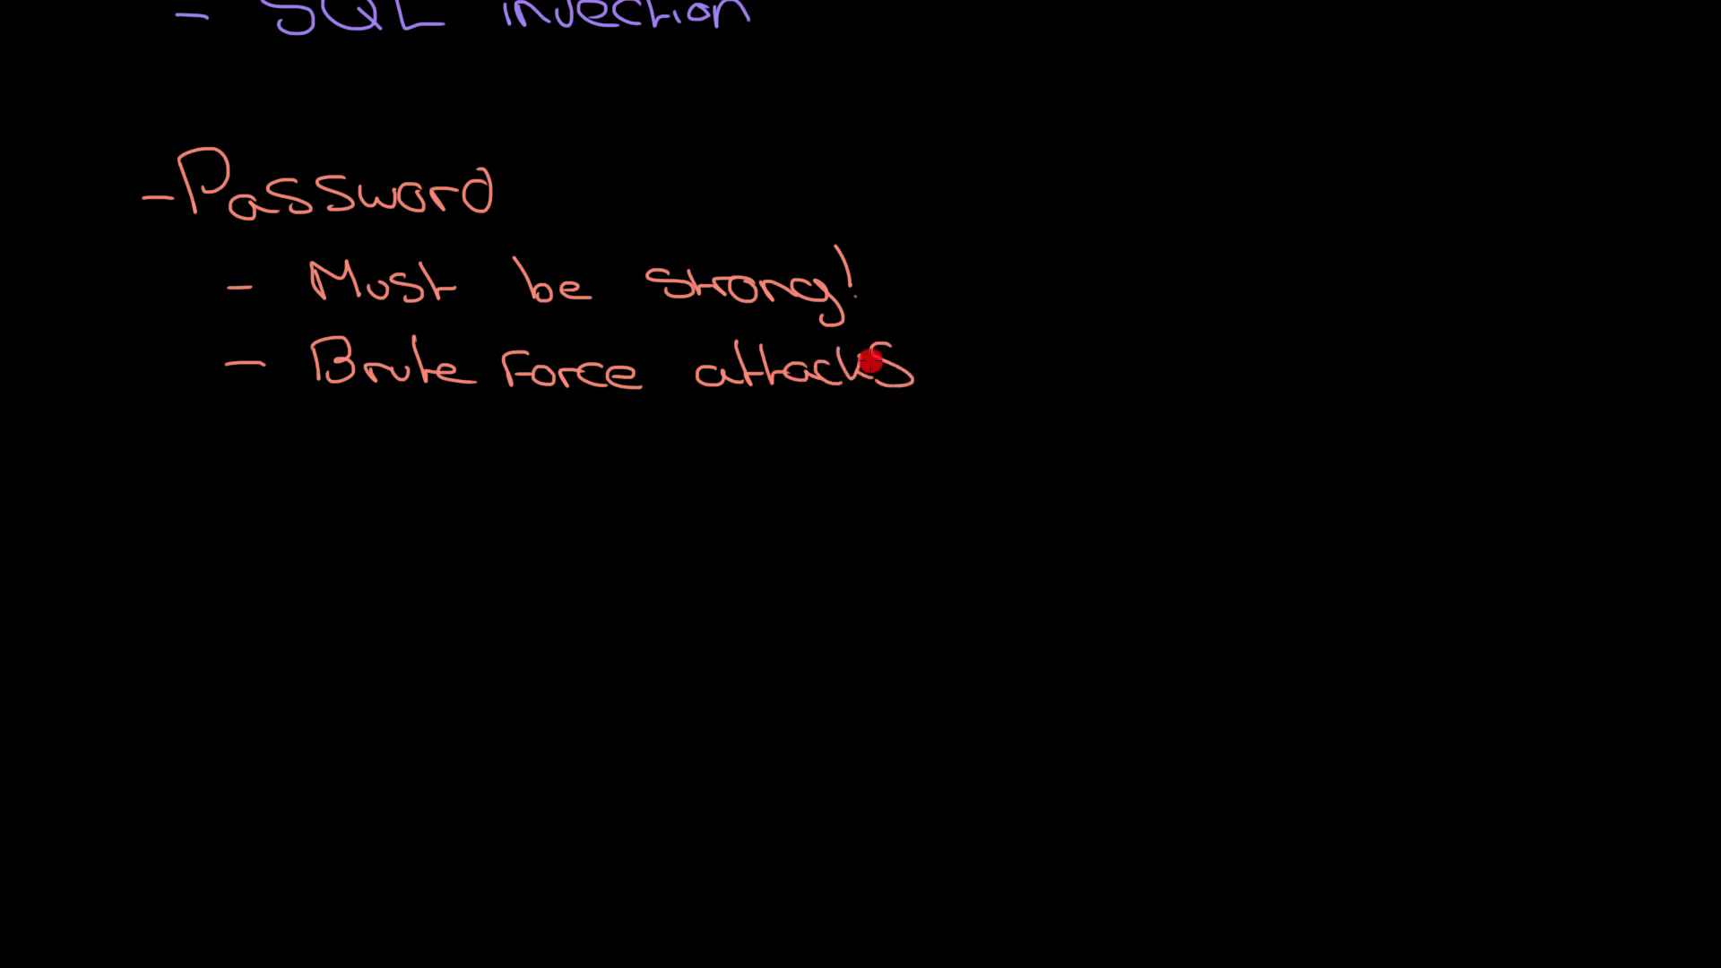
pyautogui.moveTo(95, 547)
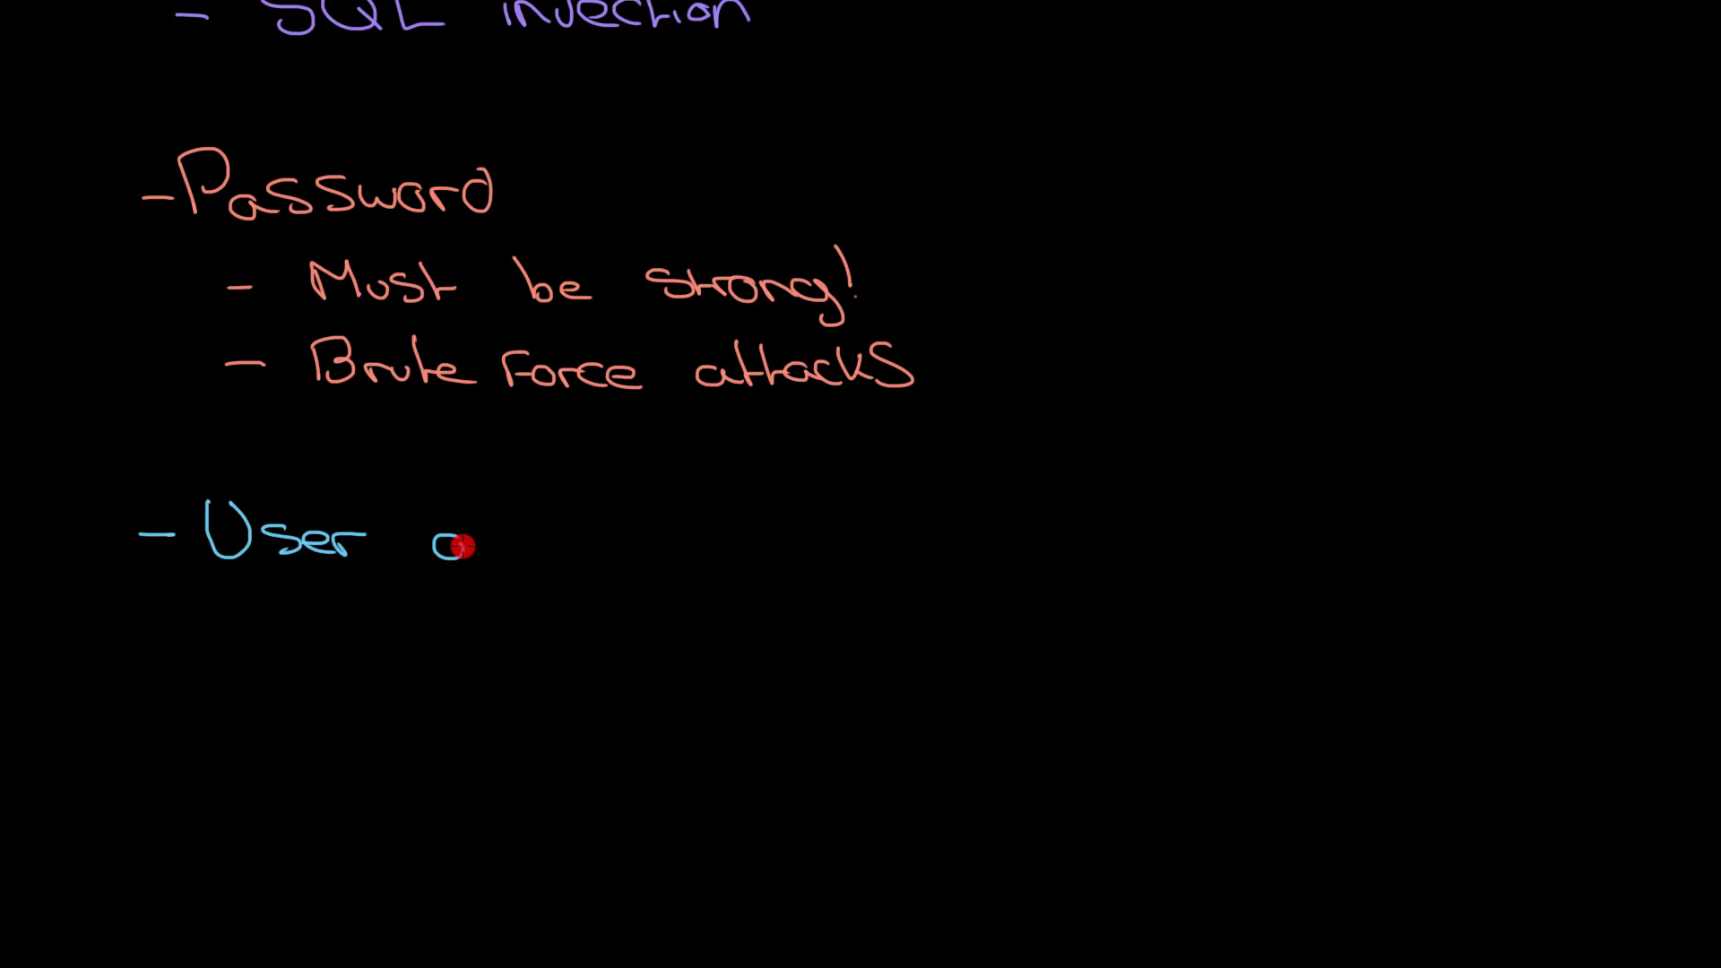
# - Handwrite blue 'User access levels' and 'controls what programs and data you have access to'
pyautogui.write('acces')
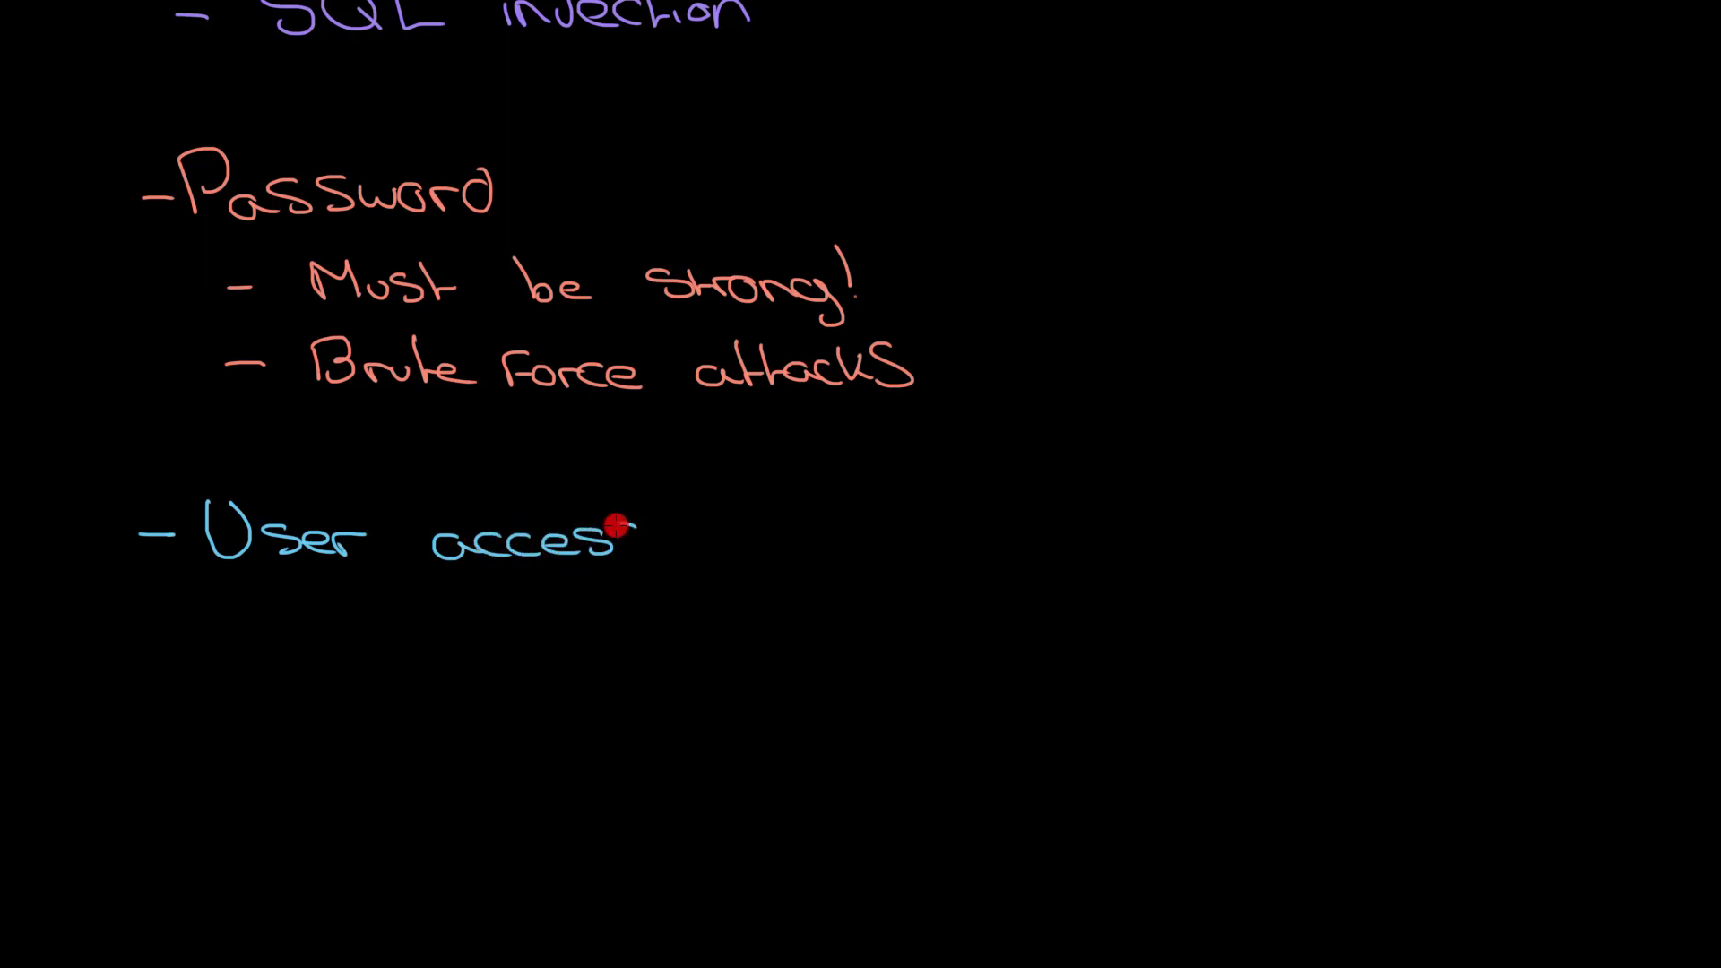
pyautogui.moveTo(615, 533); pyautogui.dragTo(757, 533)
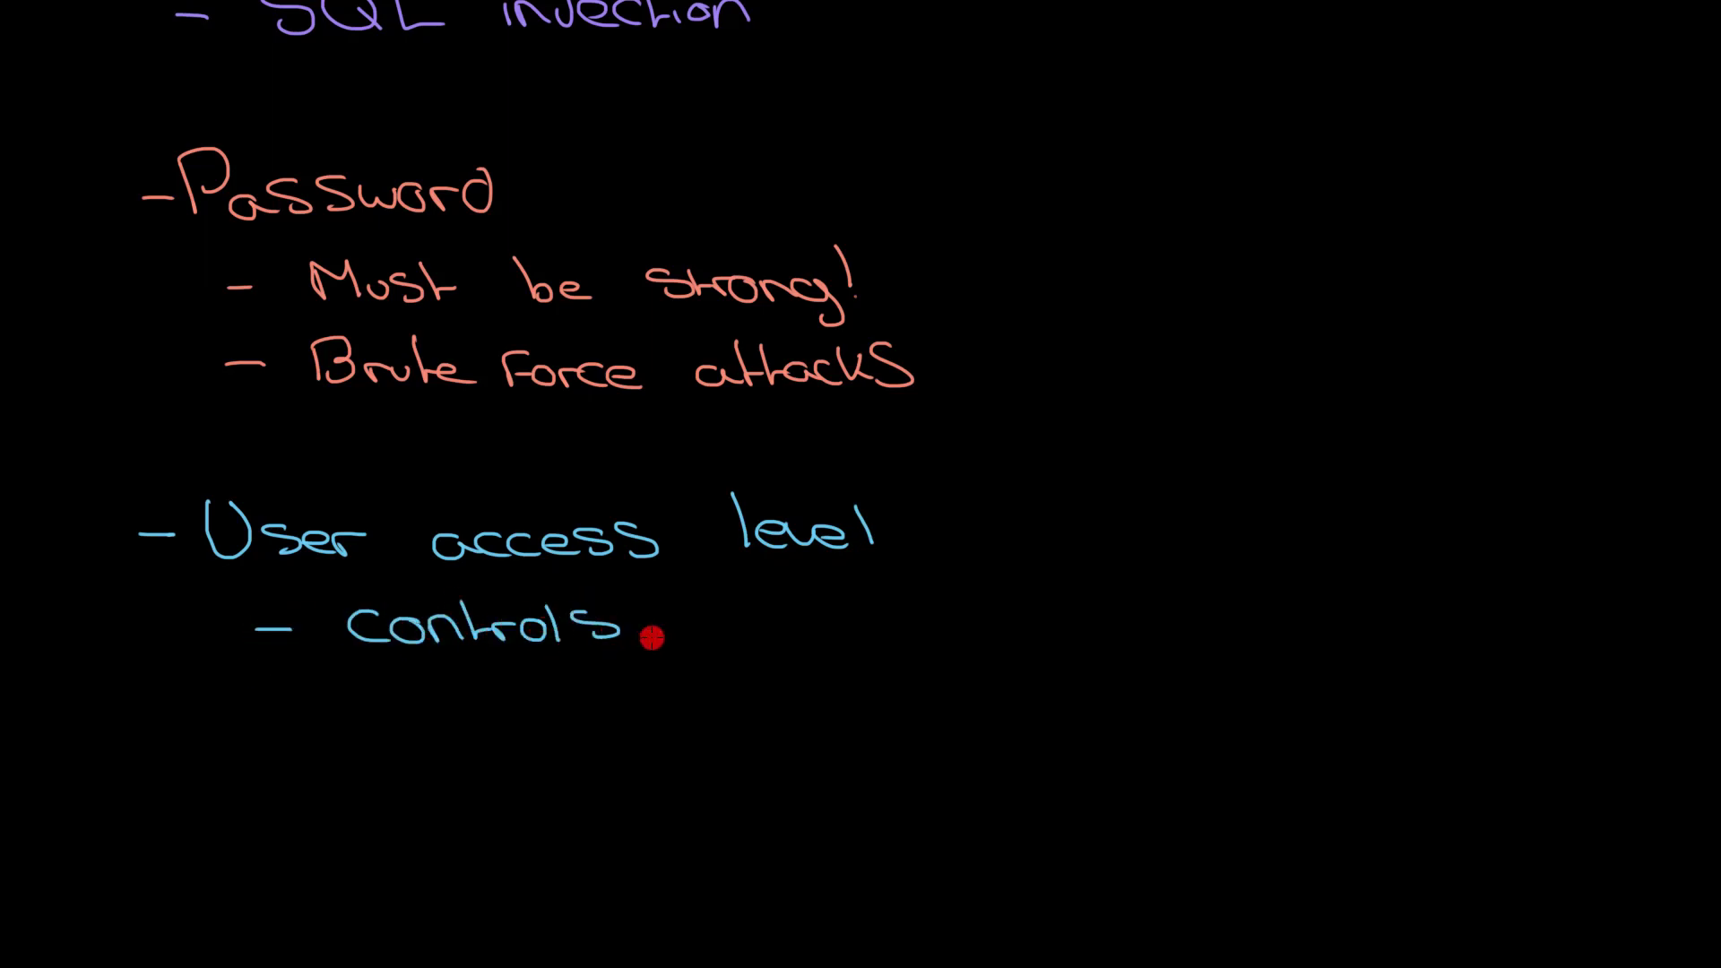
pyautogui.write('what programs and data')
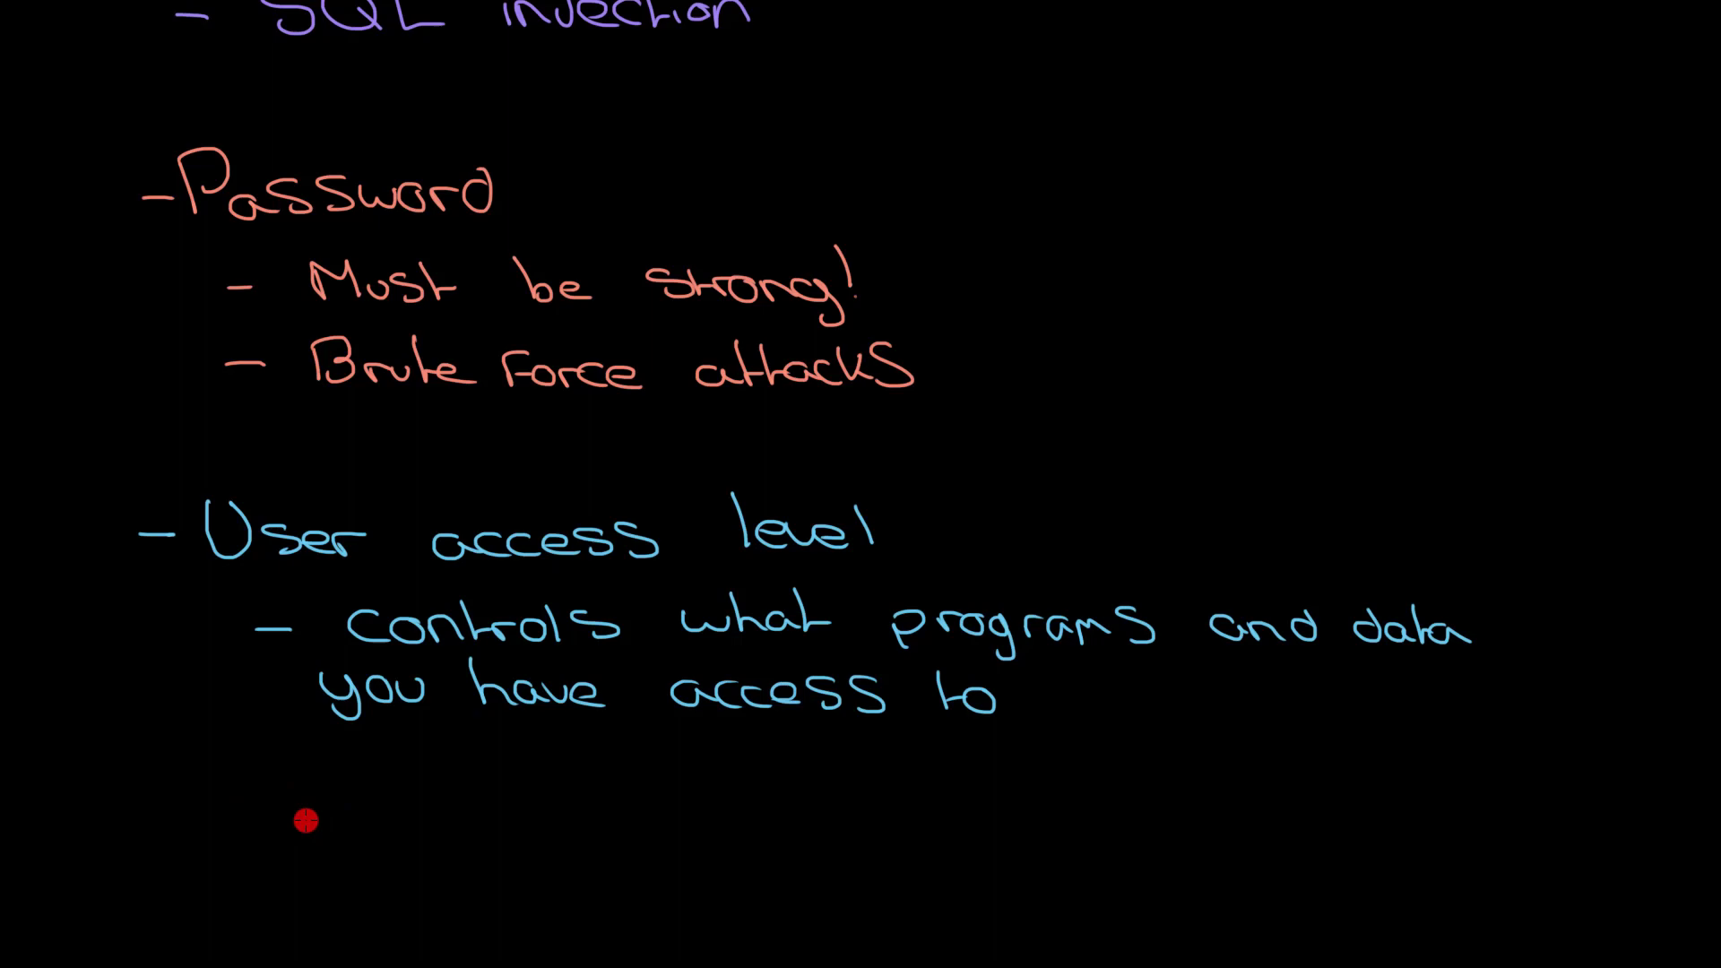
pyautogui.moveTo(291, 836)
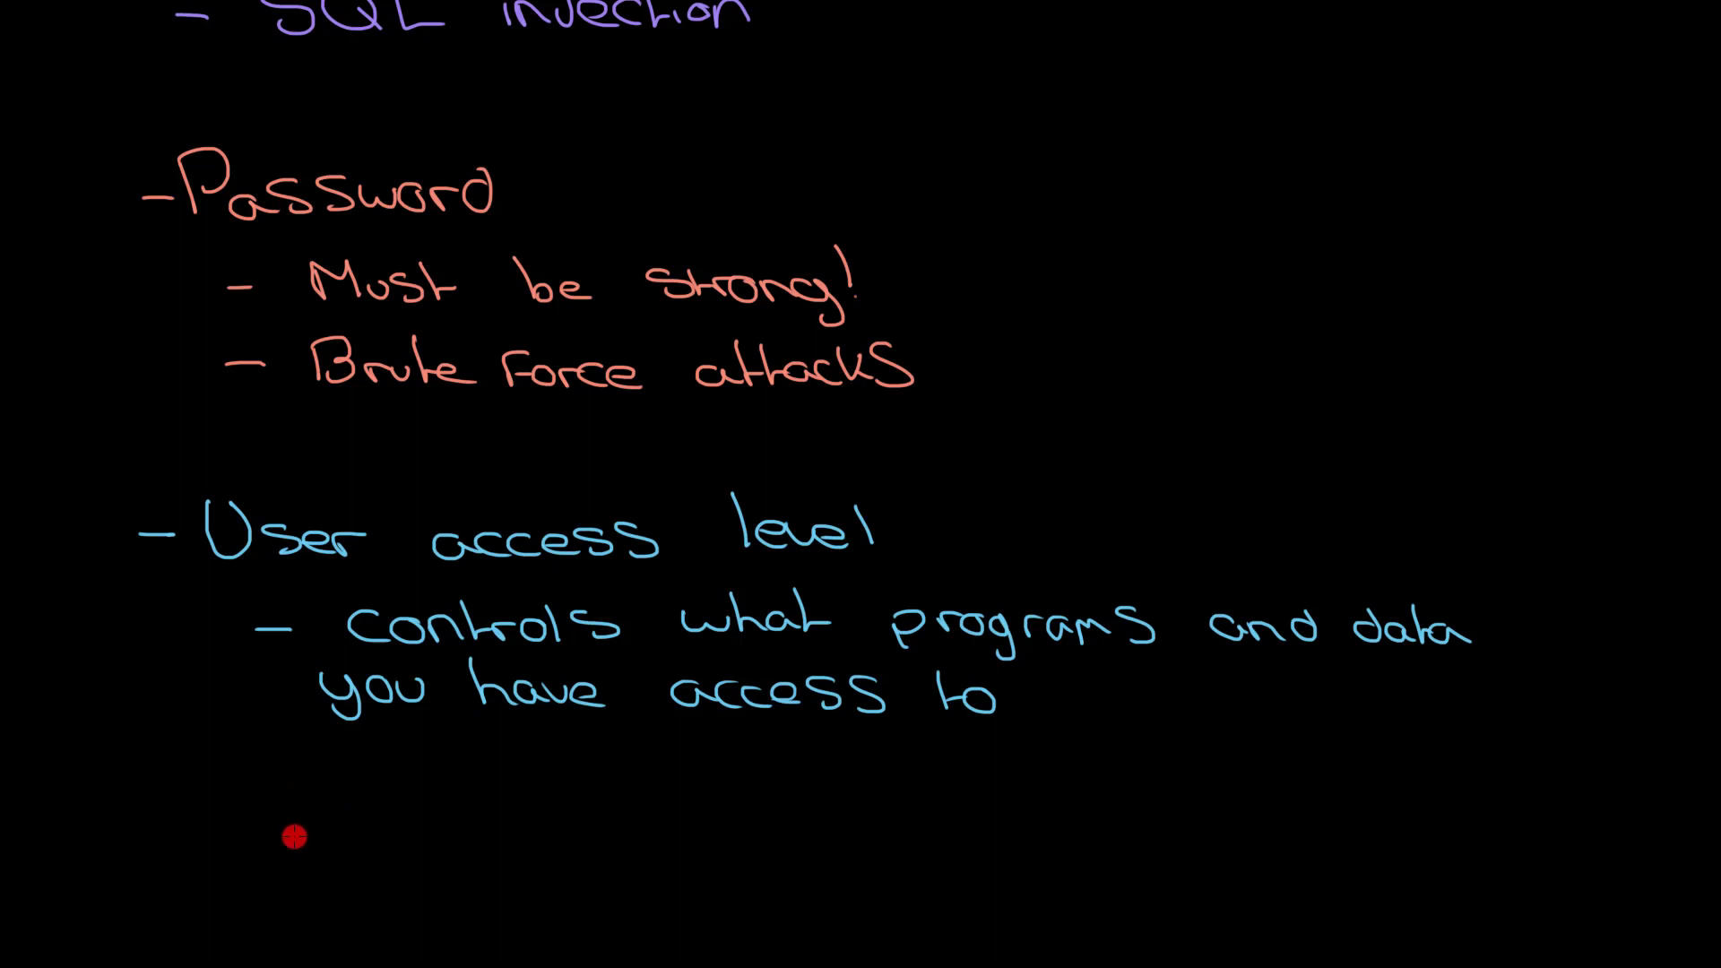
pyautogui.moveTo(359, 836)
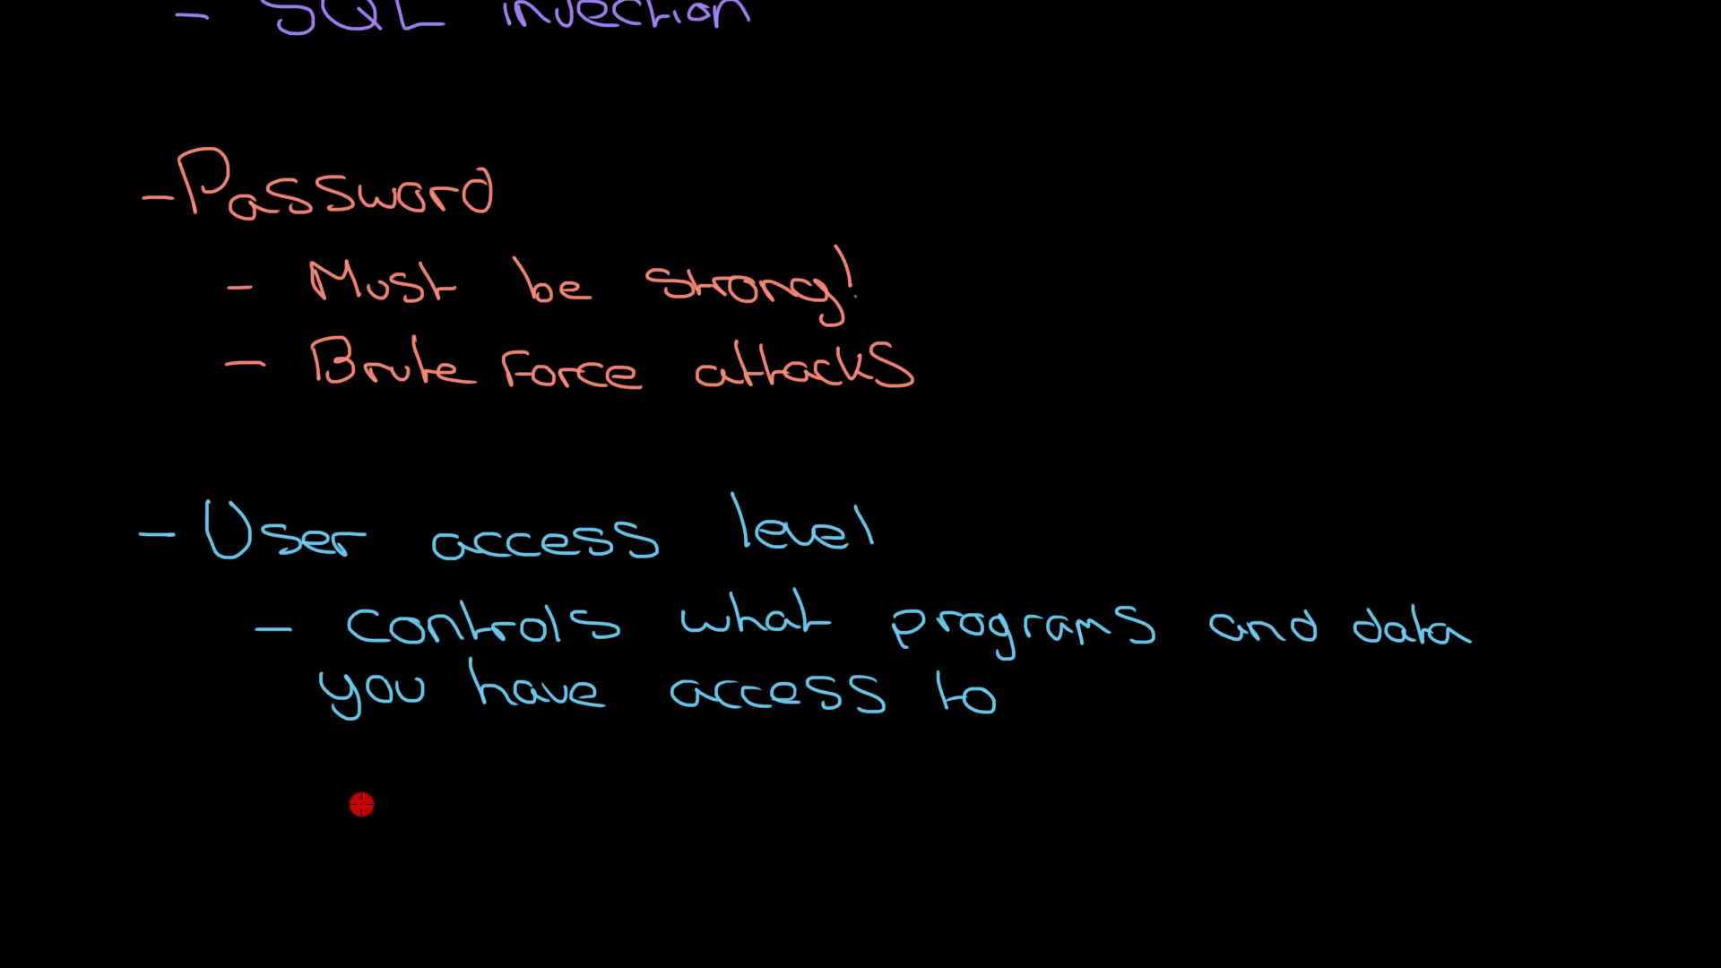
pyautogui.moveTo(490, 786)
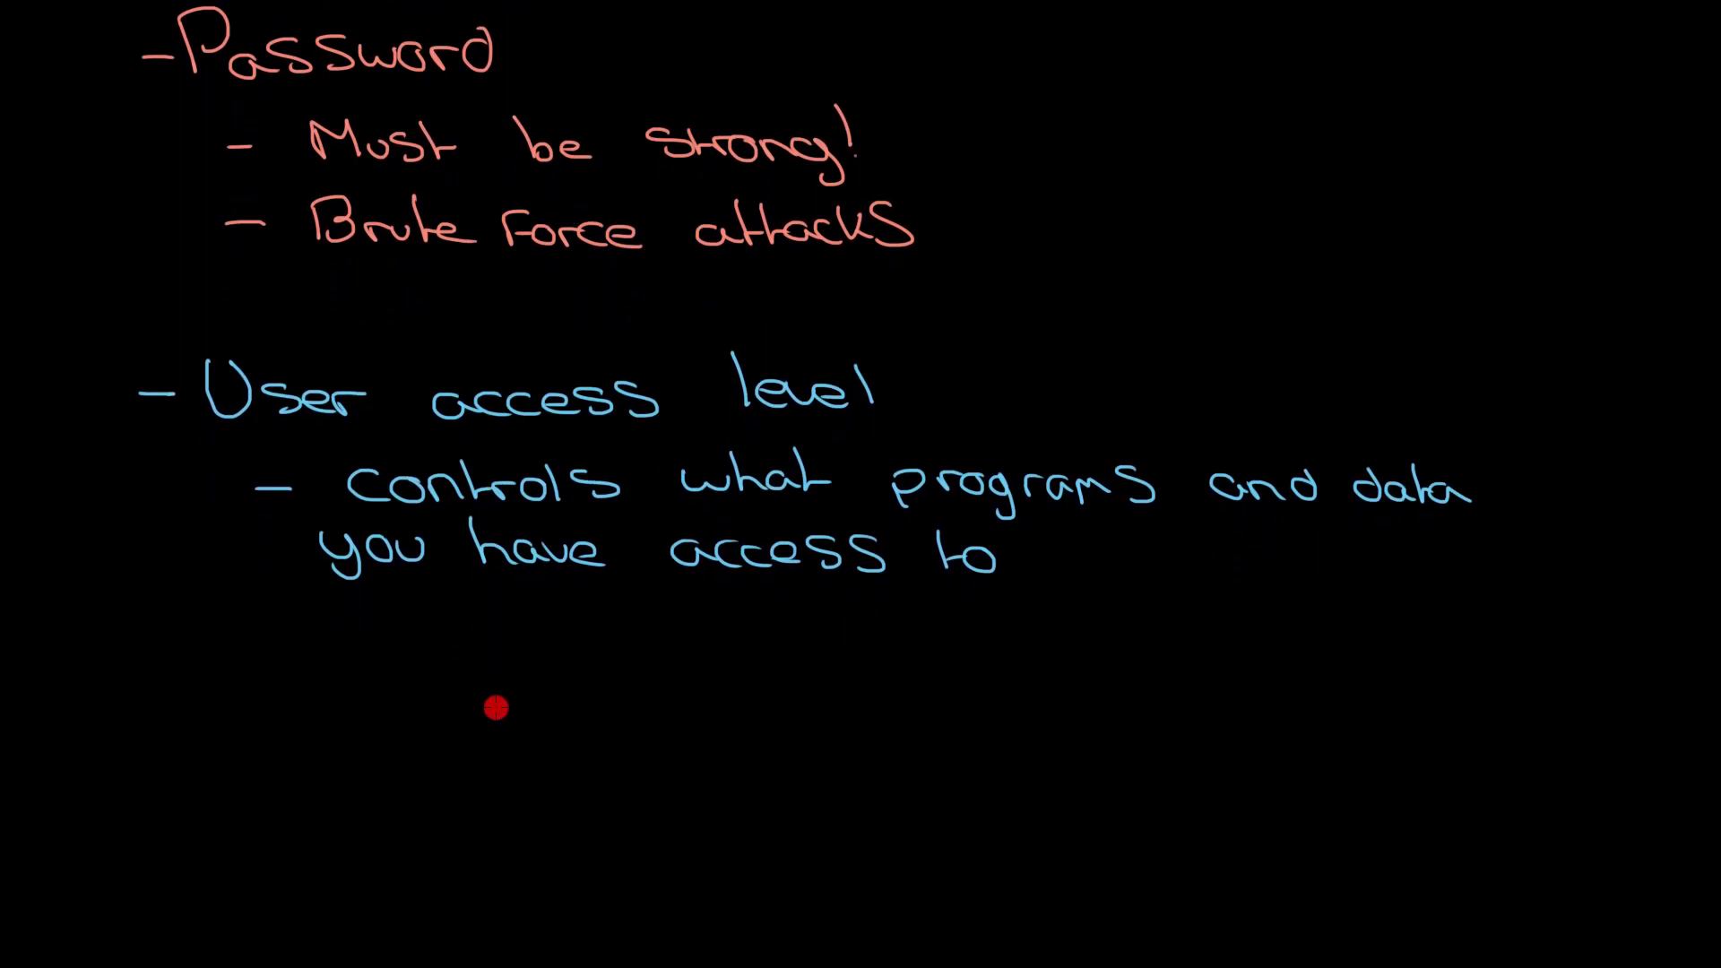
pyautogui.moveTo(354, 778)
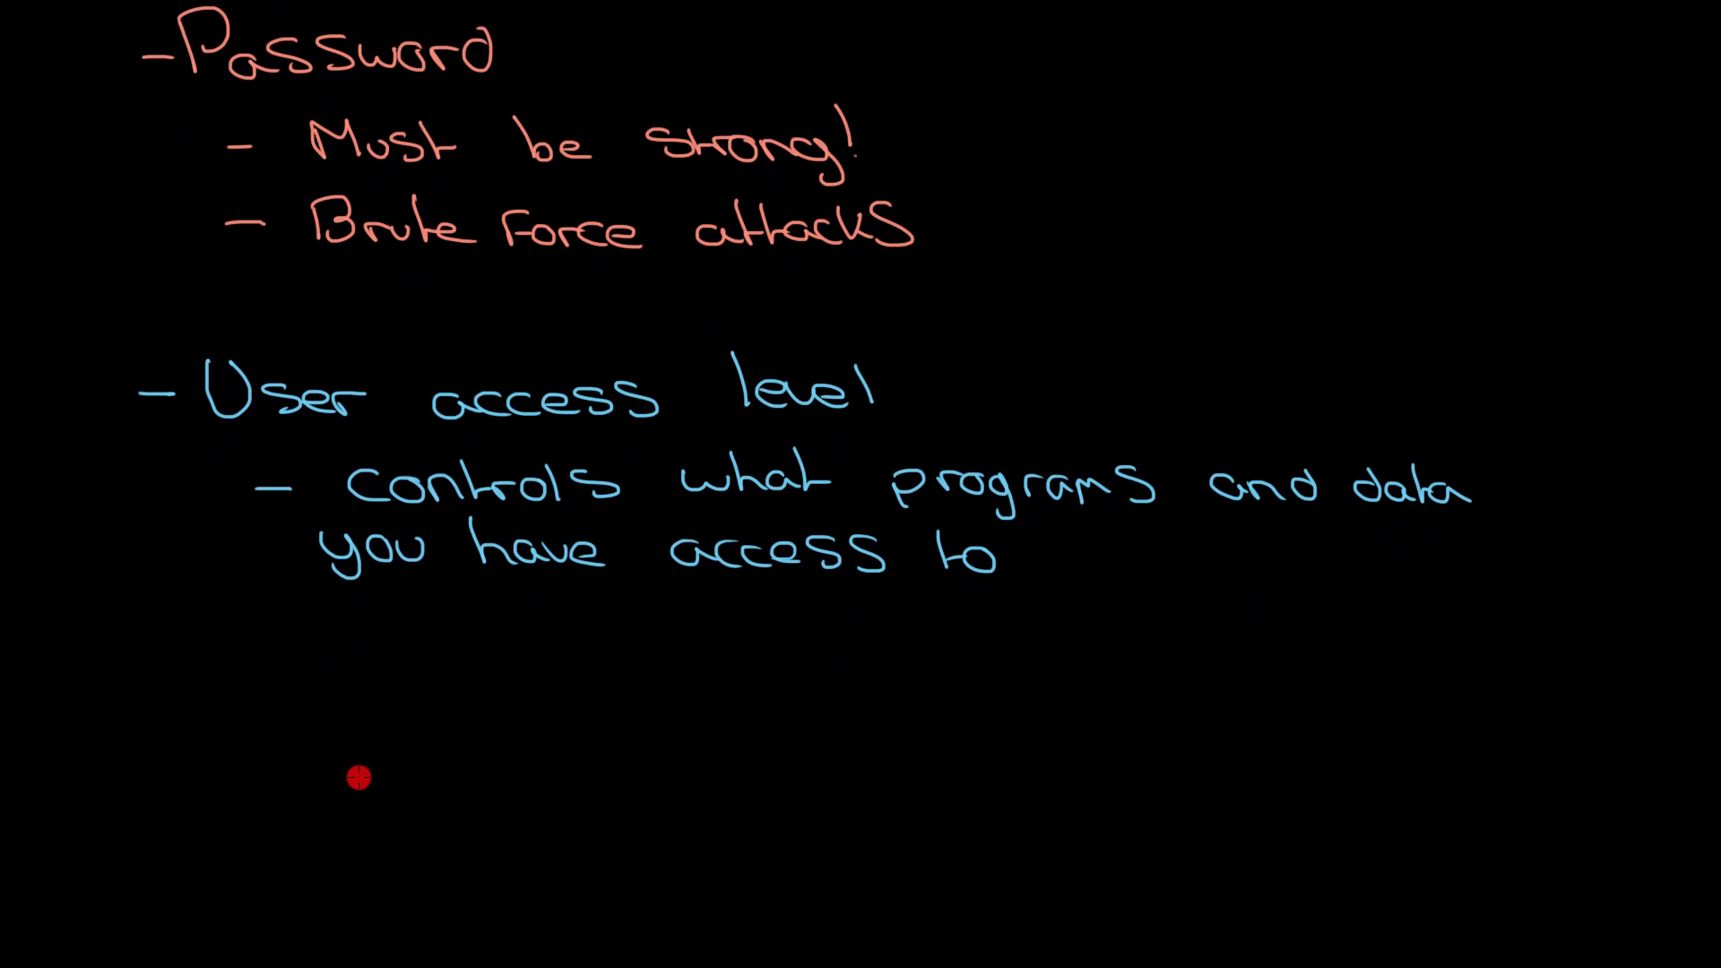
pyautogui.moveTo(327, 777)
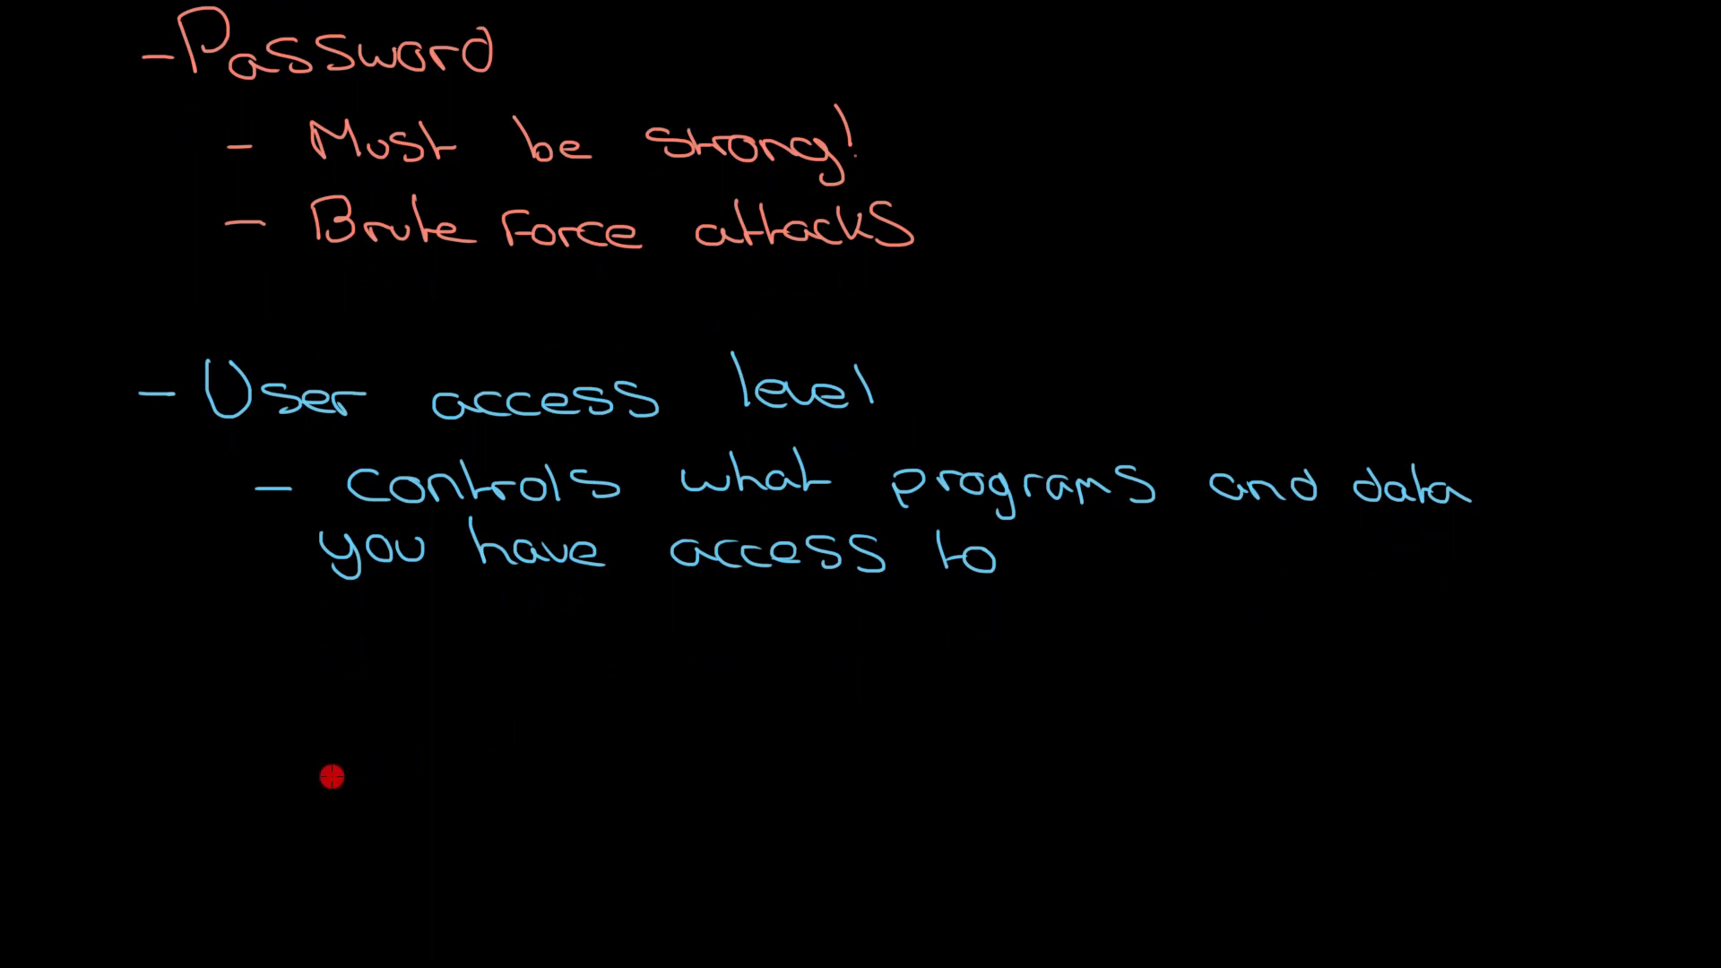
pyautogui.moveTo(144, 769)
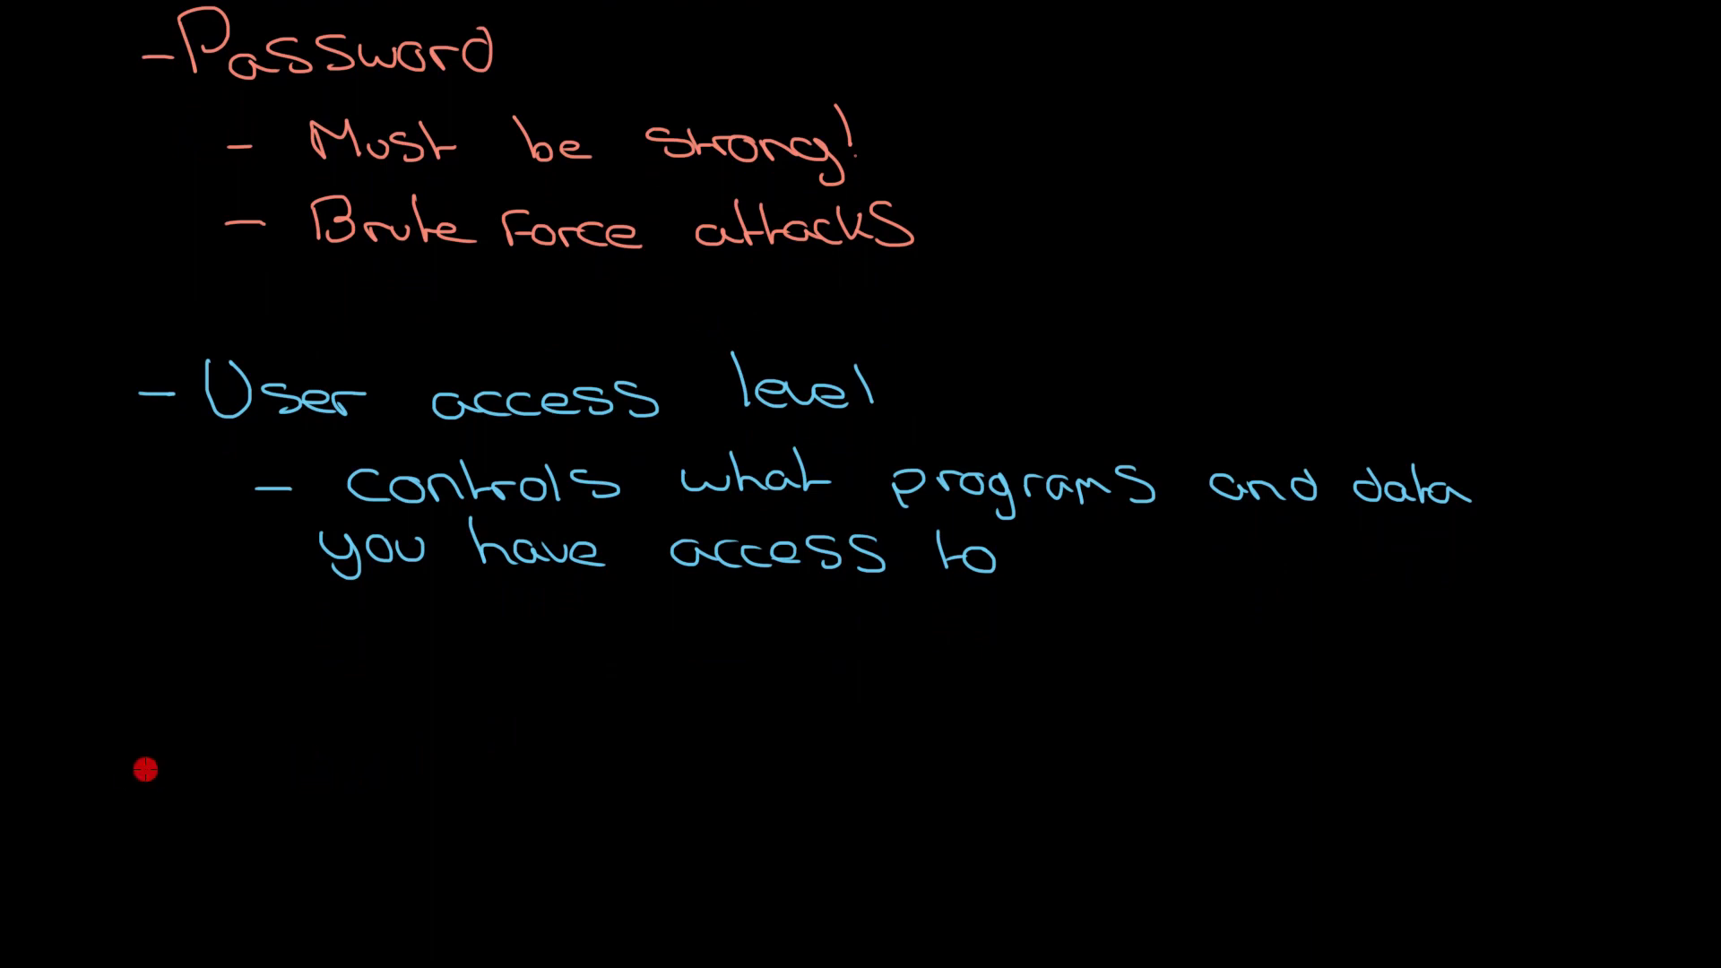
pyautogui.moveTo(779, 426)
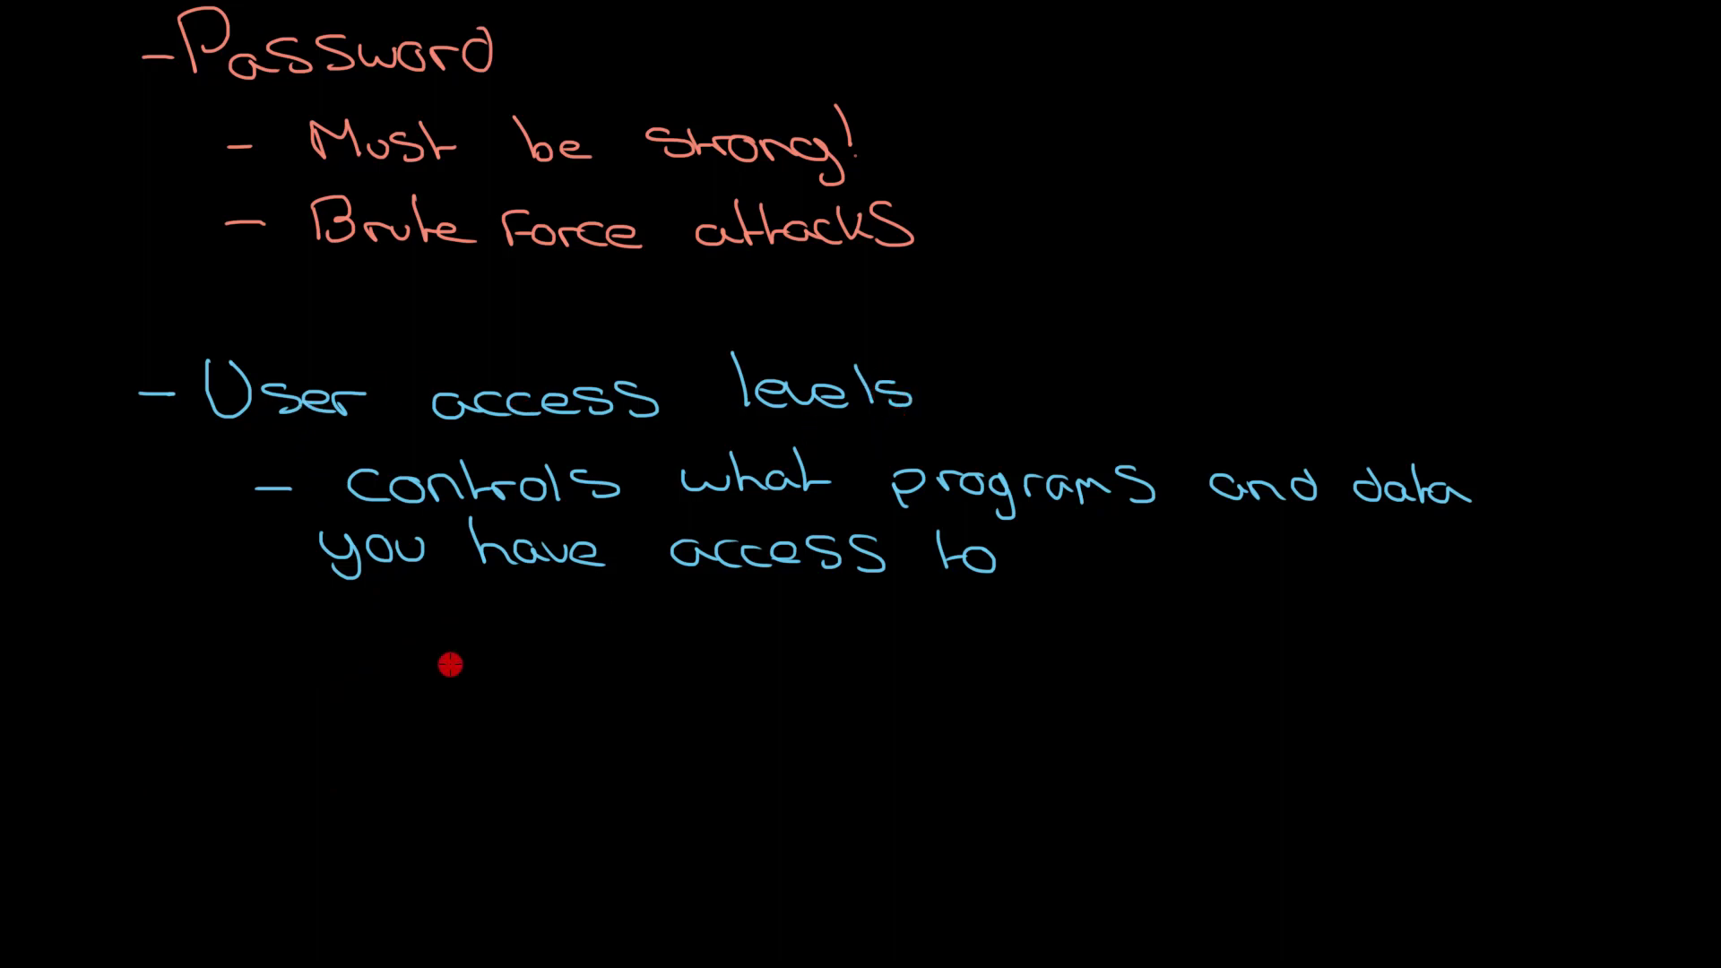
pyautogui.moveTo(261, 640)
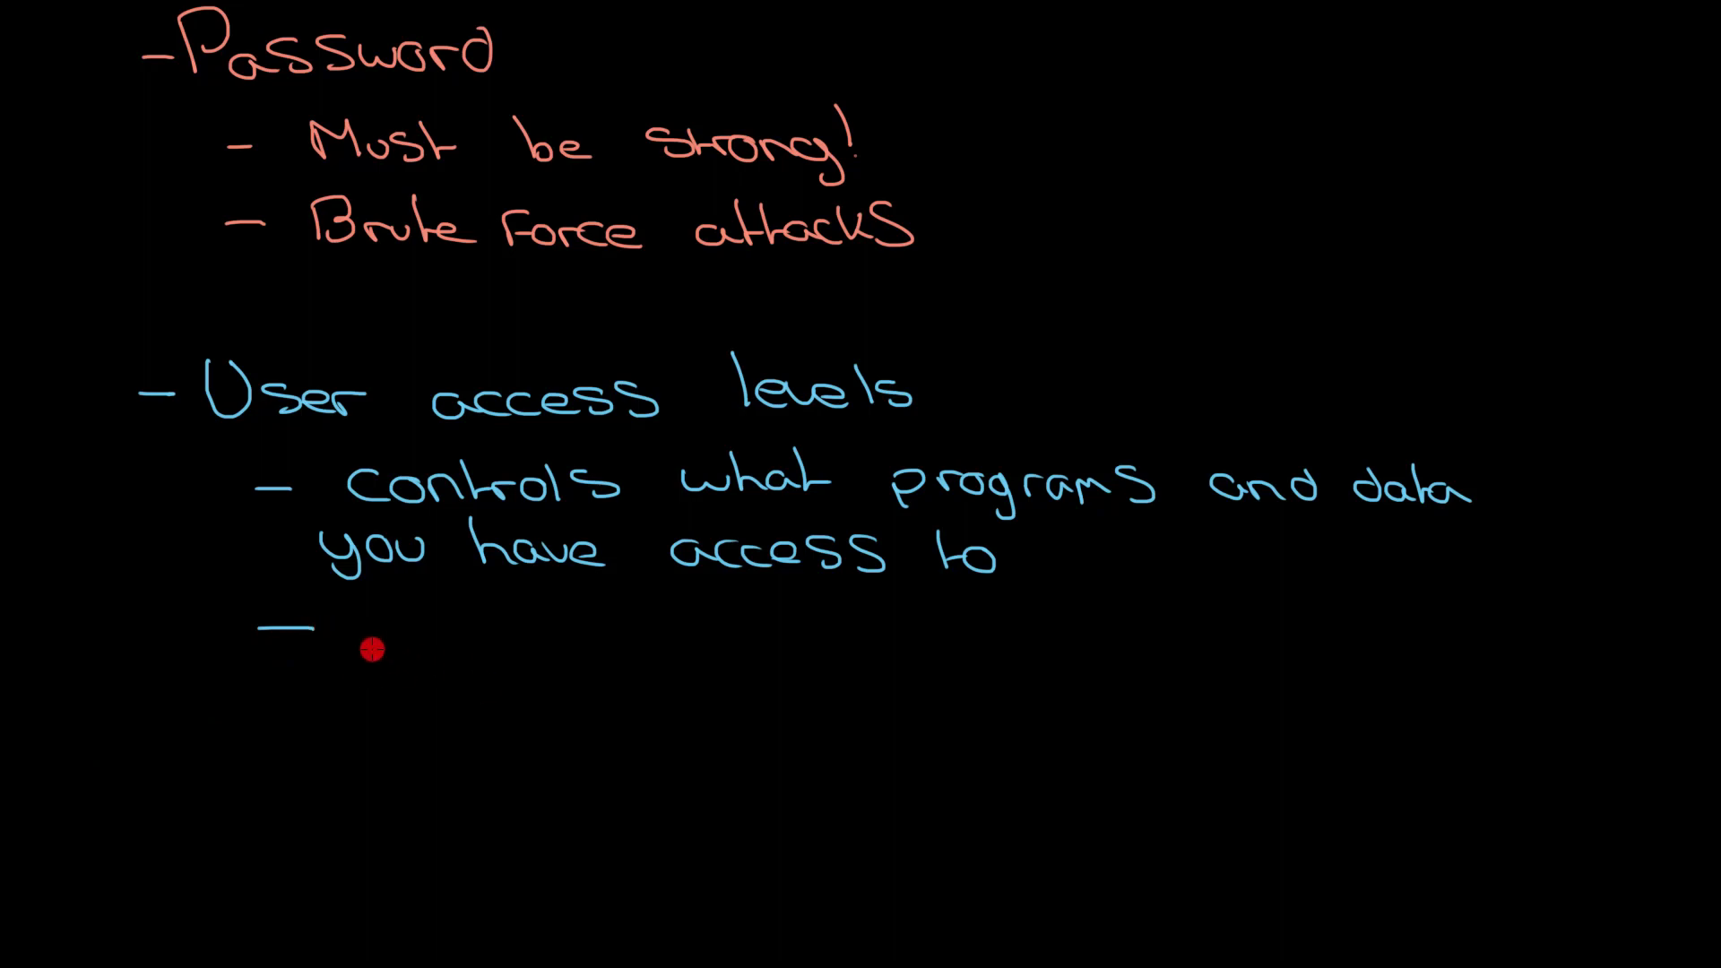
# - Write the blue sub-bullet 'data theft' under User access levels
pyautogui.write('d')
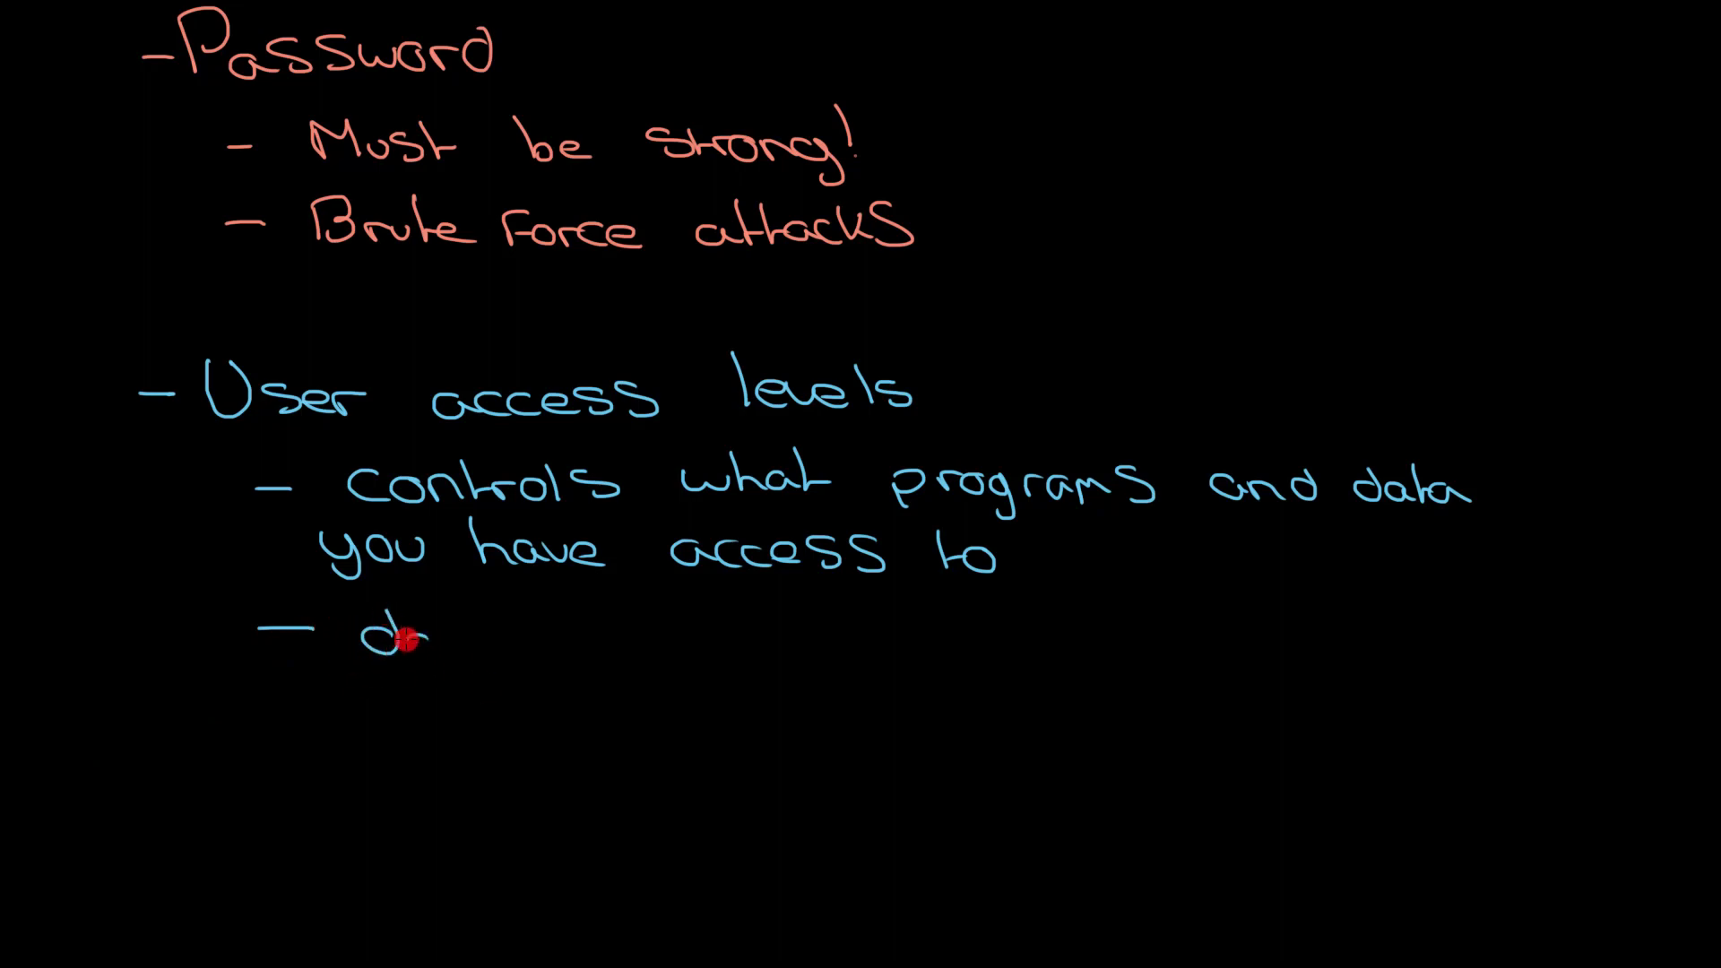
pyautogui.write('data')
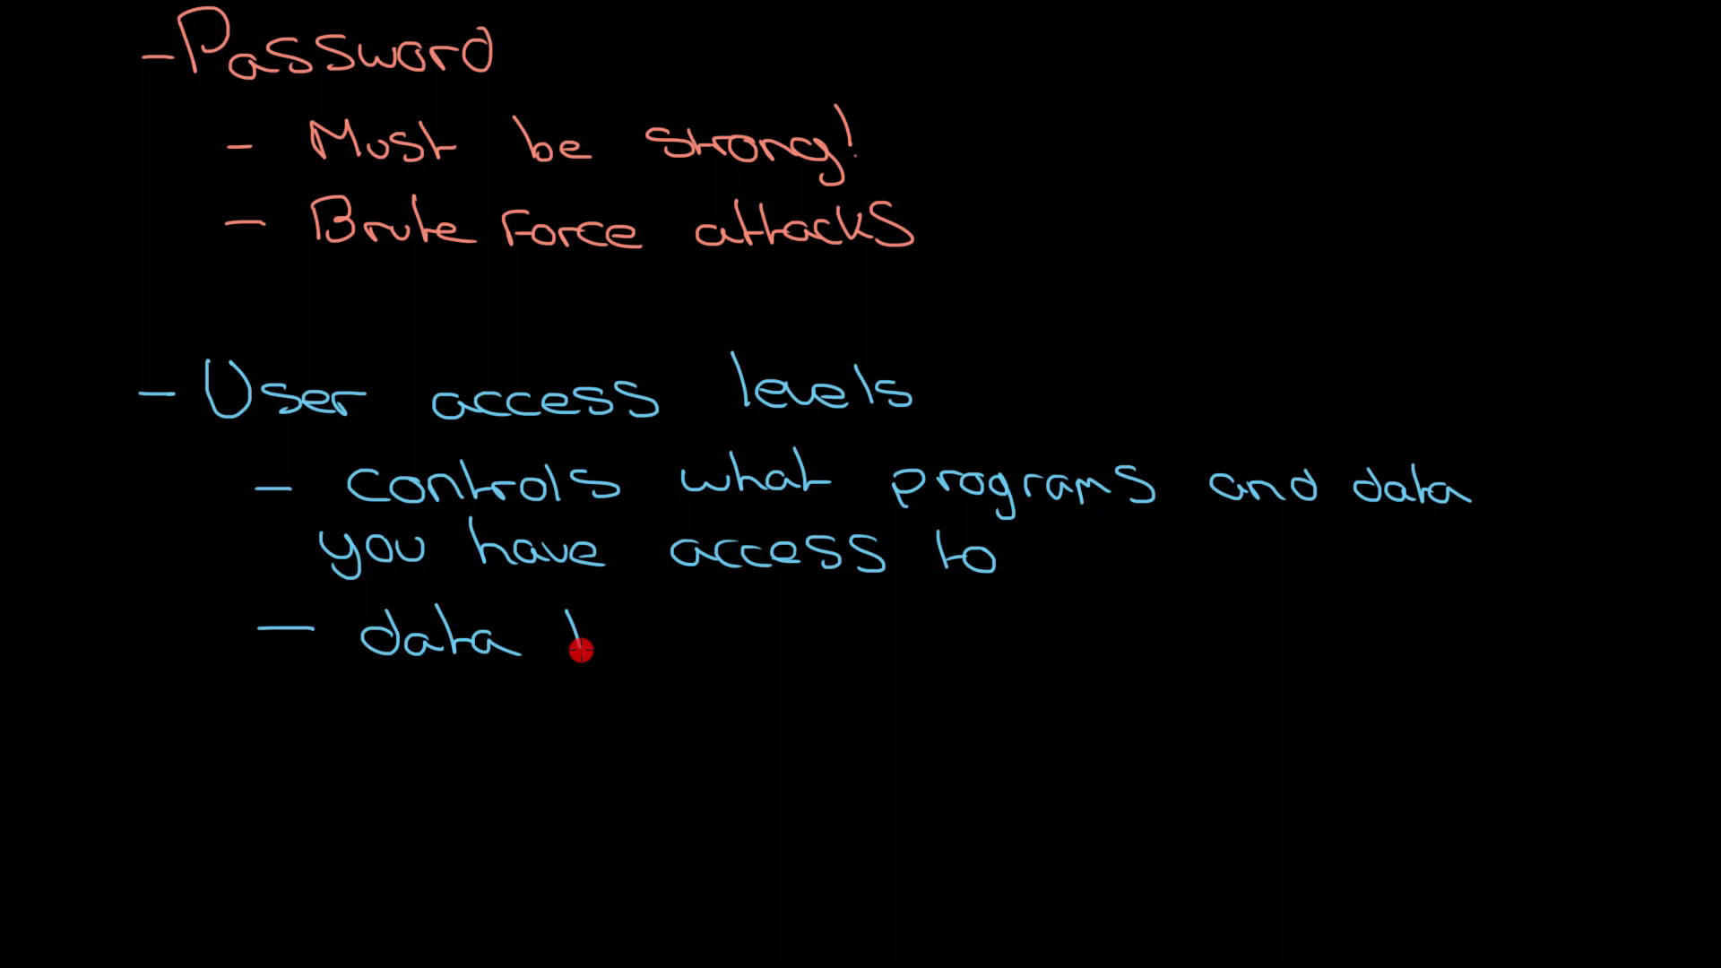
pyautogui.write('theft')
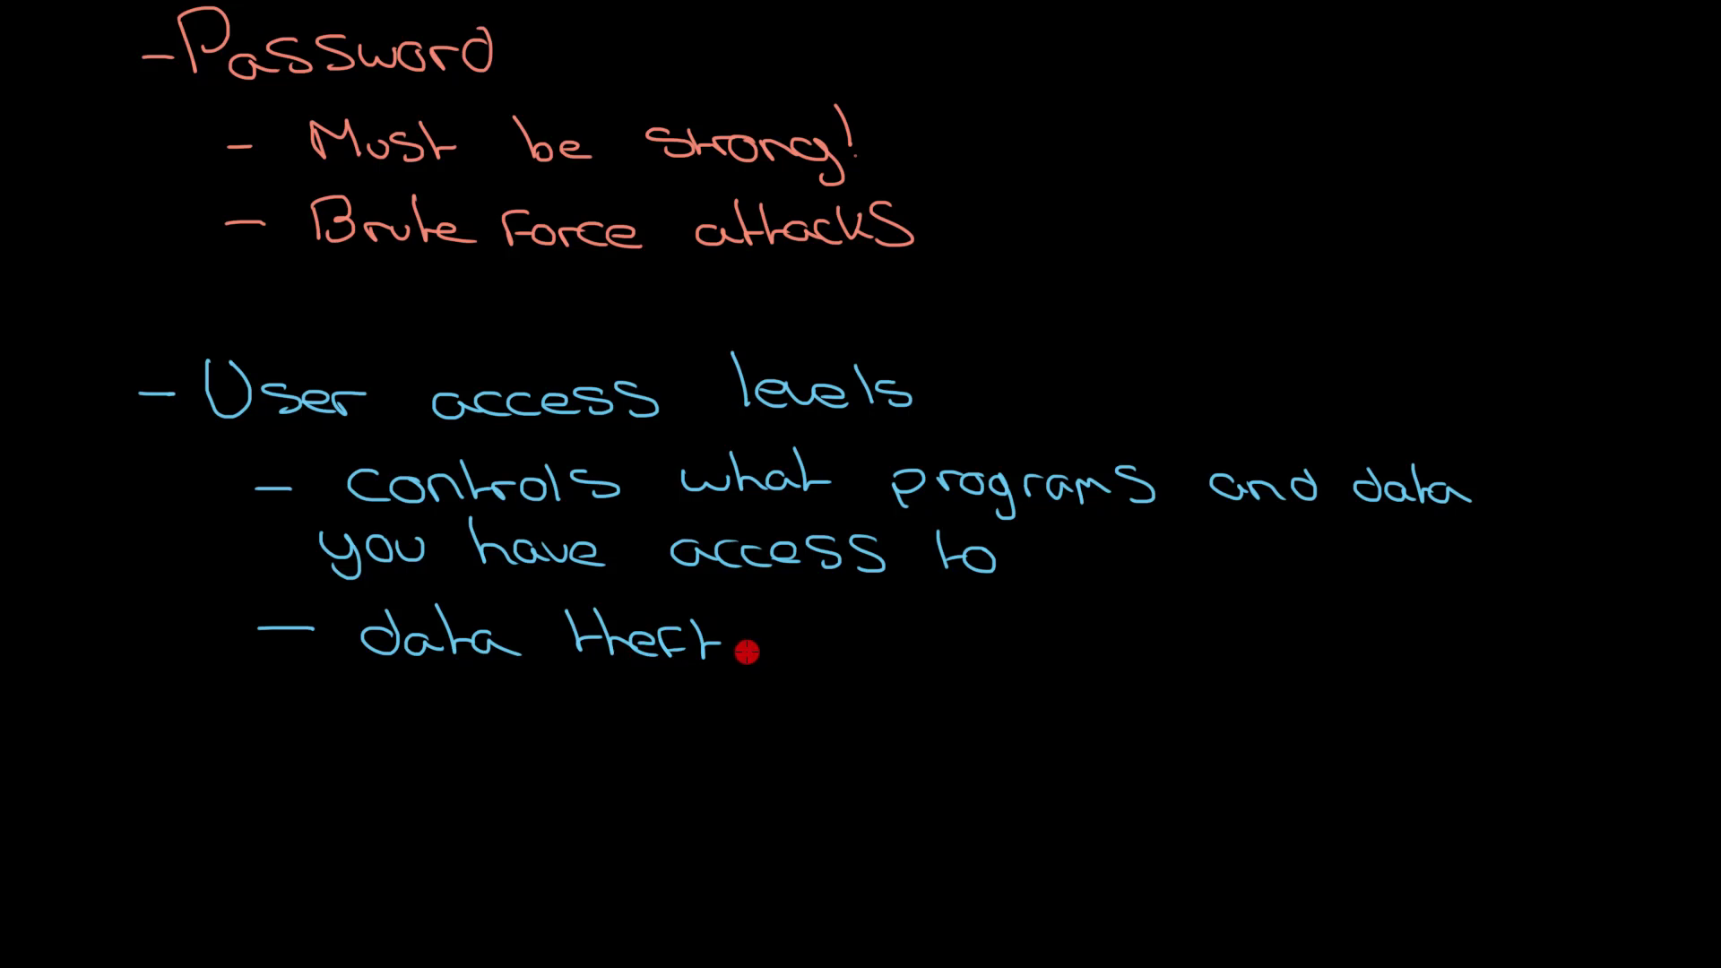
pyautogui.moveTo(790, 638)
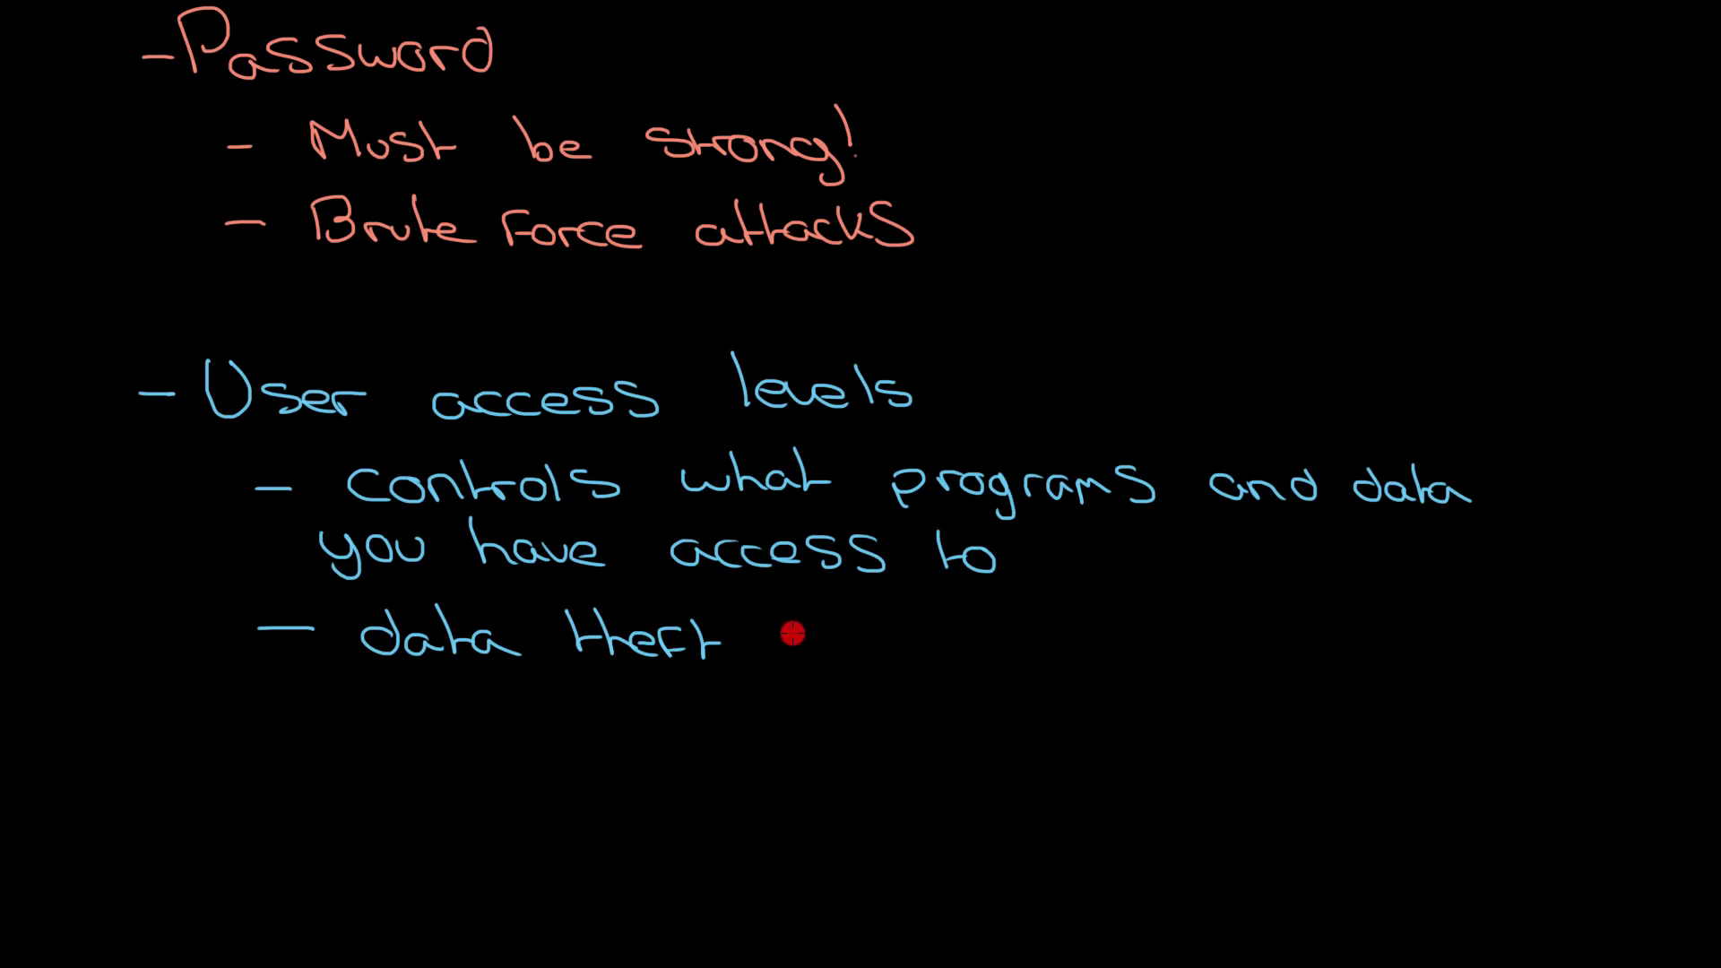
pyautogui.moveTo(822, 701)
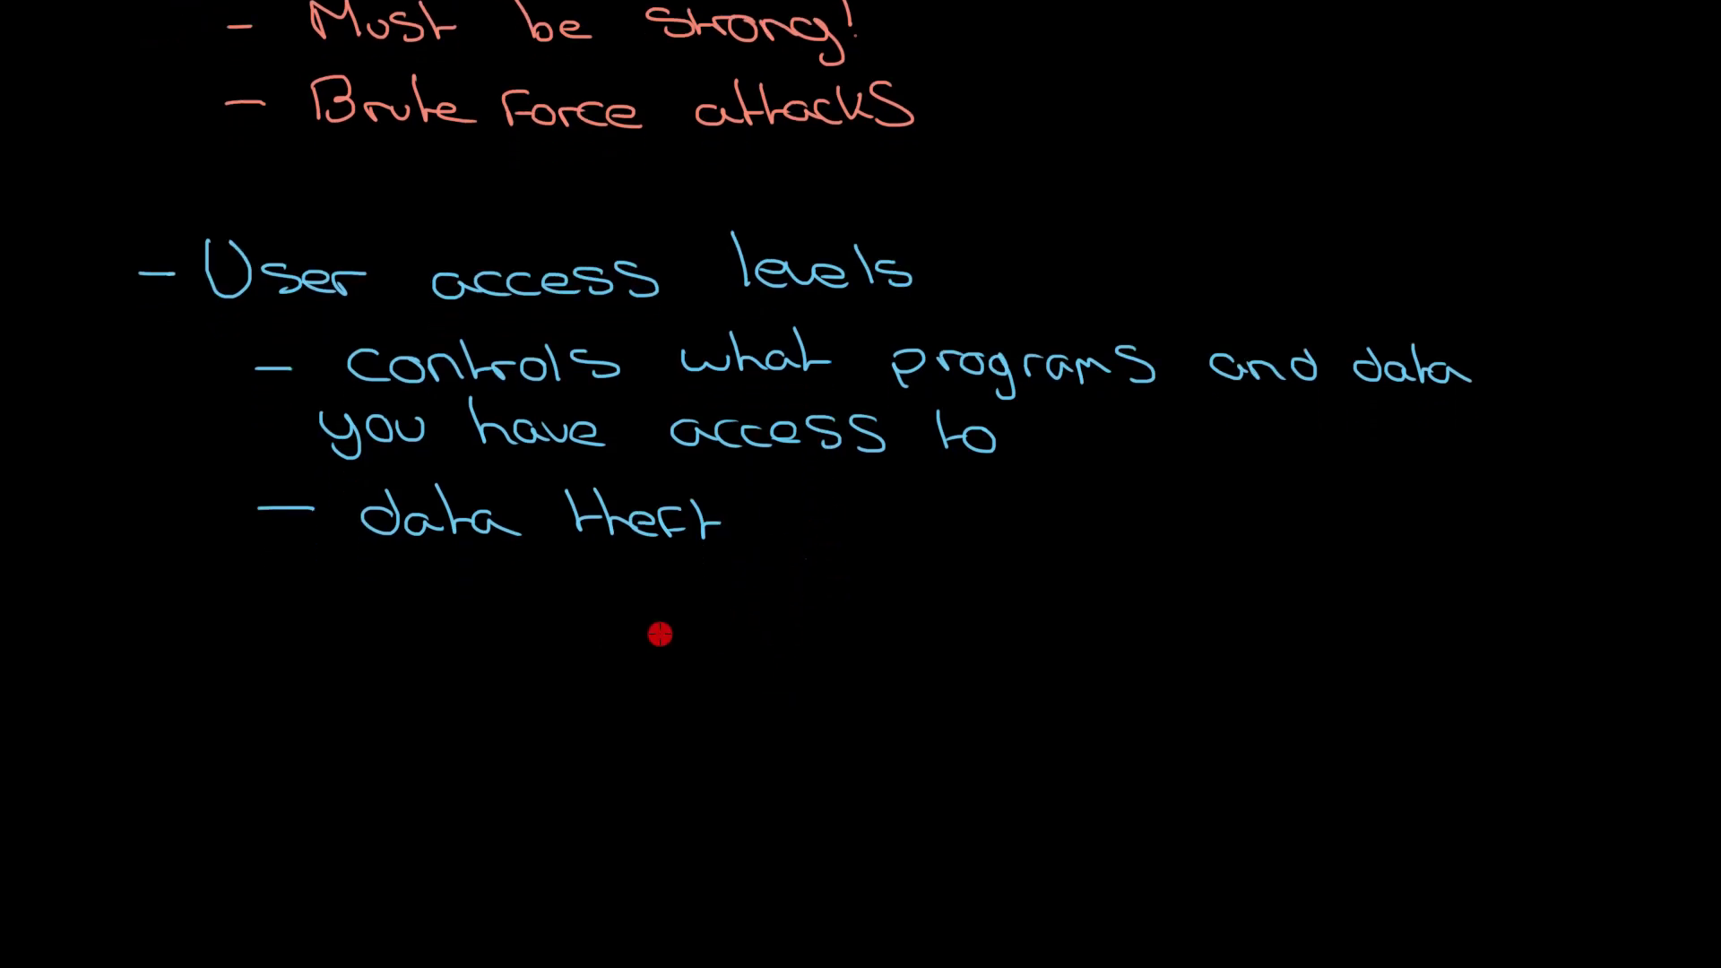
pyautogui.moveTo(600, 572)
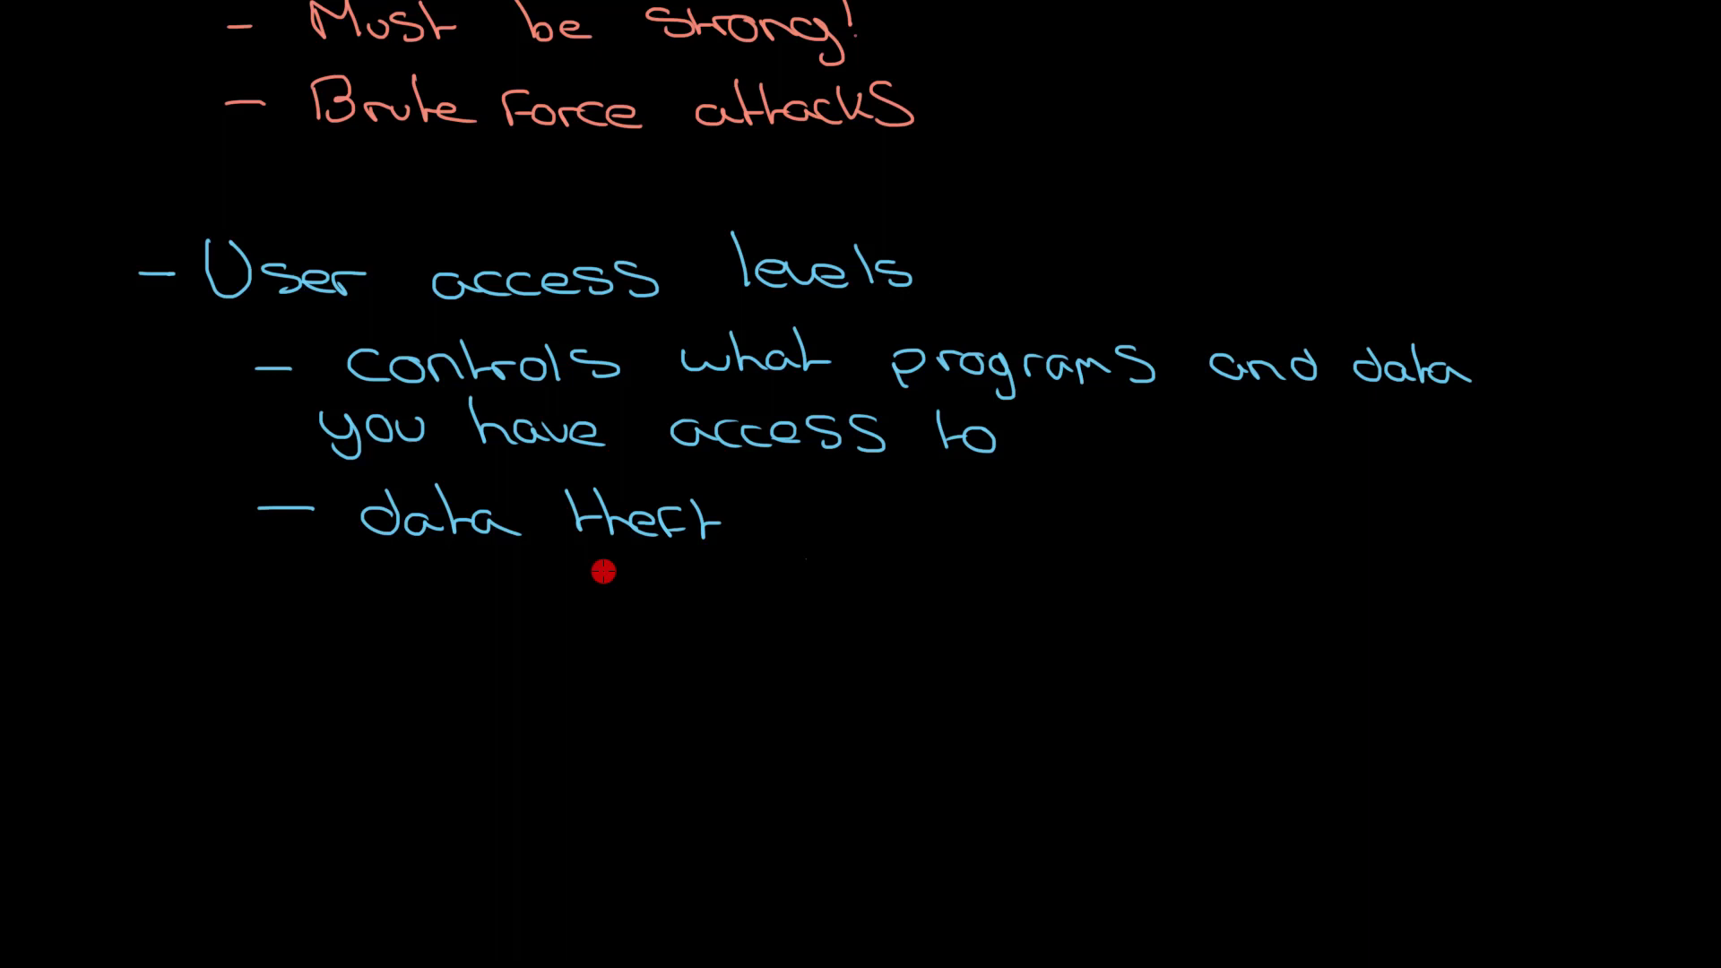
pyautogui.moveTo(356, 584)
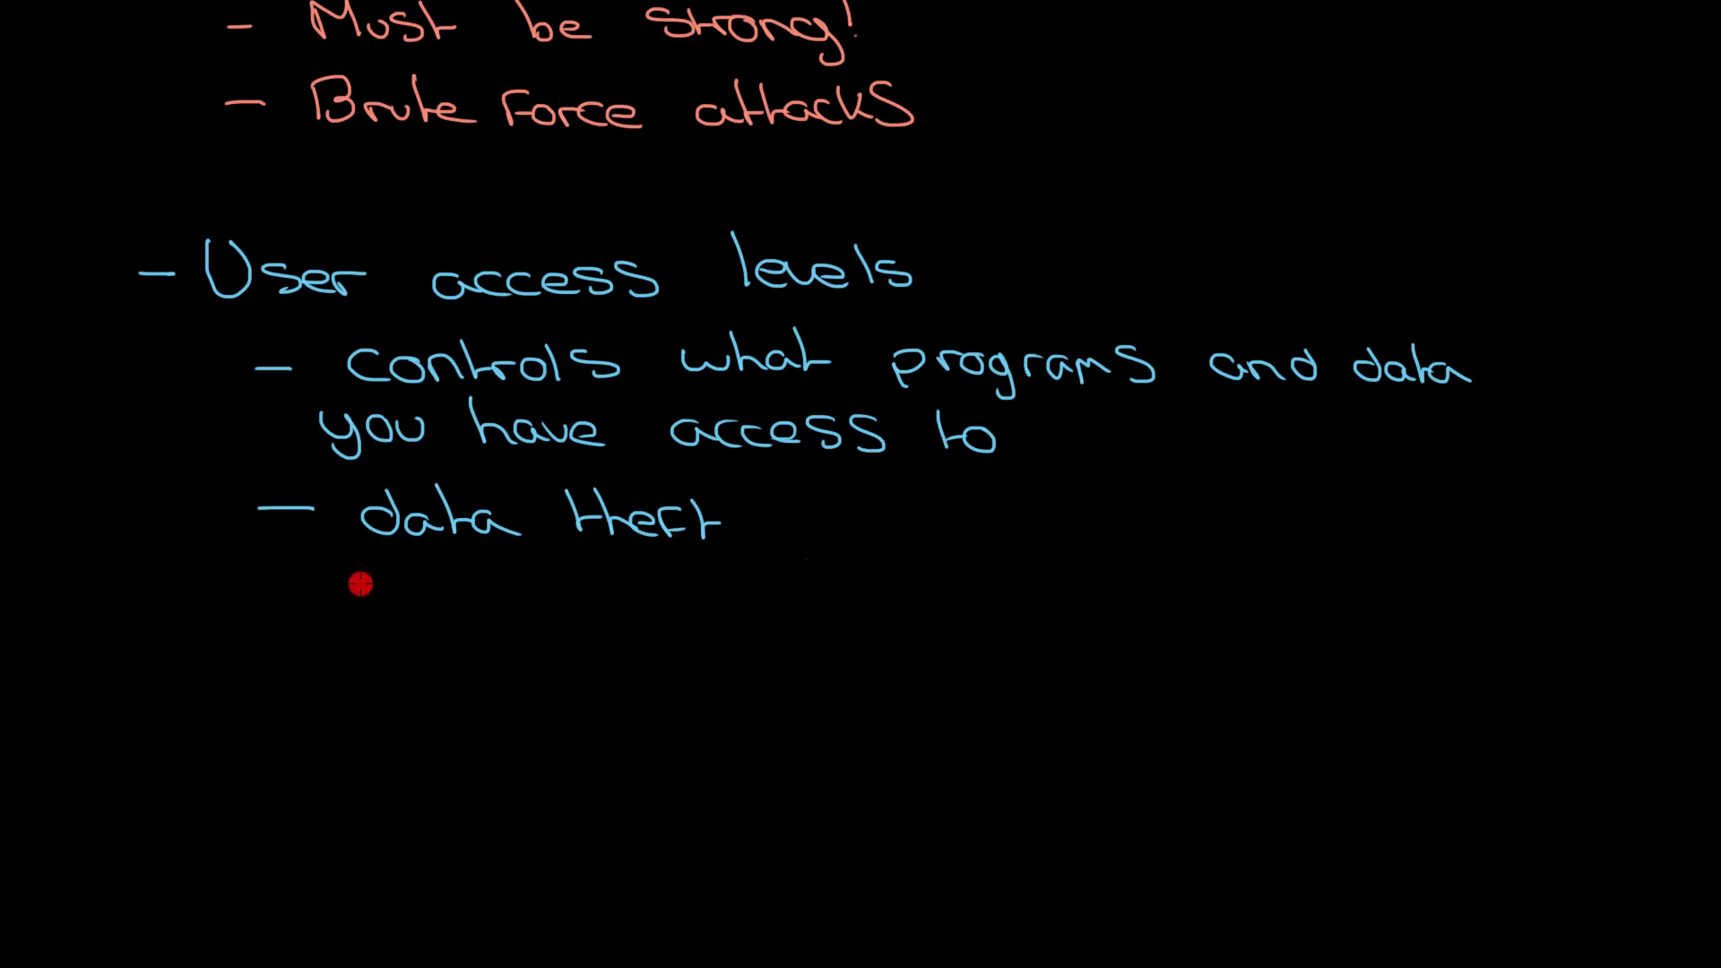
pyautogui.moveTo(281, 571)
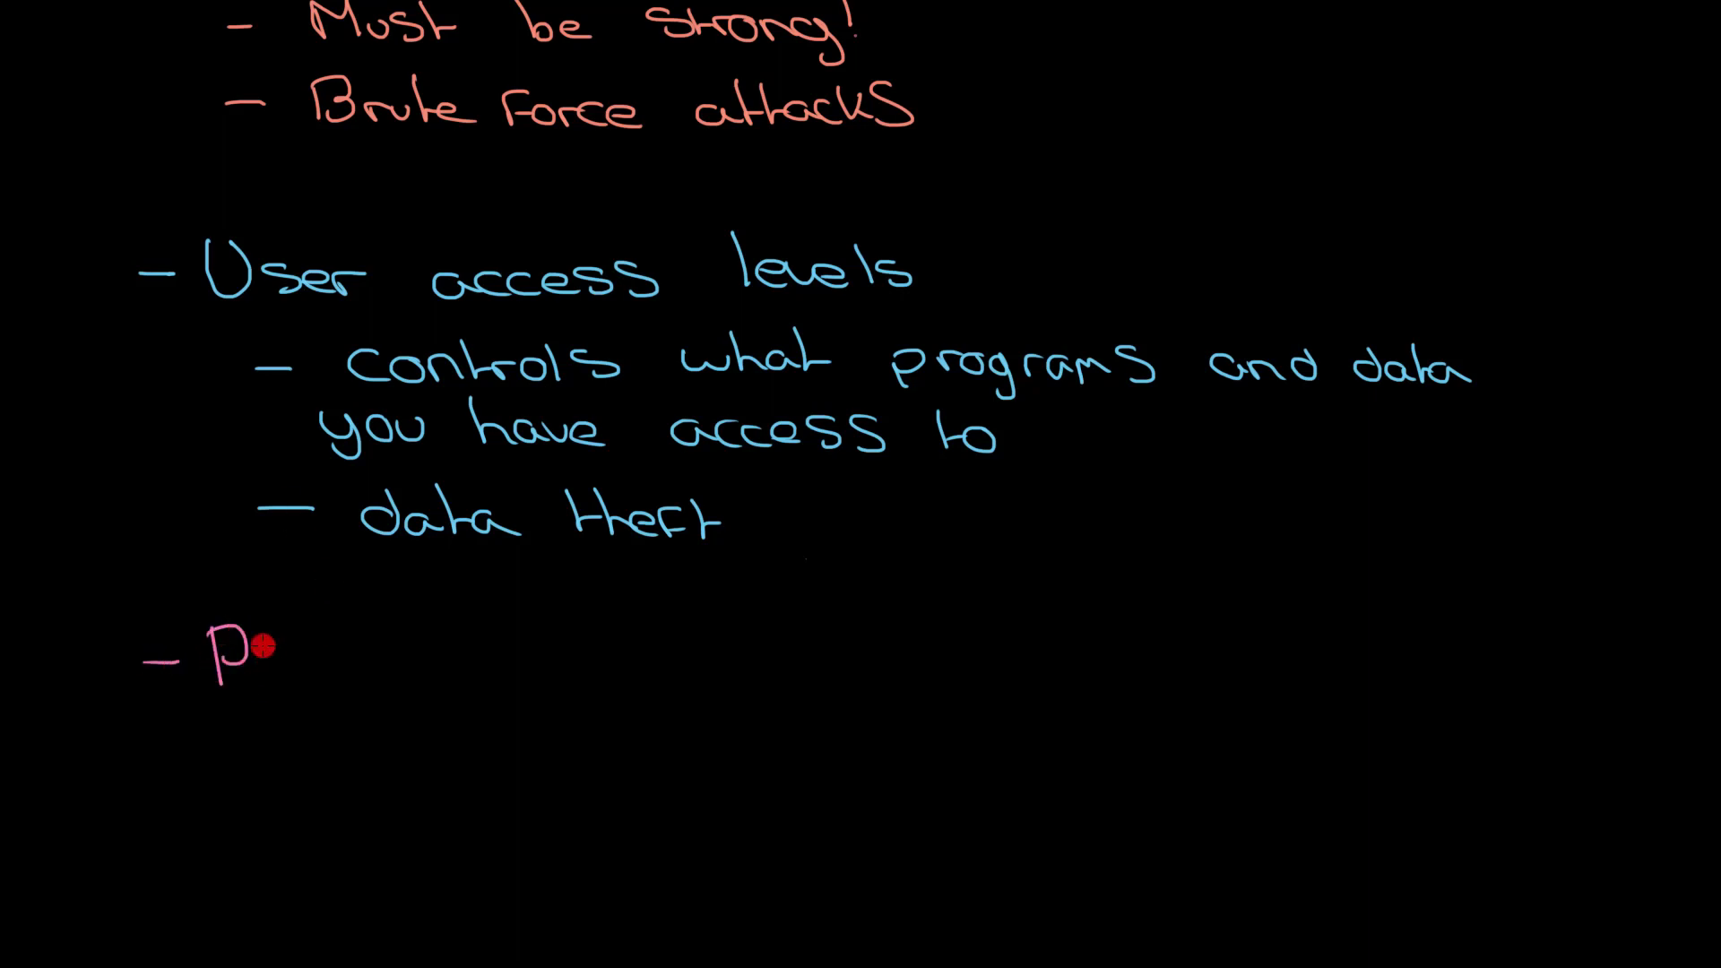
# - Handwrite pink 'Physical security' followed by 'door locks, Key cards' and 'data theft' bullets
pyautogui.write('hysical')
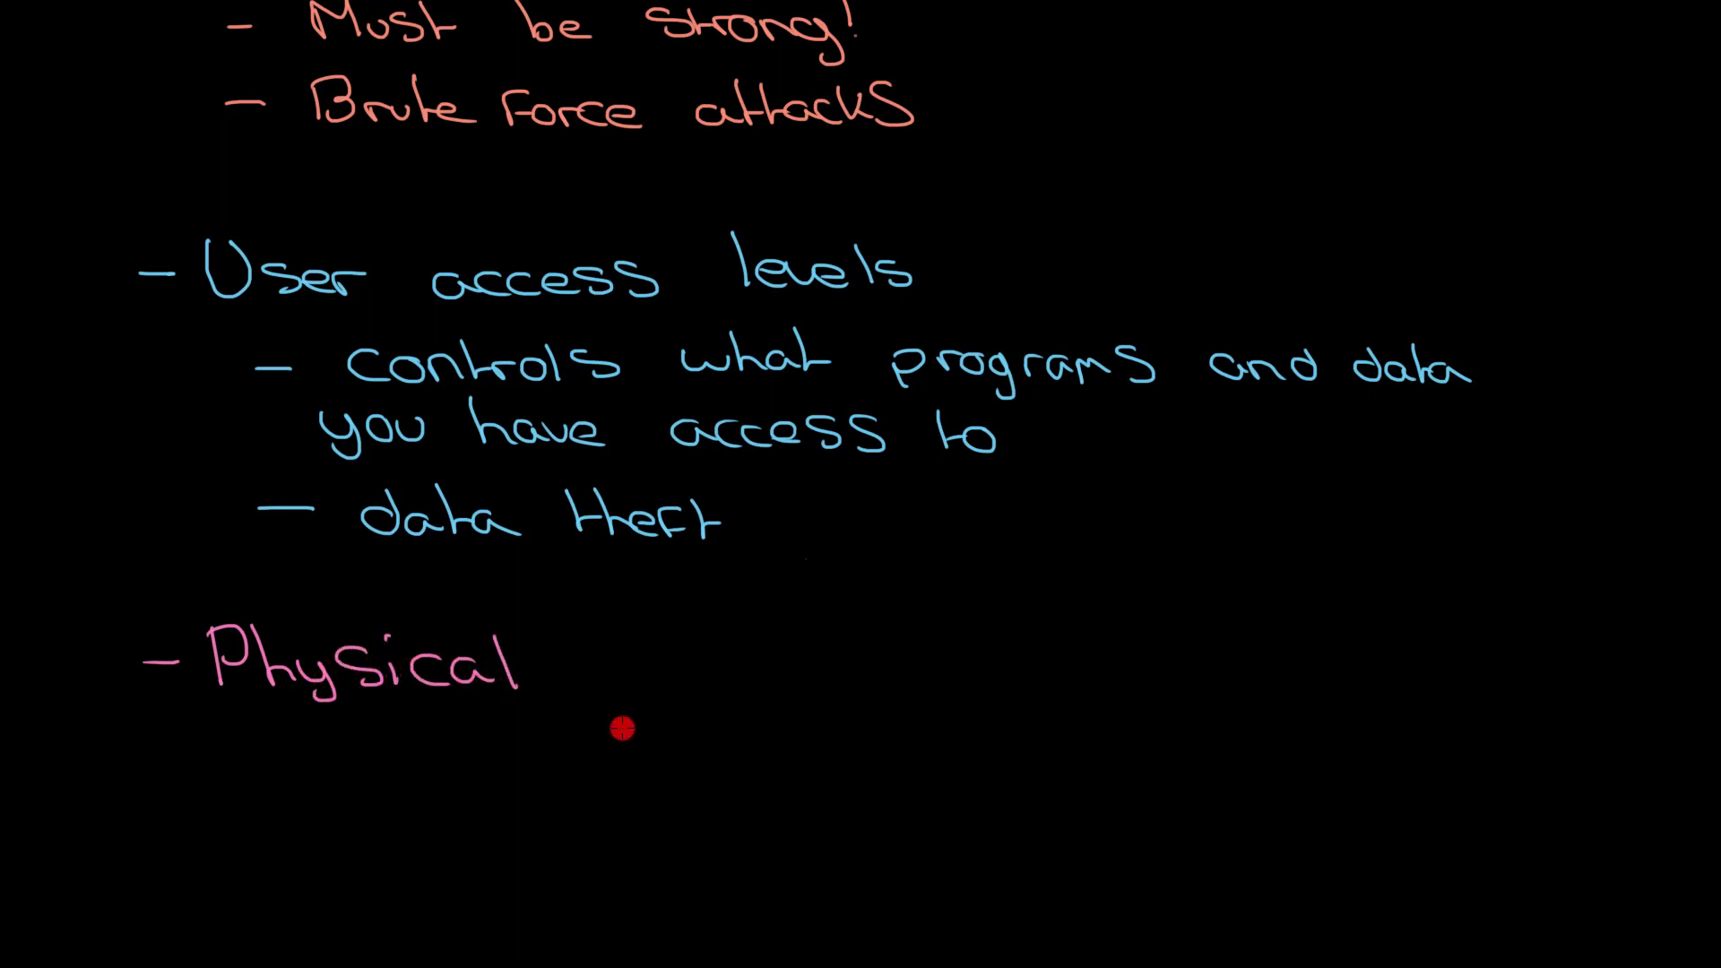
pyautogui.moveTo(603, 679)
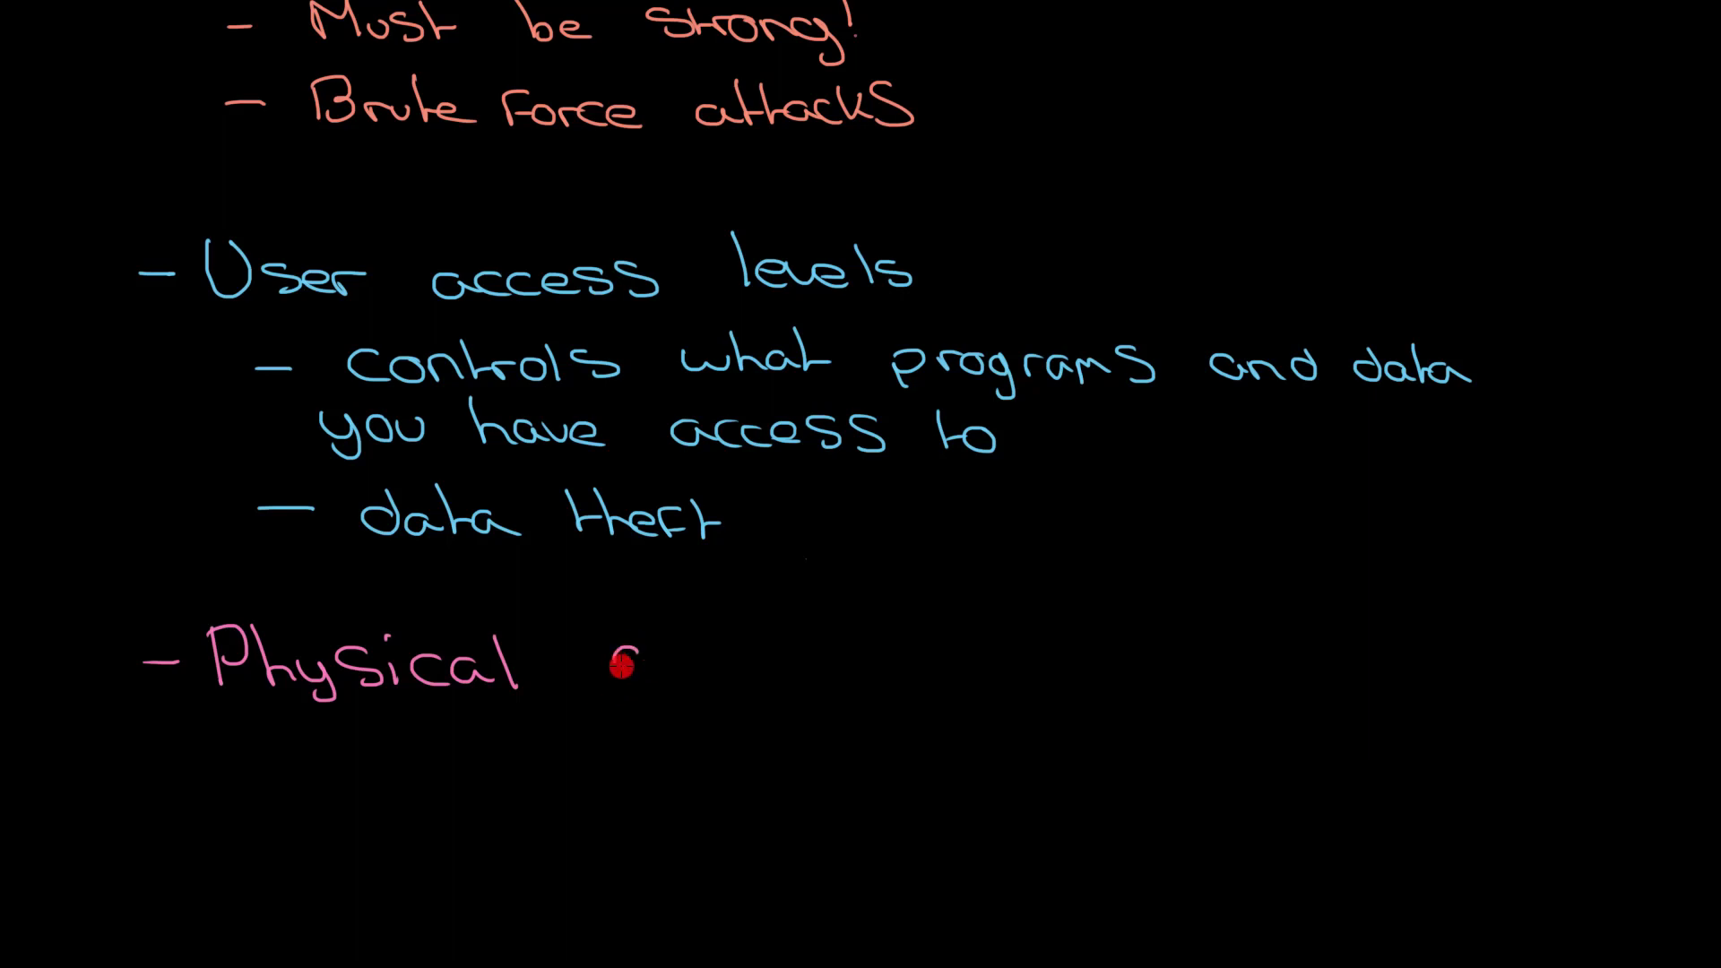
pyautogui.write('Secu')
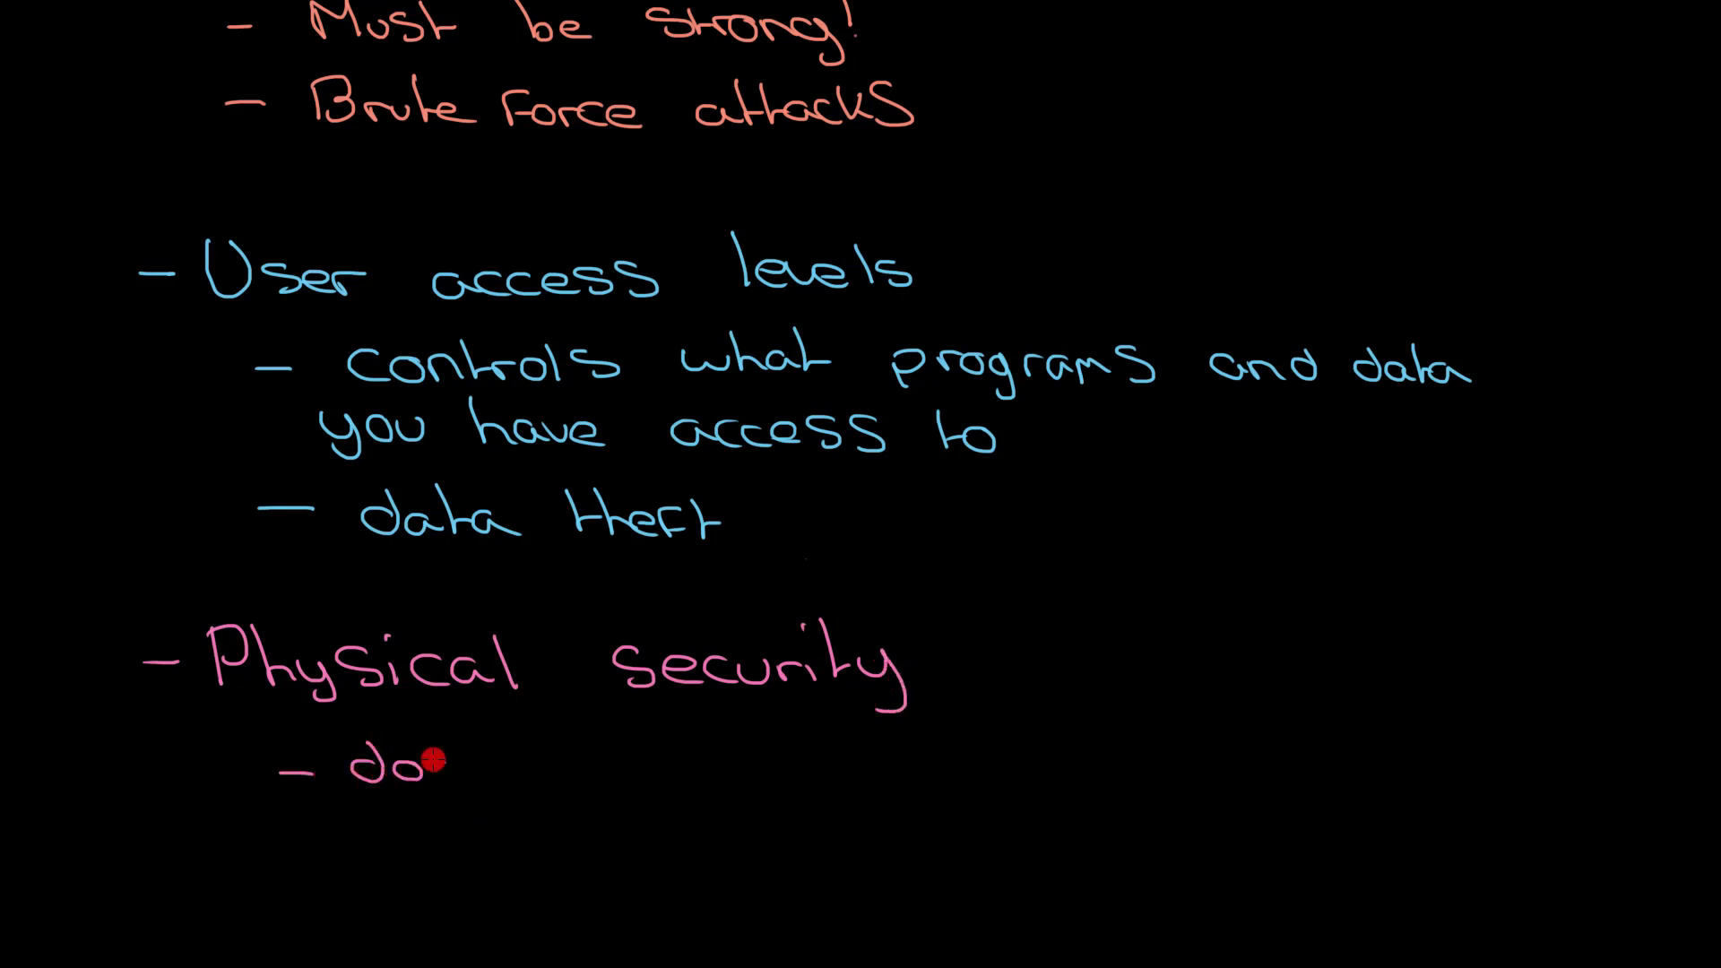
pyautogui.write('door loc')
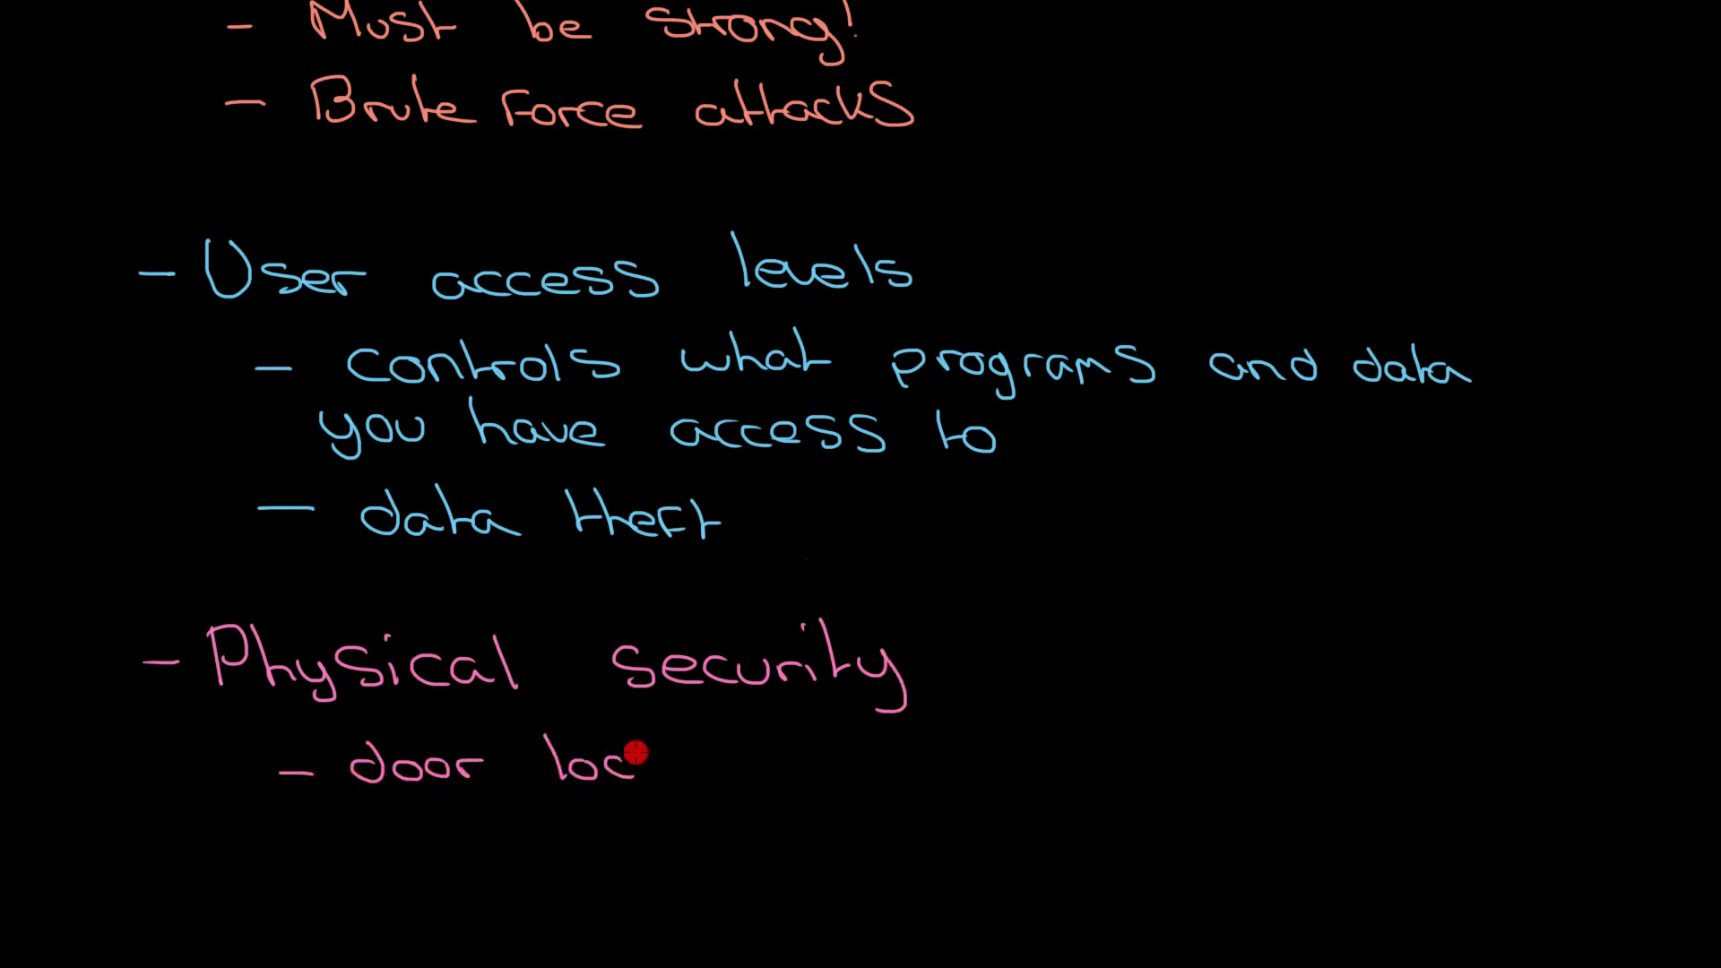
pyautogui.write('ks, V')
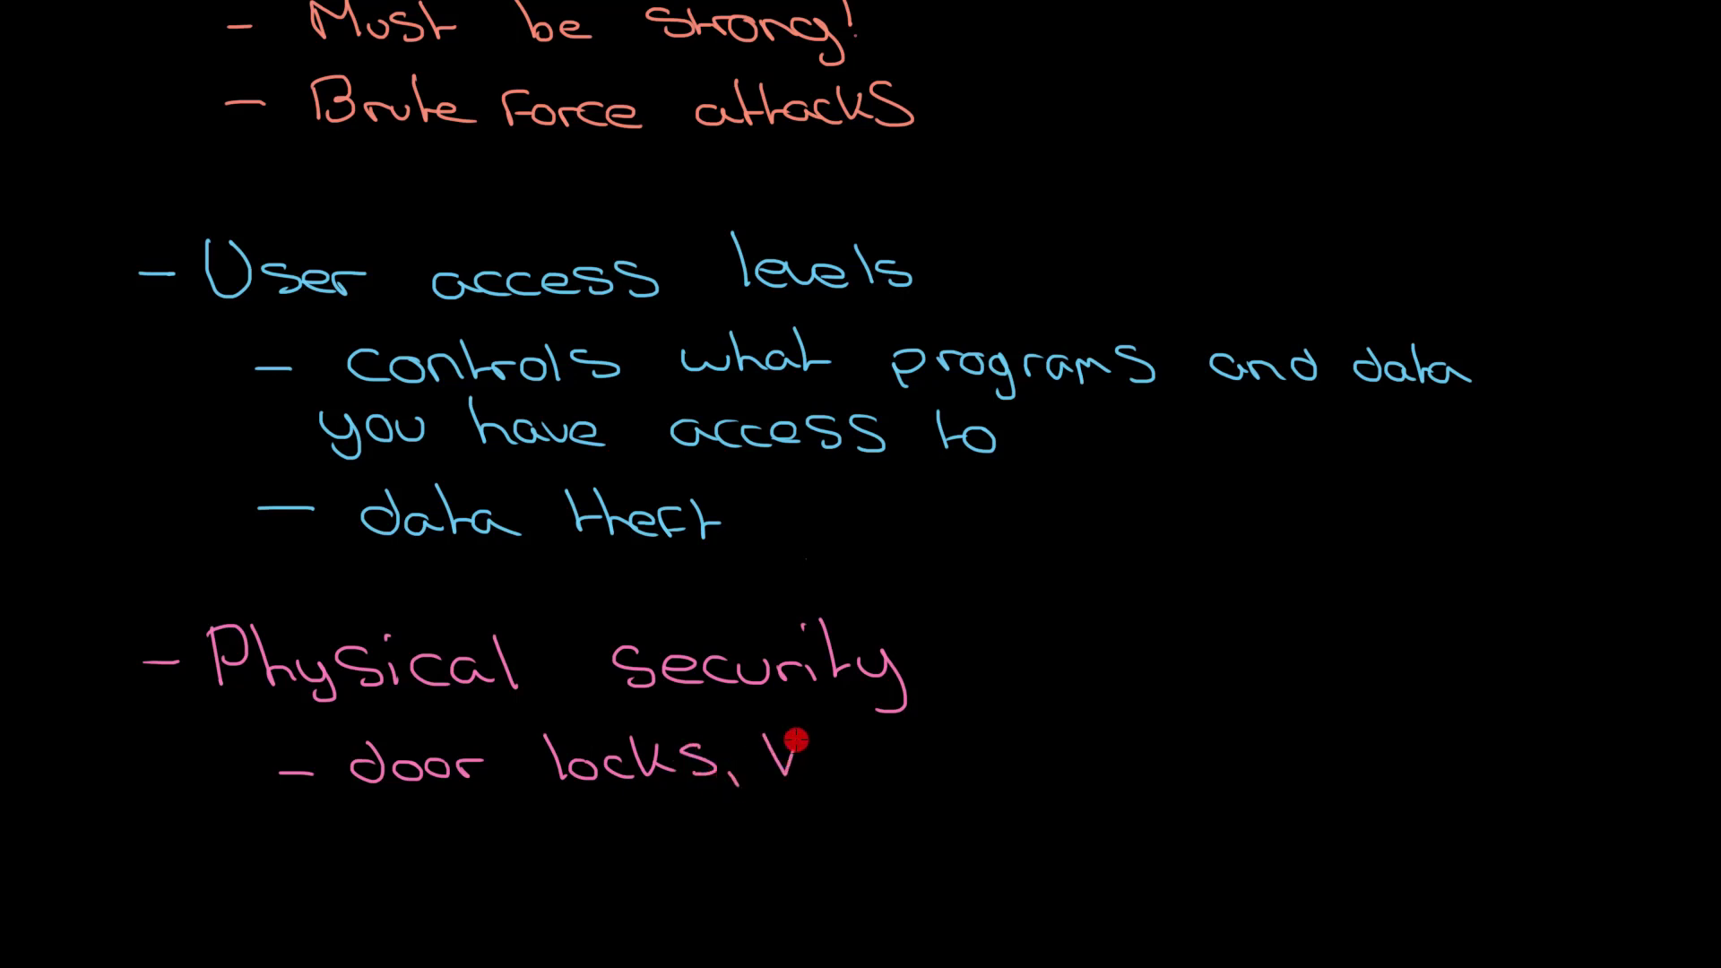
pyautogui.write('Key')
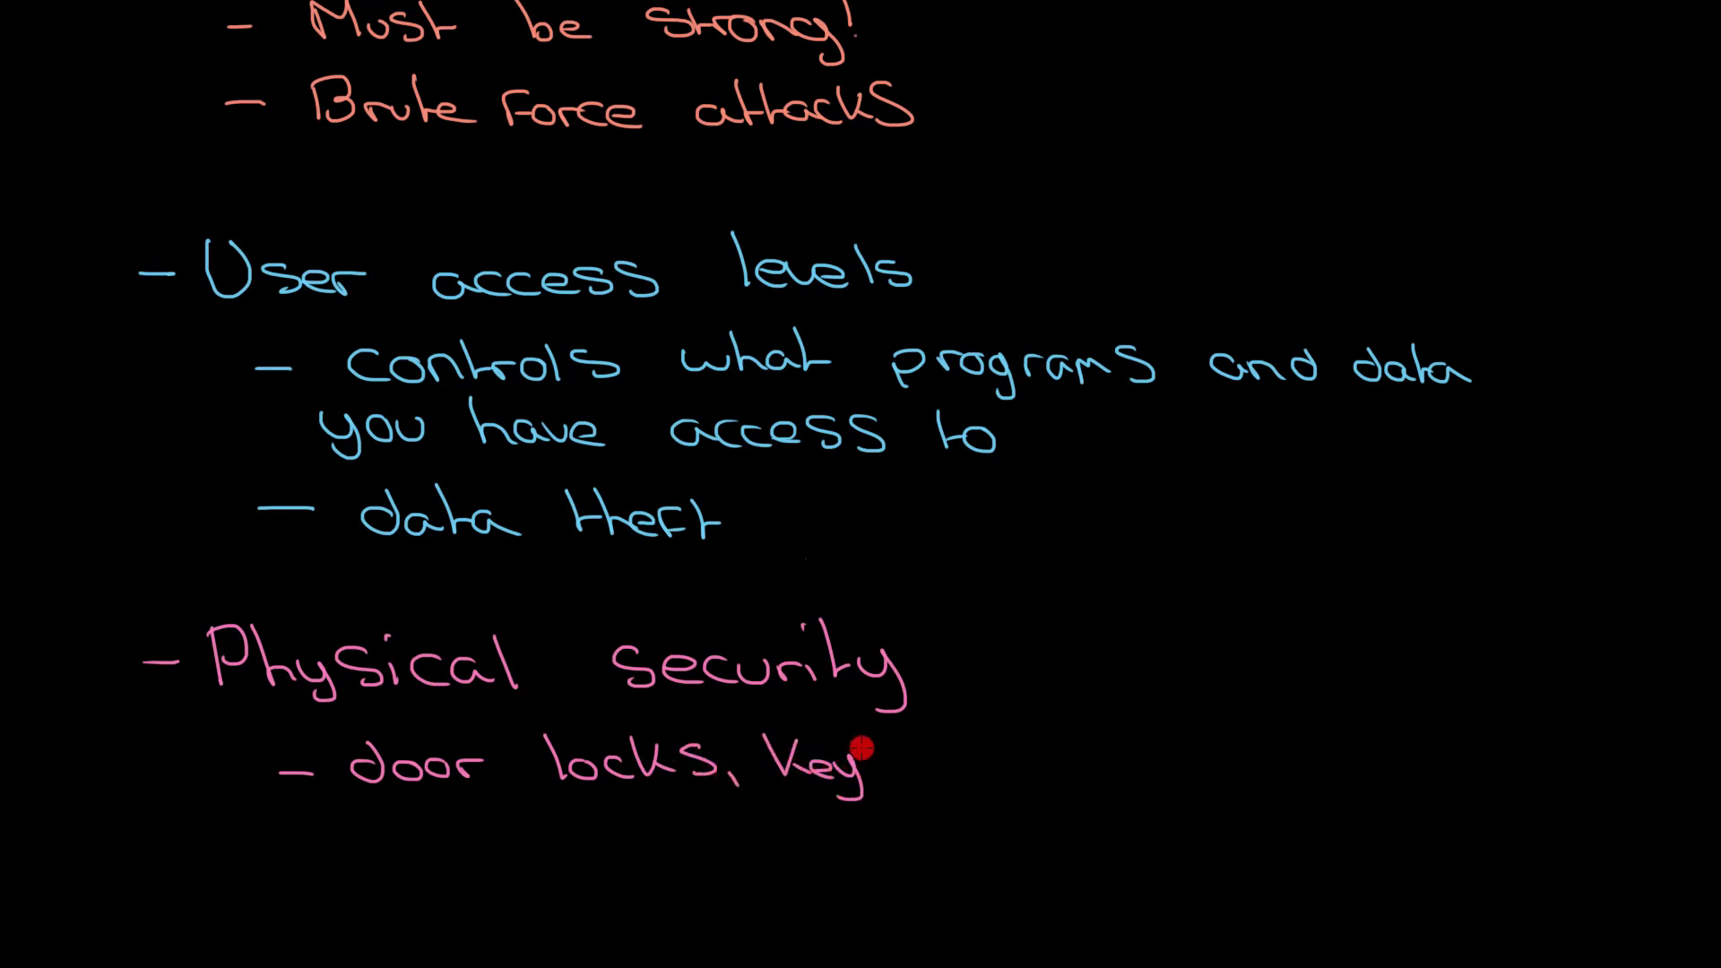
pyautogui.write('cards')
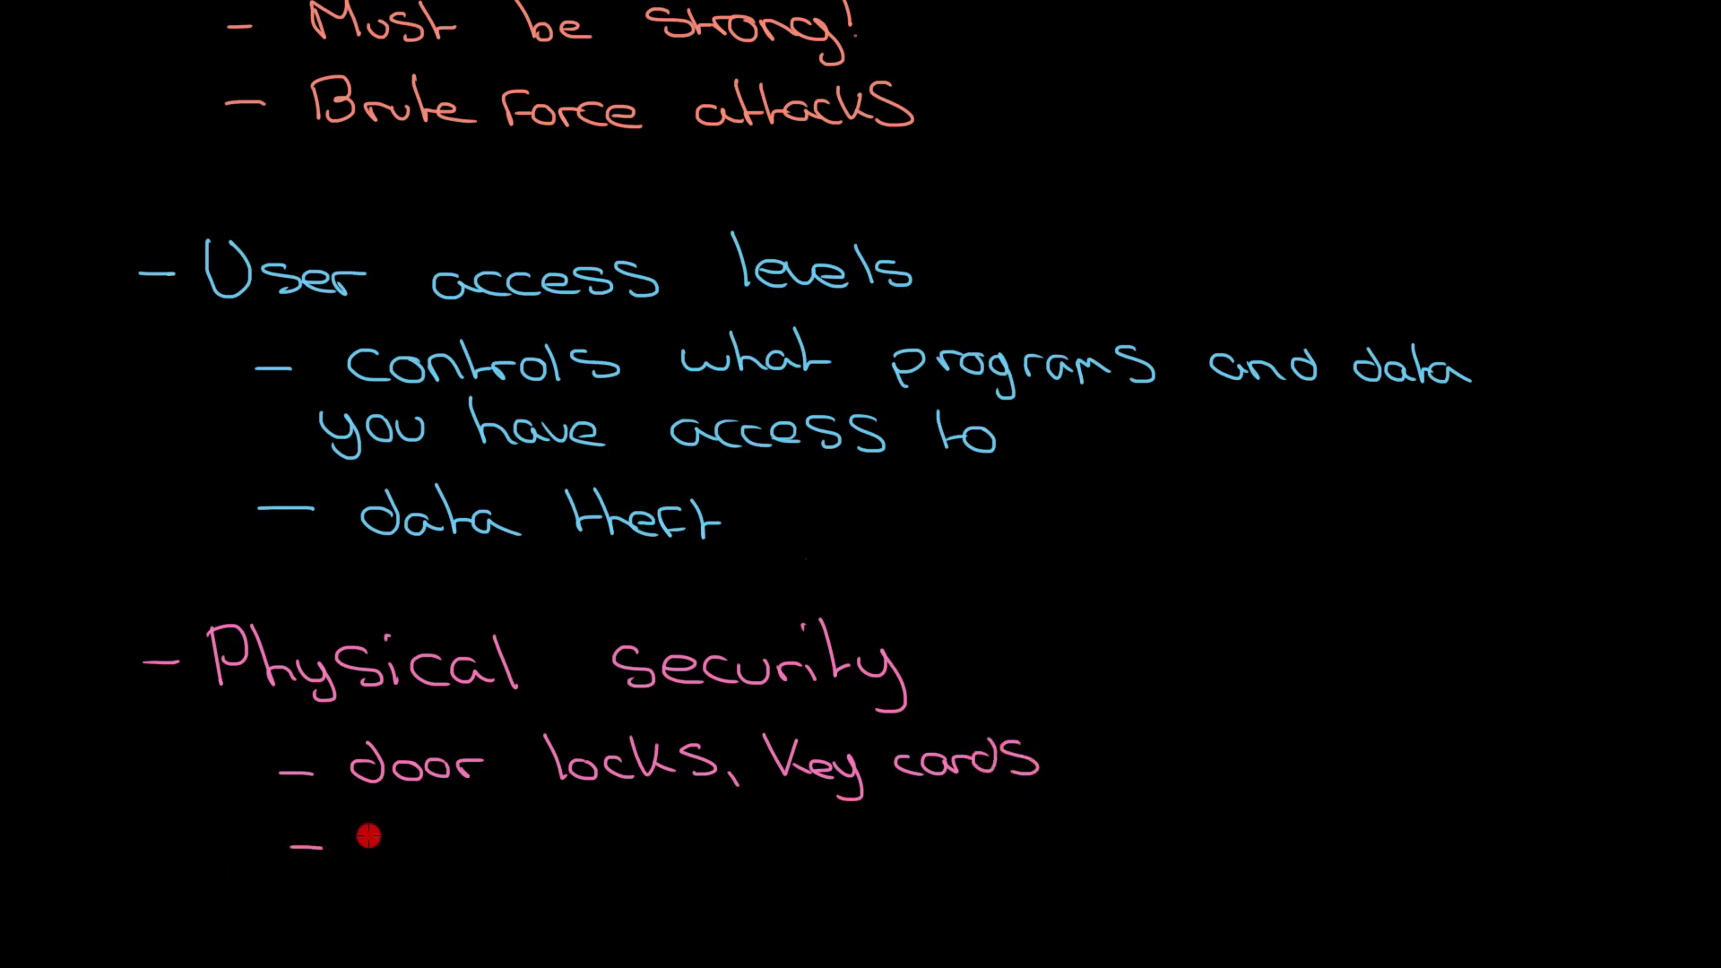
pyautogui.write('data')
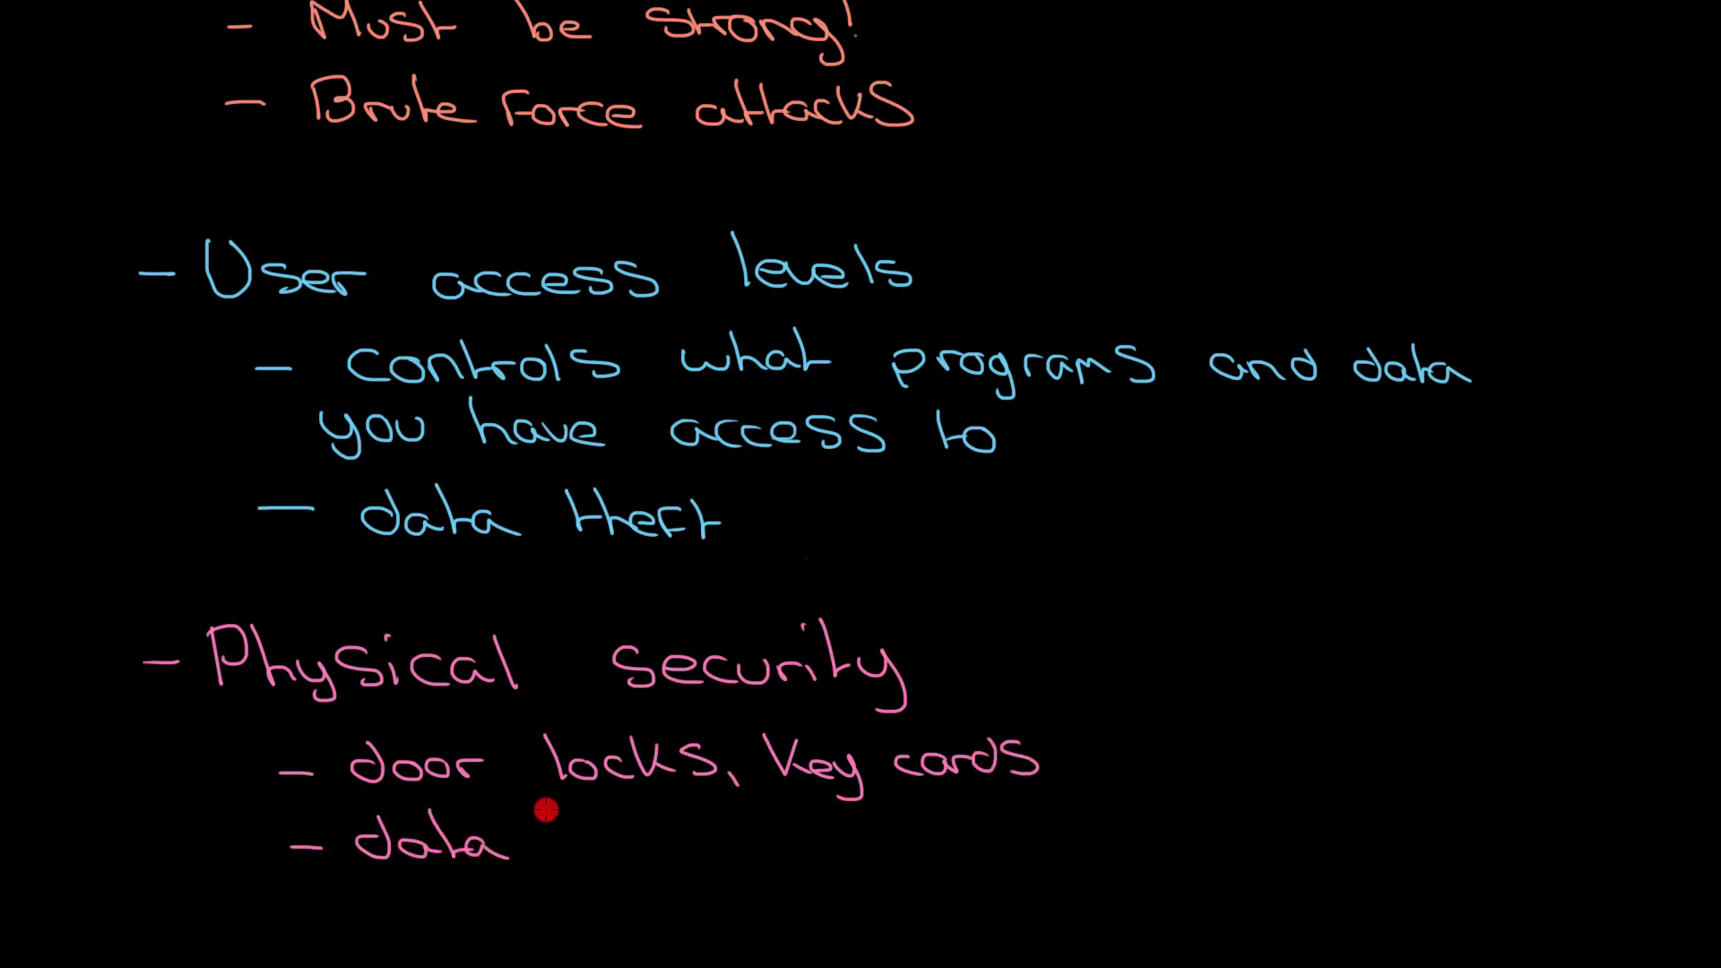
pyautogui.write('theft')
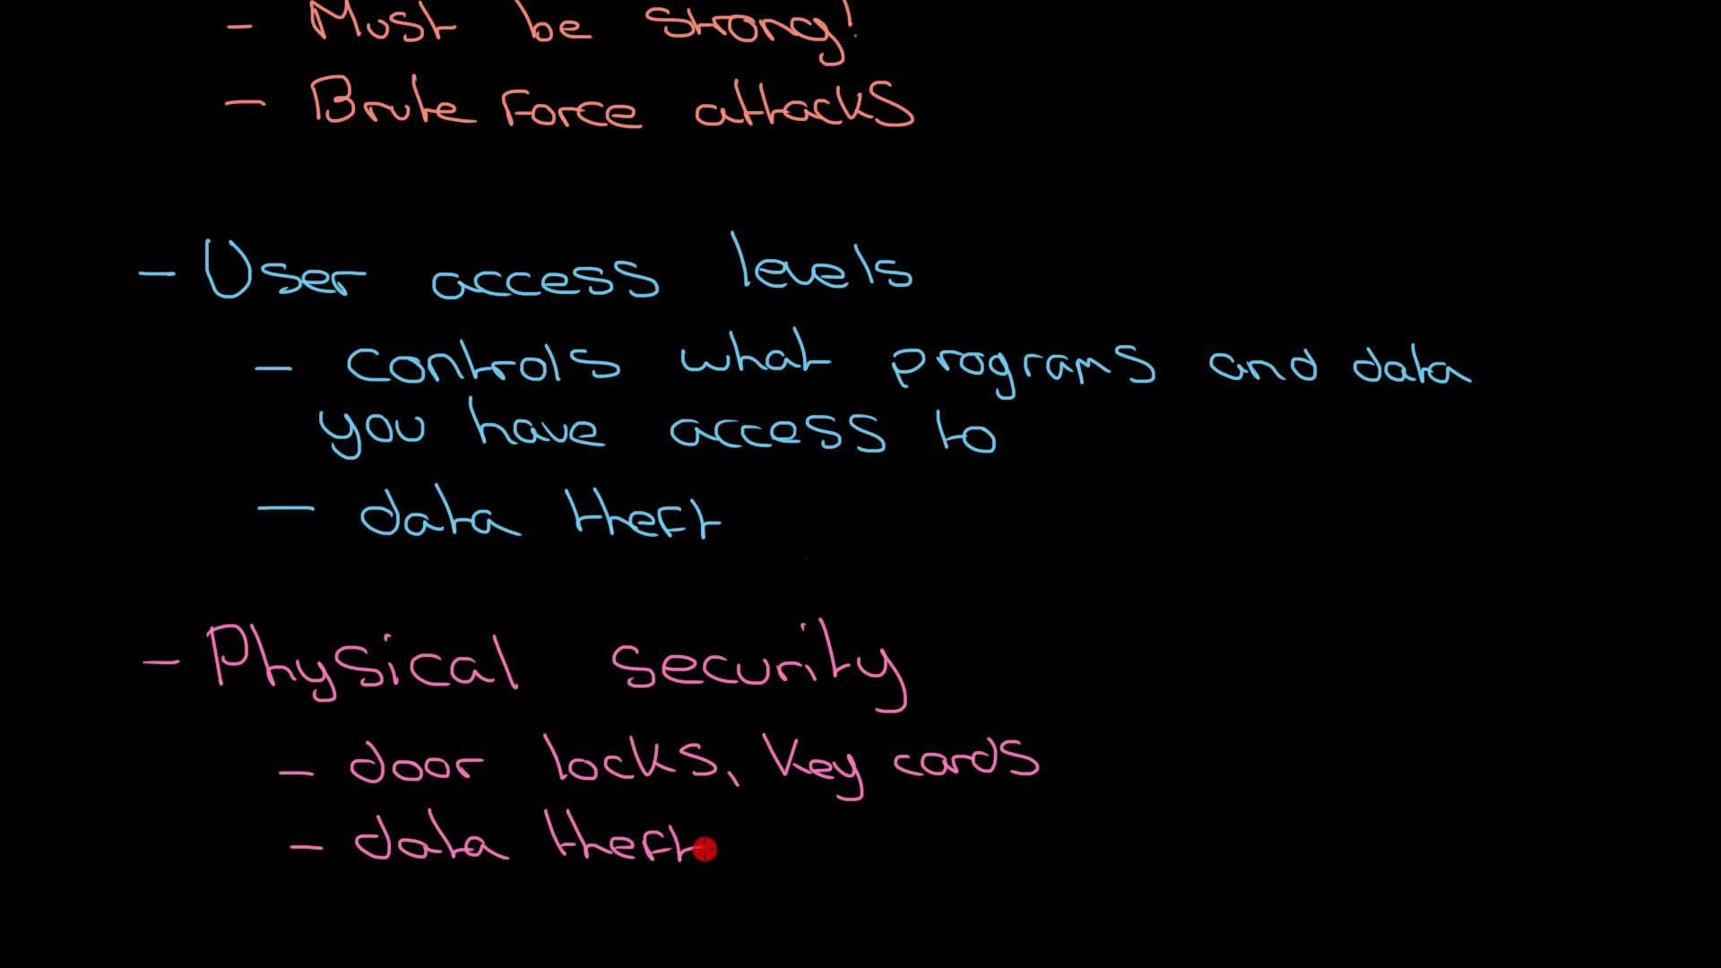